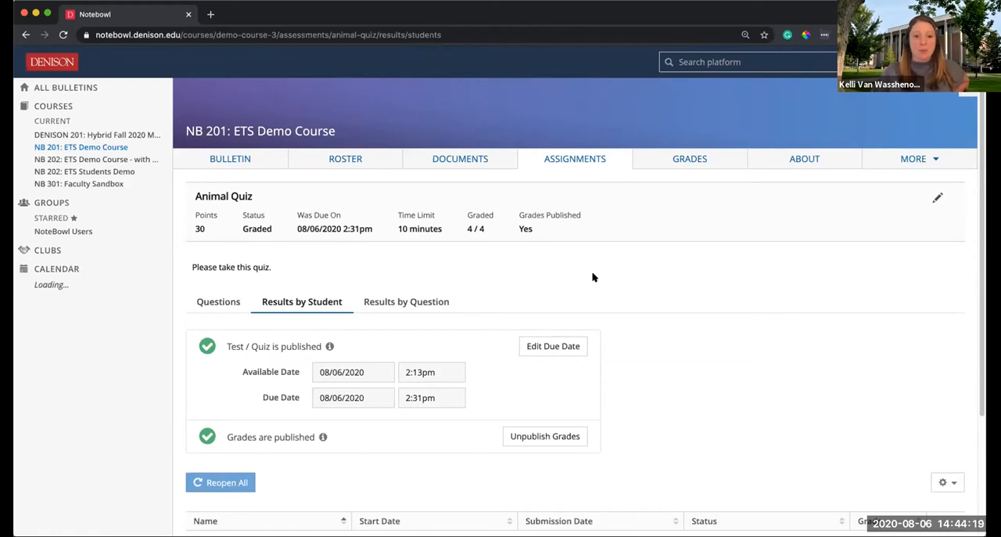
{"action": "mouse_move", "coordinate": [412, 197]}
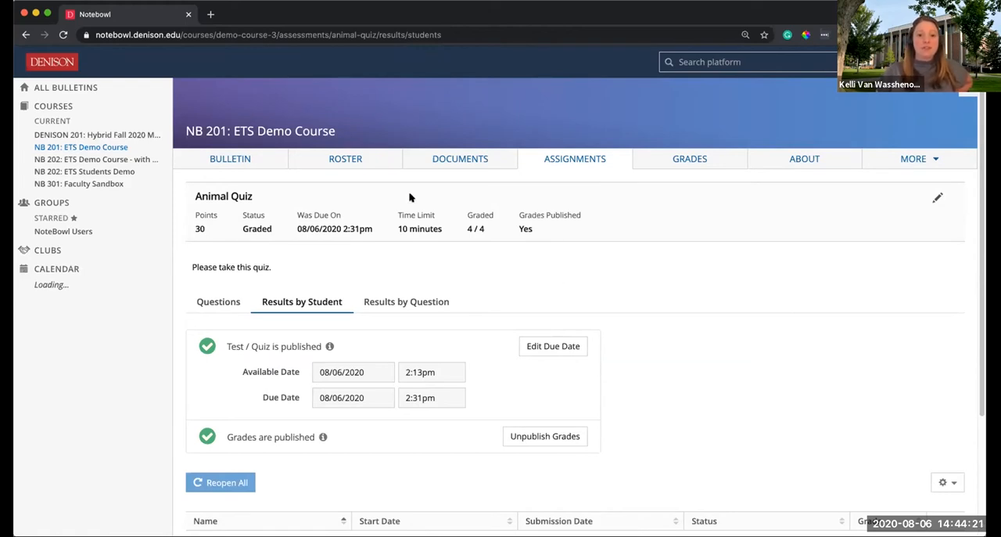
{"action": "mouse_move", "coordinate": [352, 159]}
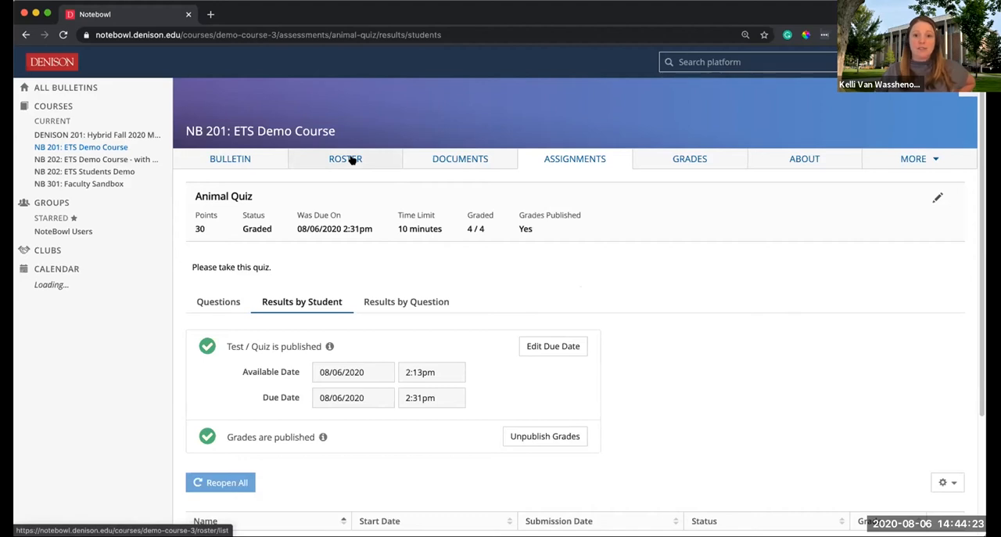
Show the NB 201: ETS Demo Course roster listing its seven users.
{"action": "left_click", "coordinate": [345, 159]}
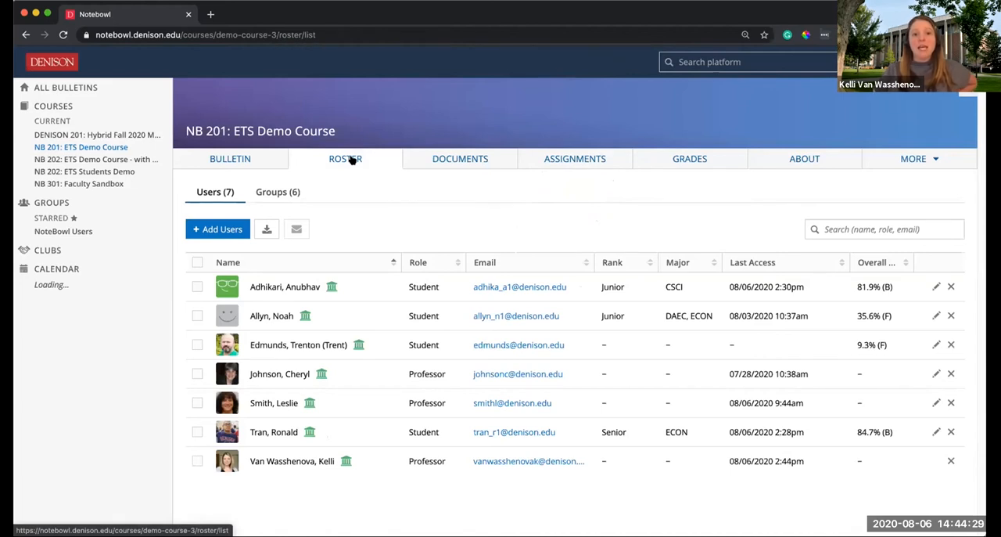
{"action": "mouse_move", "coordinate": [340, 165]}
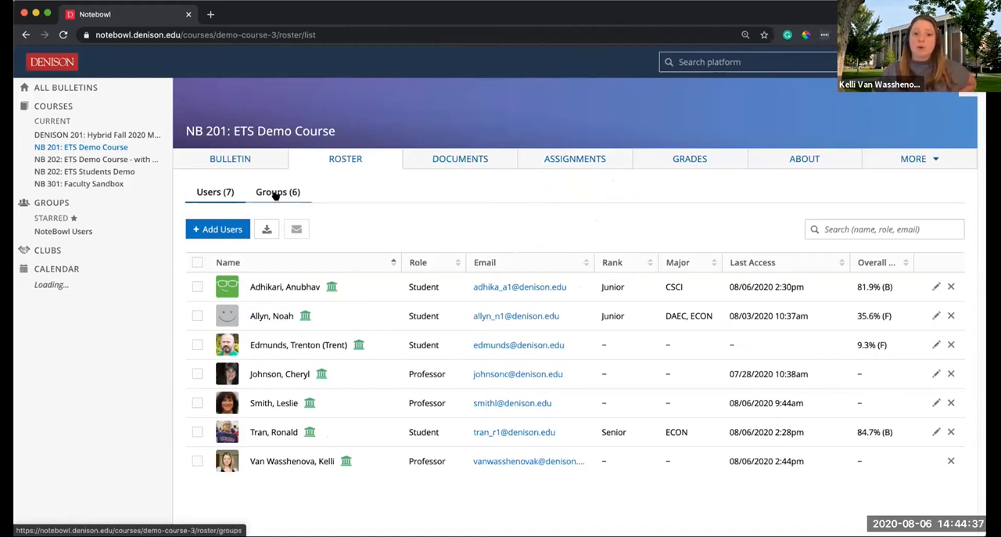
List the course's six groups and start a new group form named 'Group 1'.
{"action": "left_click", "coordinate": [277, 191]}
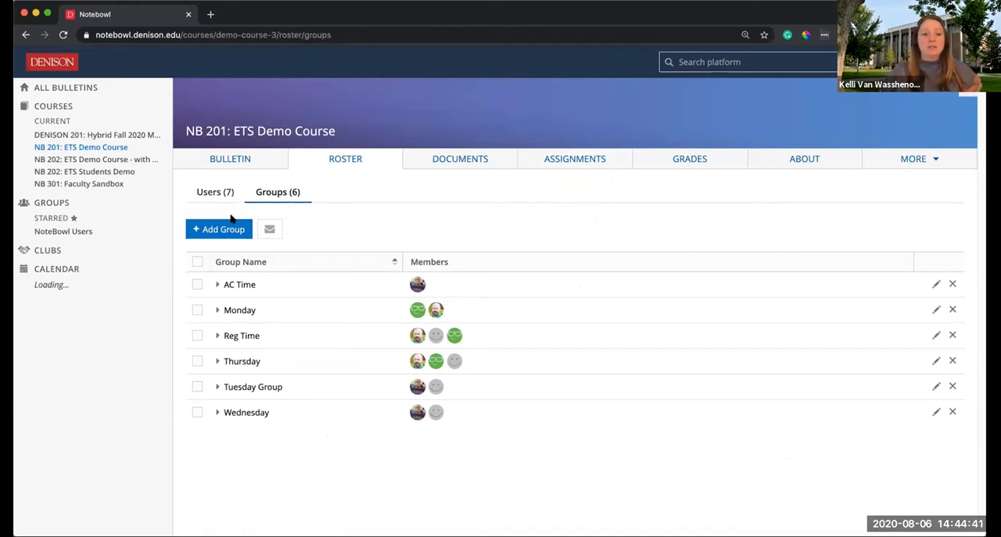
{"action": "left_click", "coordinate": [219, 228]}
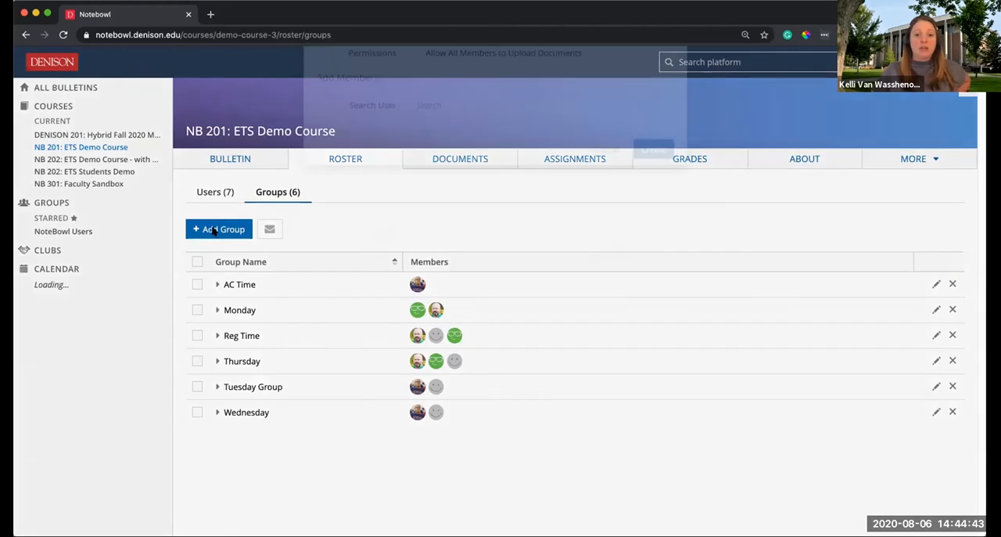
{"action": "left_click", "coordinate": [219, 229]}
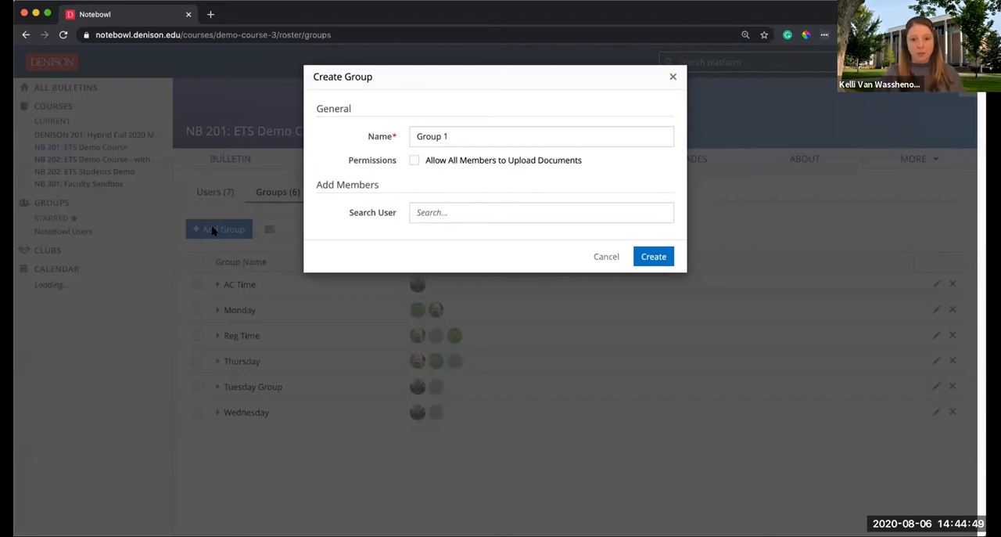
Create the 'Accommodation' group with the student found by searching 'anu' as its member.
{"action": "left_click", "coordinate": [489, 136]}
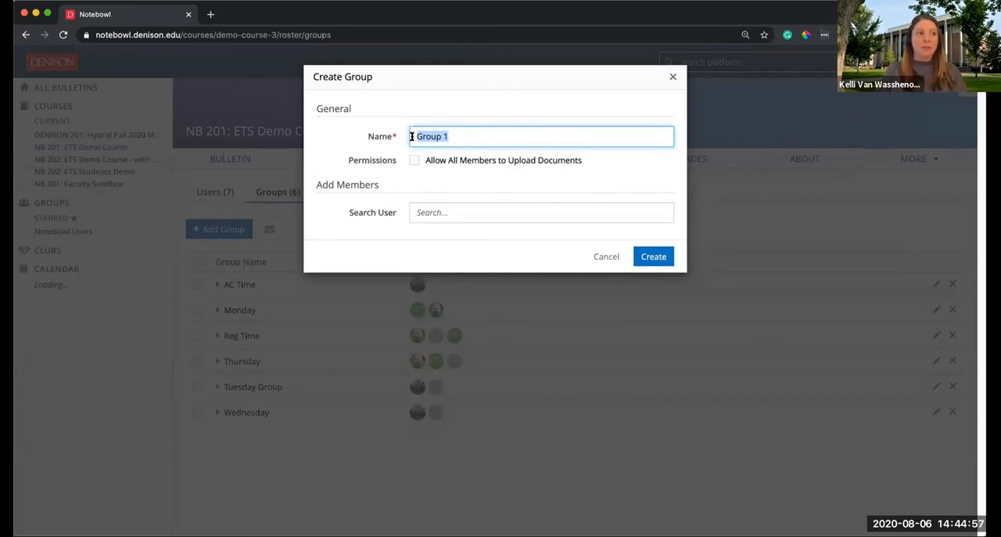
{"action": "type", "text": "A"}
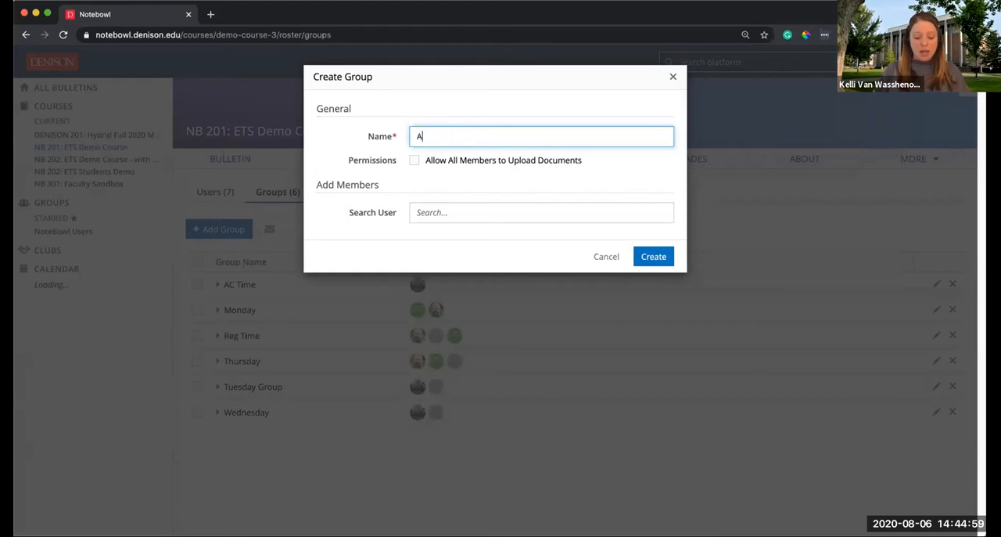
{"action": "type", "text": "ccomod"}
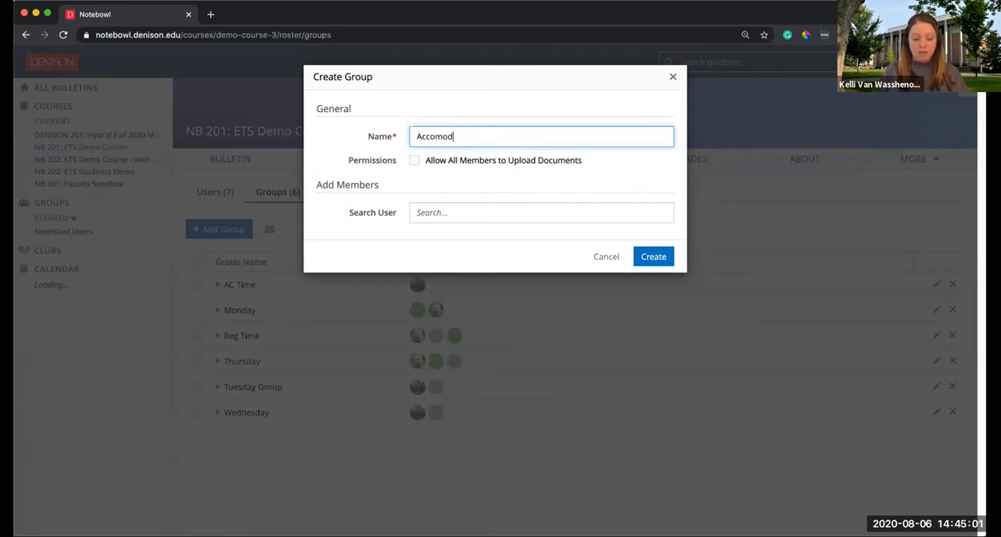
{"action": "type", "text": "ation"}
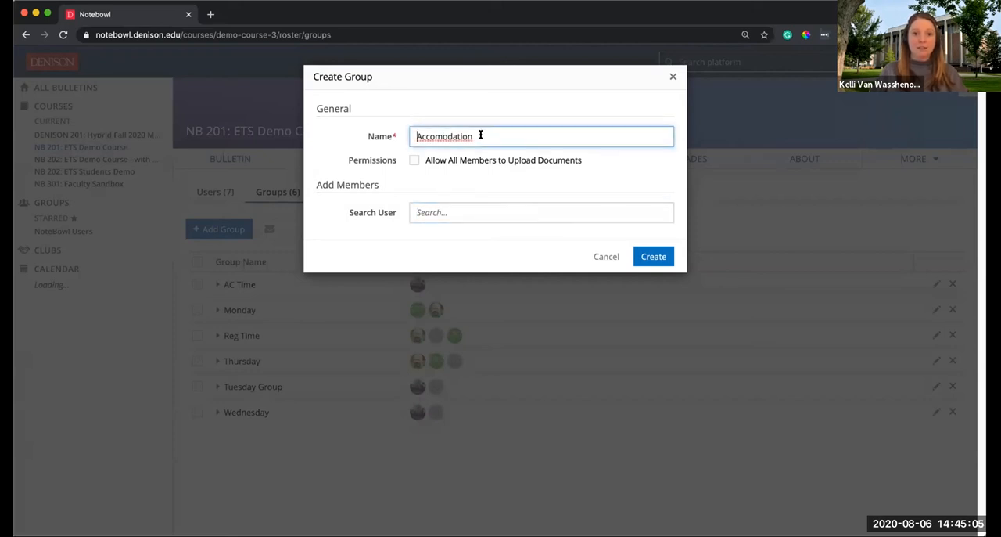
{"action": "type", "text": "Accommodation"}
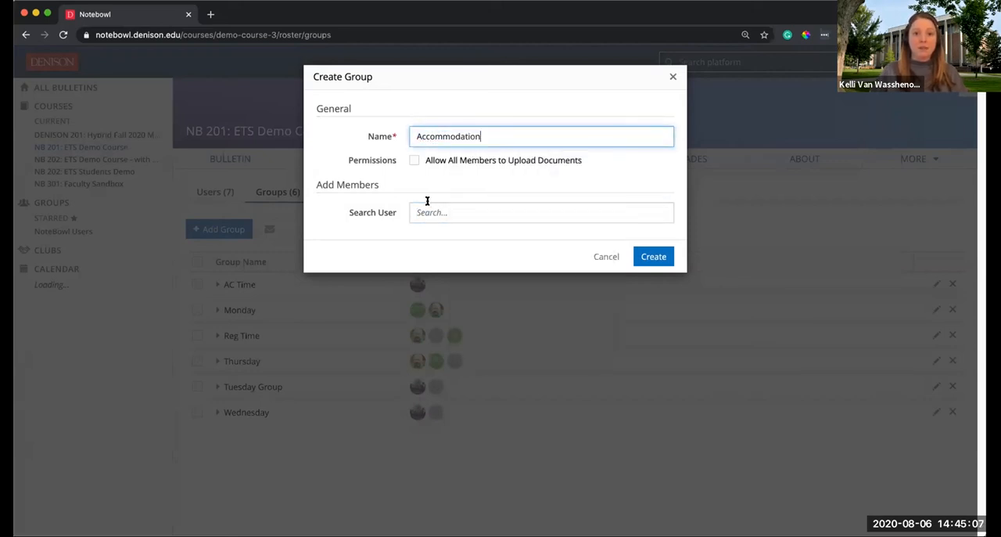
{"action": "left_click", "coordinate": [540, 212]}
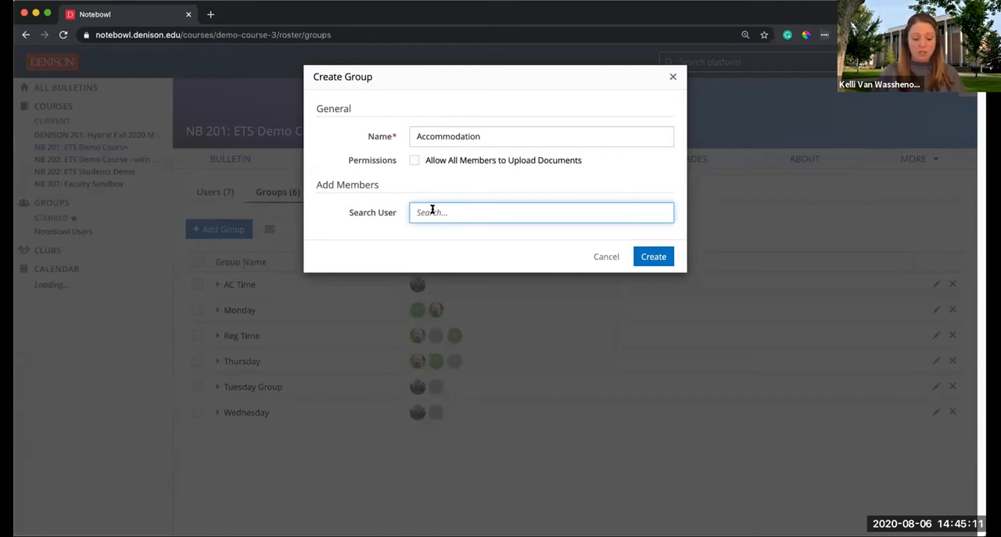
{"action": "type", "text": "anu"}
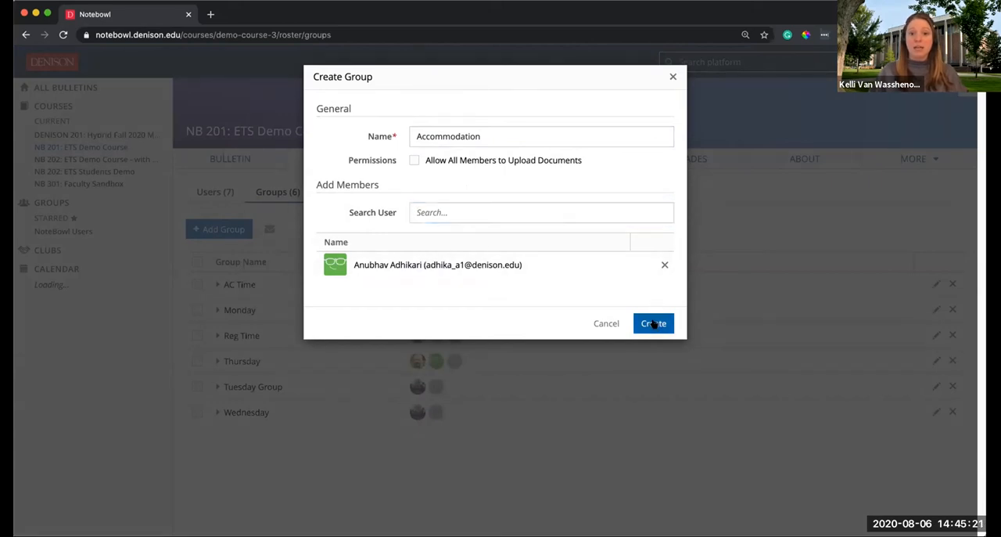
{"action": "left_click", "coordinate": [653, 323]}
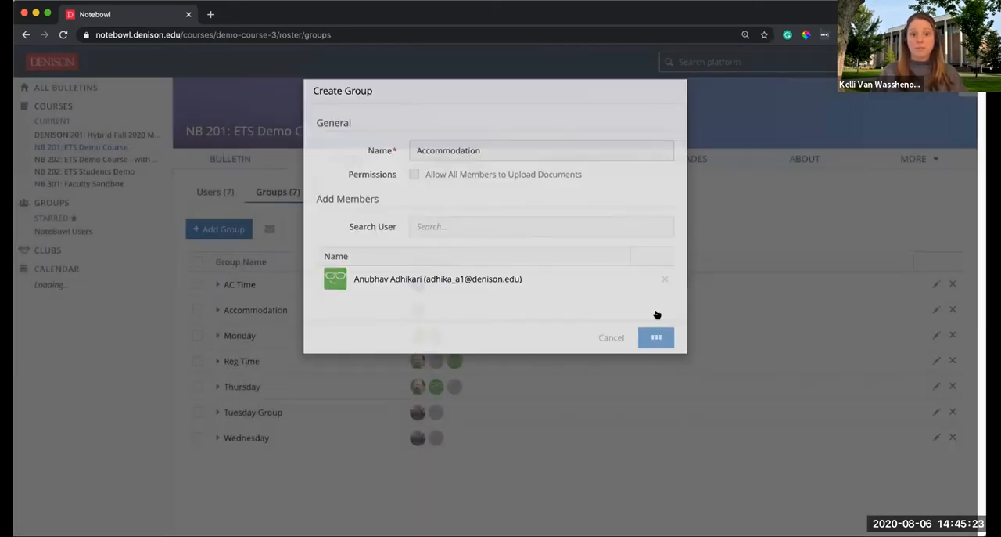
{"action": "left_click", "coordinate": [655, 337]}
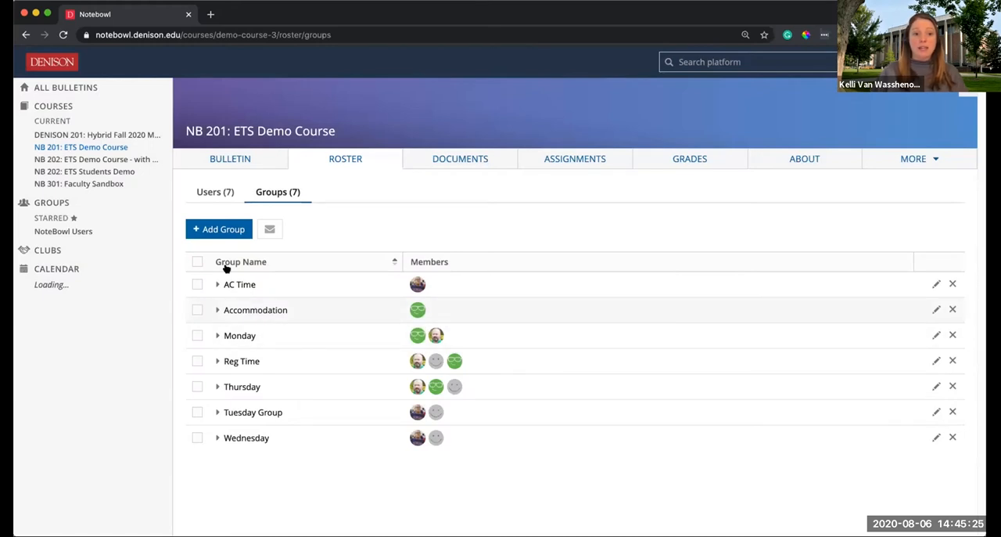
{"action": "left_click", "coordinate": [219, 228]}
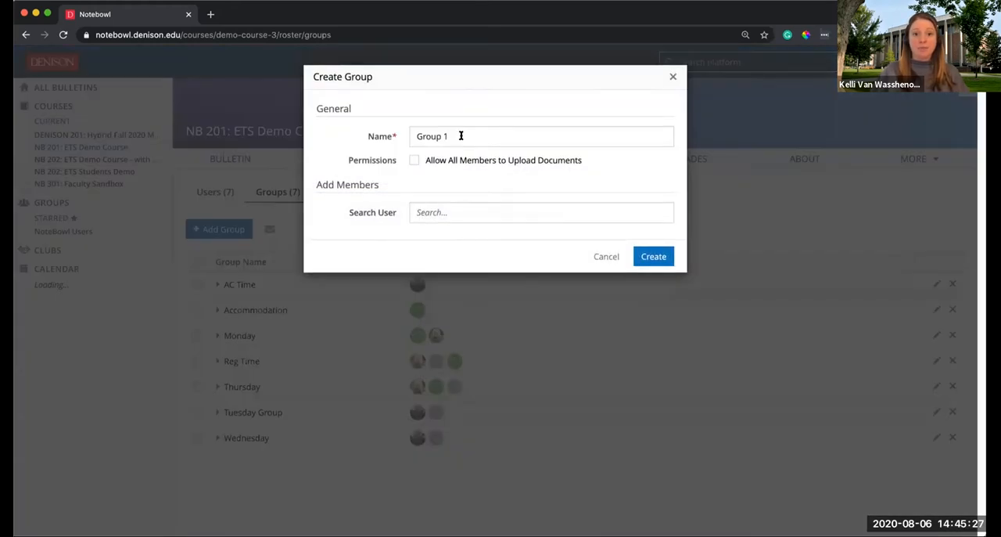
{"action": "type", "text": "General"}
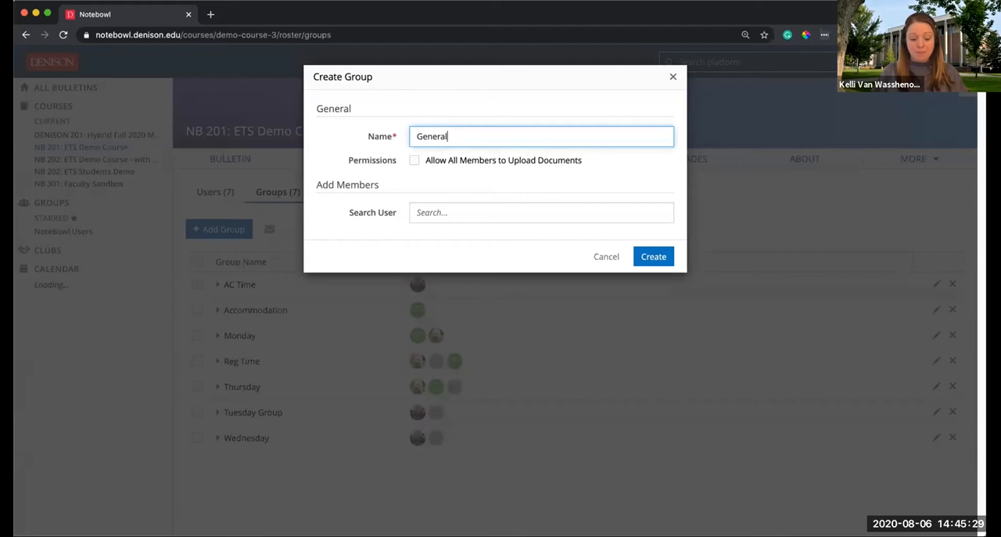
{"action": "type", "text": "Class"}
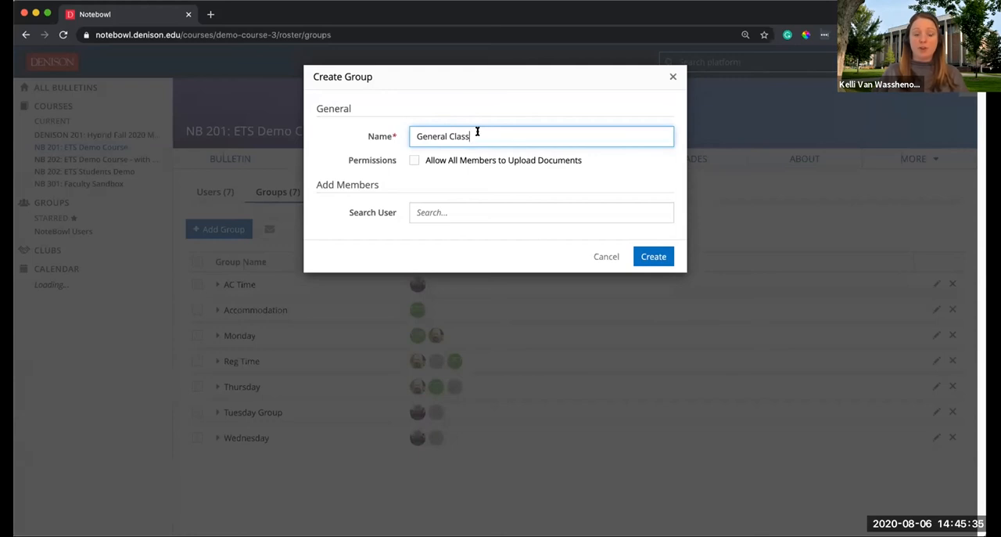
{"action": "left_click", "coordinate": [541, 212]}
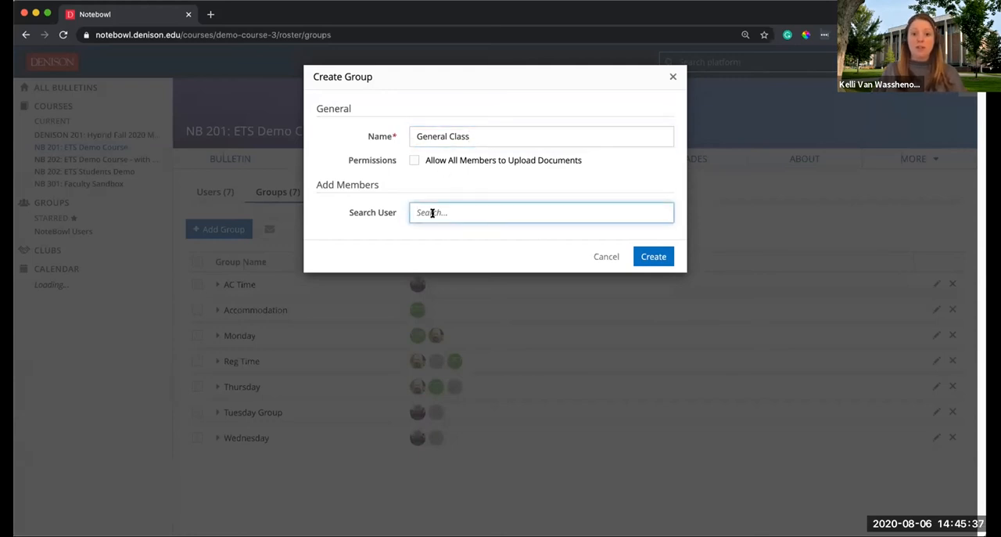
{"action": "type", "text": "ro"}
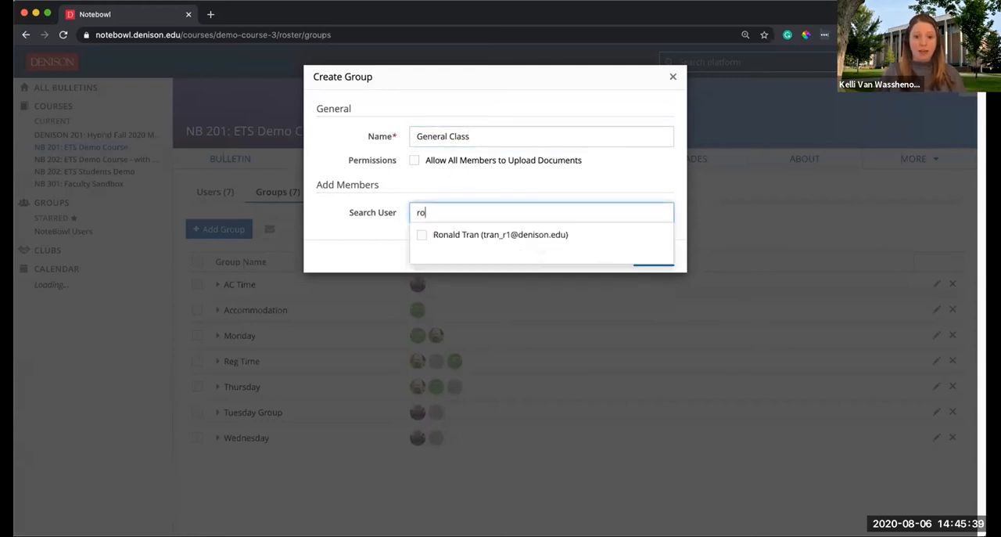
{"action": "left_click", "coordinate": [500, 234]}
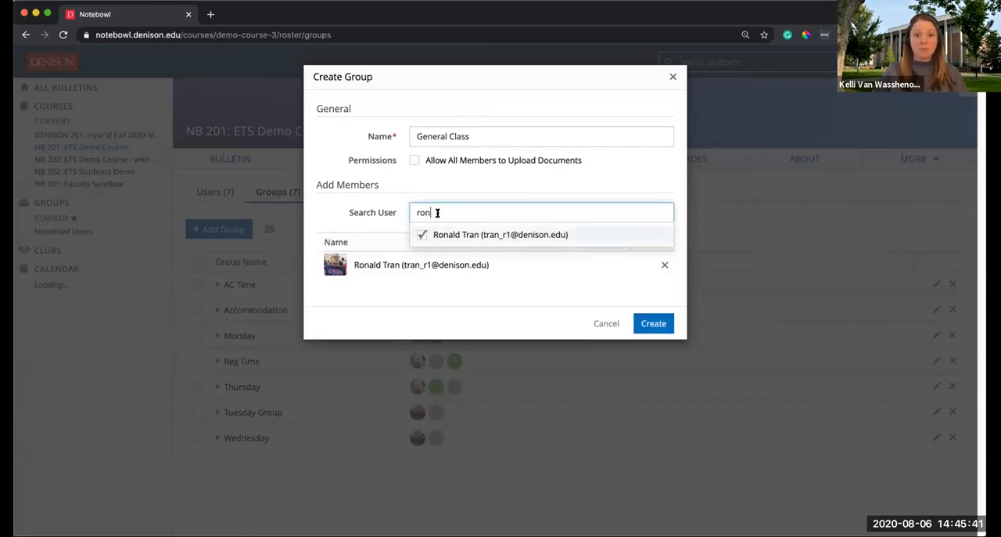
{"action": "type", "text": "noah"}
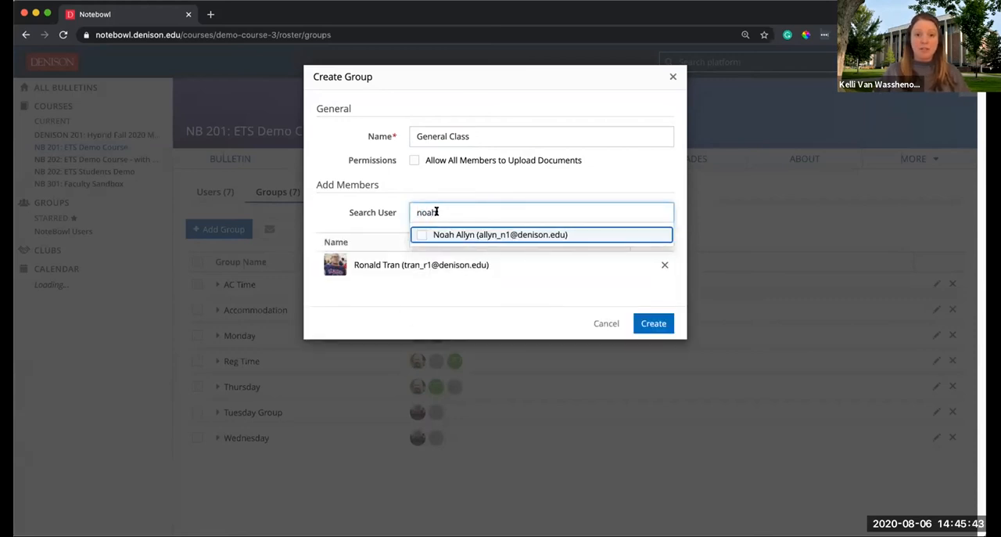
{"action": "left_click", "coordinate": [497, 234]}
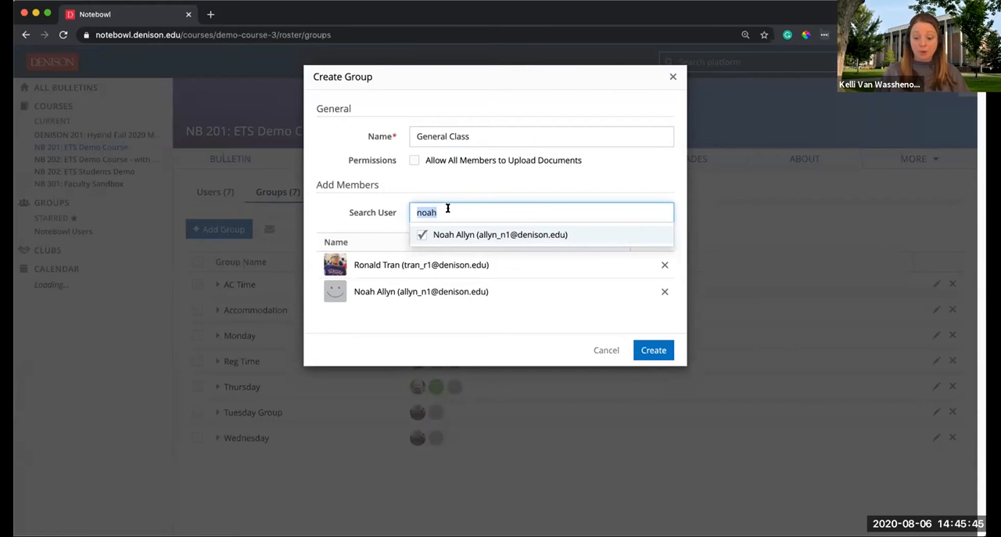
{"action": "left_click", "coordinate": [499, 234]}
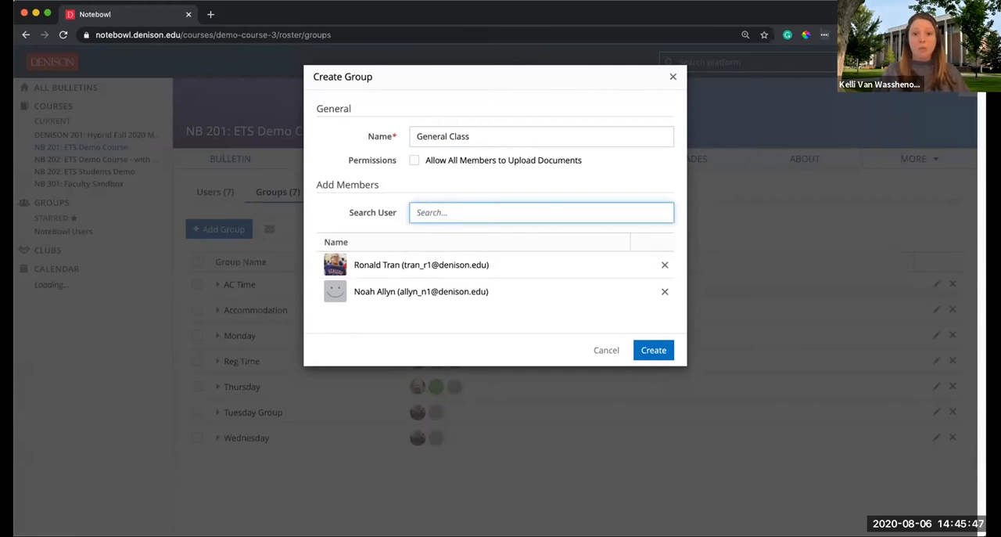
{"action": "type", "text": "t"}
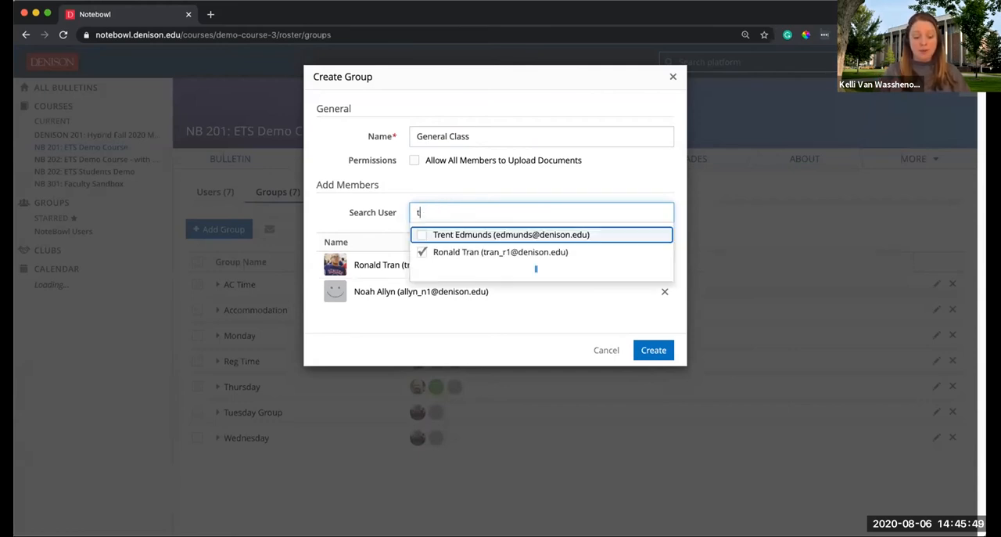
{"action": "type", "text": "r"}
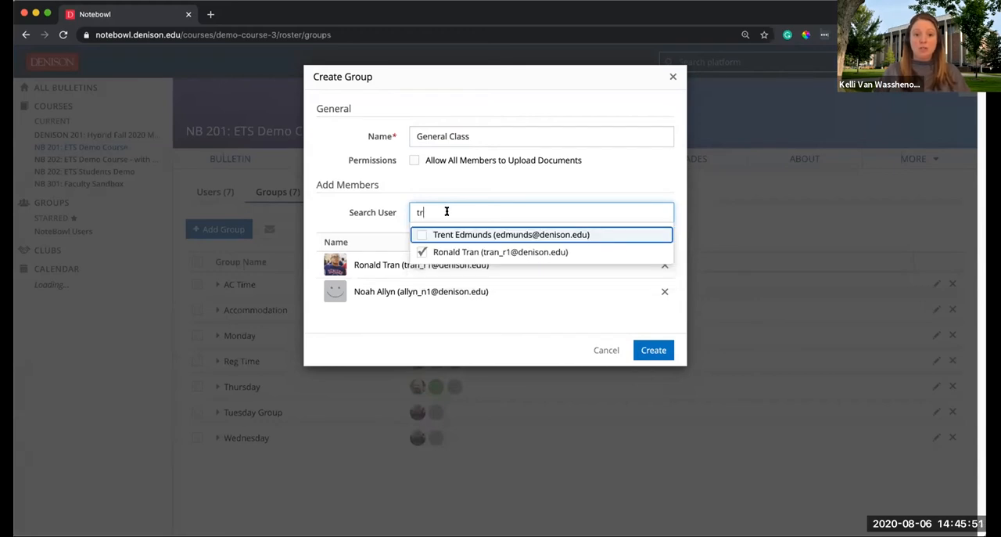
{"action": "left_click", "coordinate": [510, 234]}
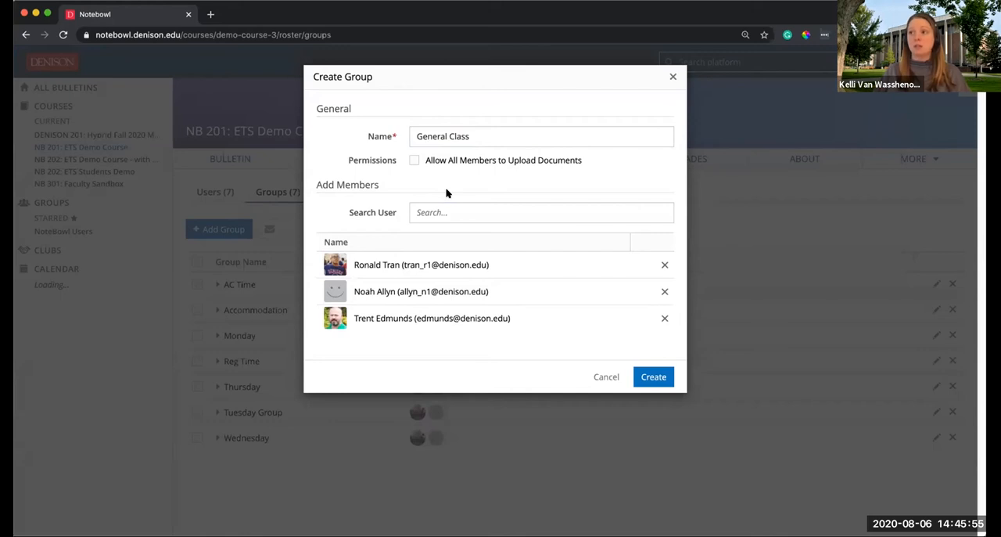
{"action": "mouse_move", "coordinate": [415, 119]}
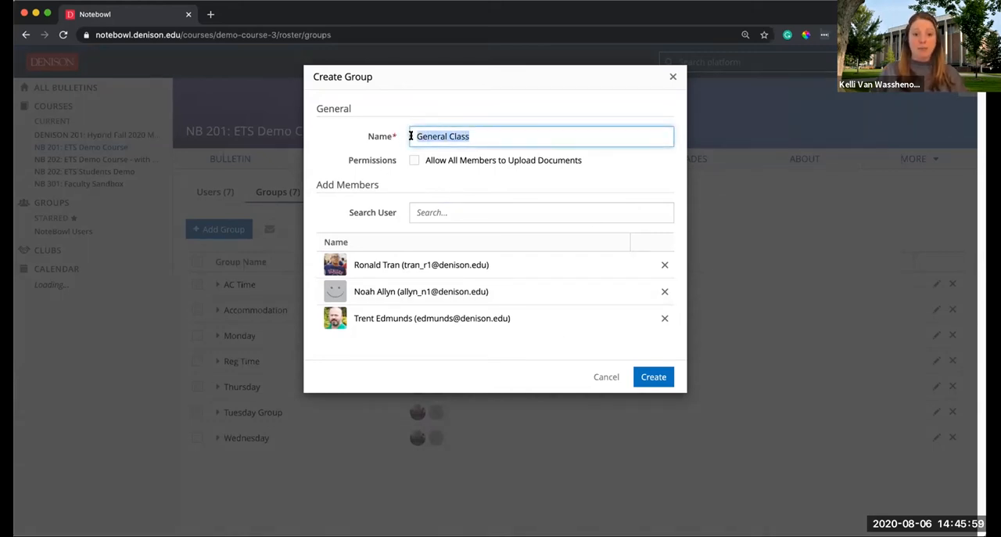
{"action": "type", "text": "Non-Accom"}
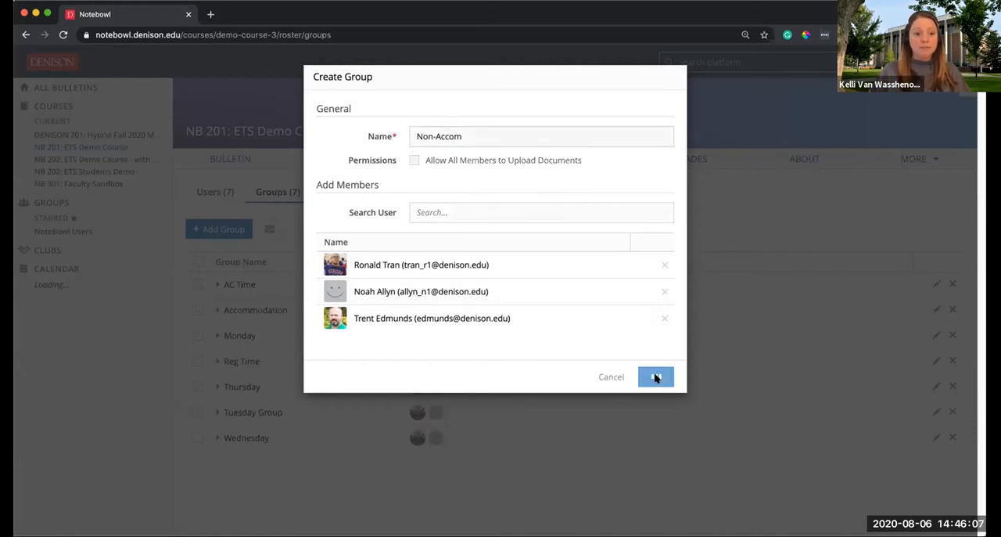
{"action": "left_click", "coordinate": [656, 377]}
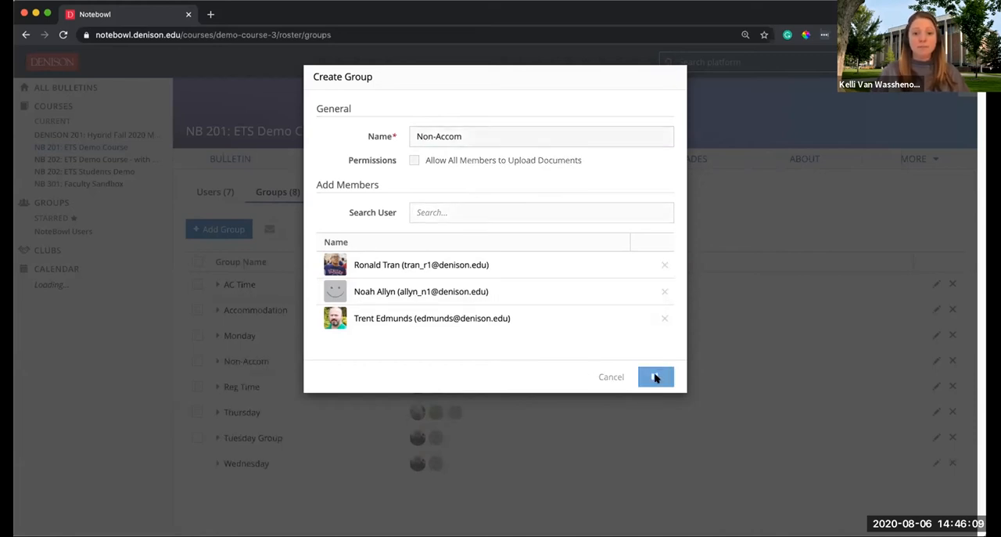
Close the form and expand the Accommodation and Non-Accom groups to show their members.
{"action": "left_click", "coordinate": [655, 376]}
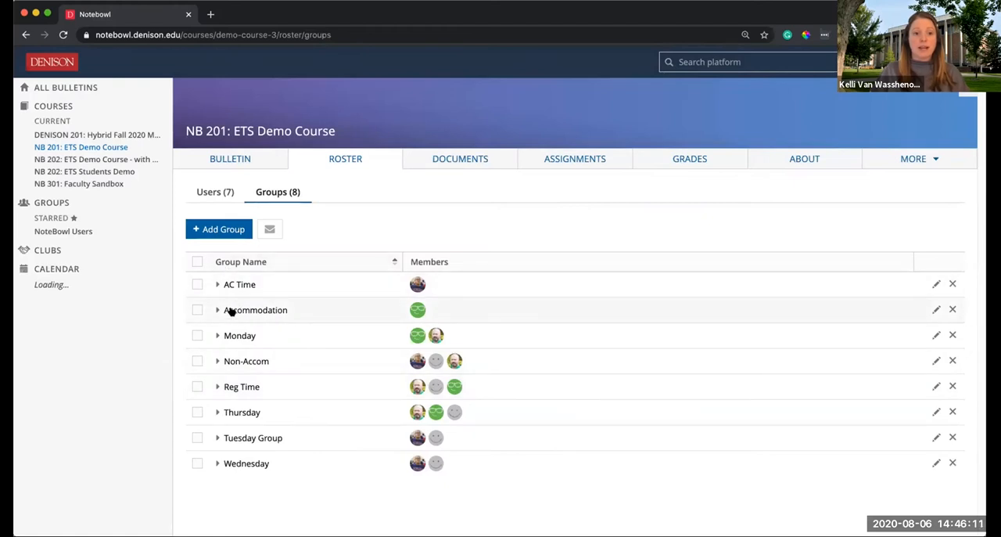
{"action": "left_click", "coordinate": [218, 310]}
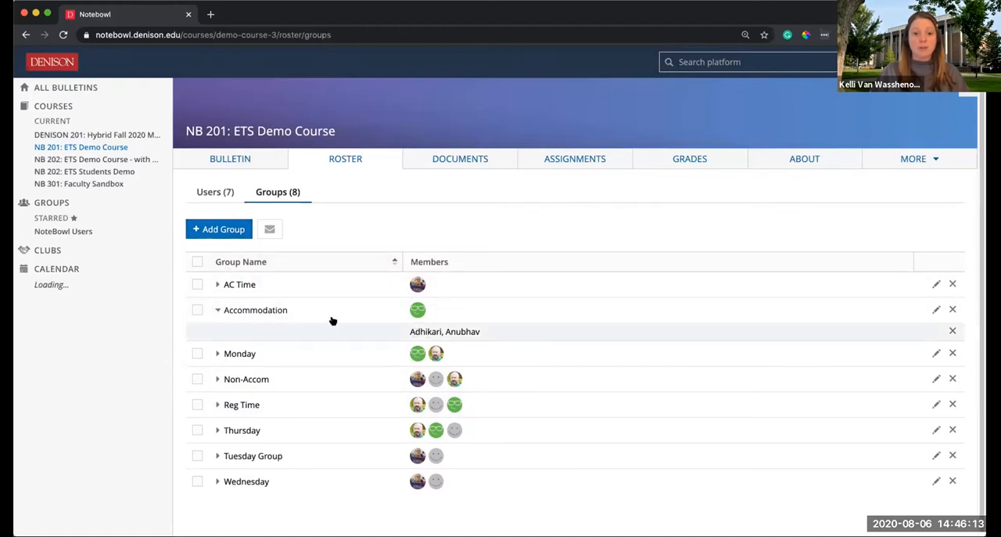
{"action": "mouse_move", "coordinate": [318, 408]}
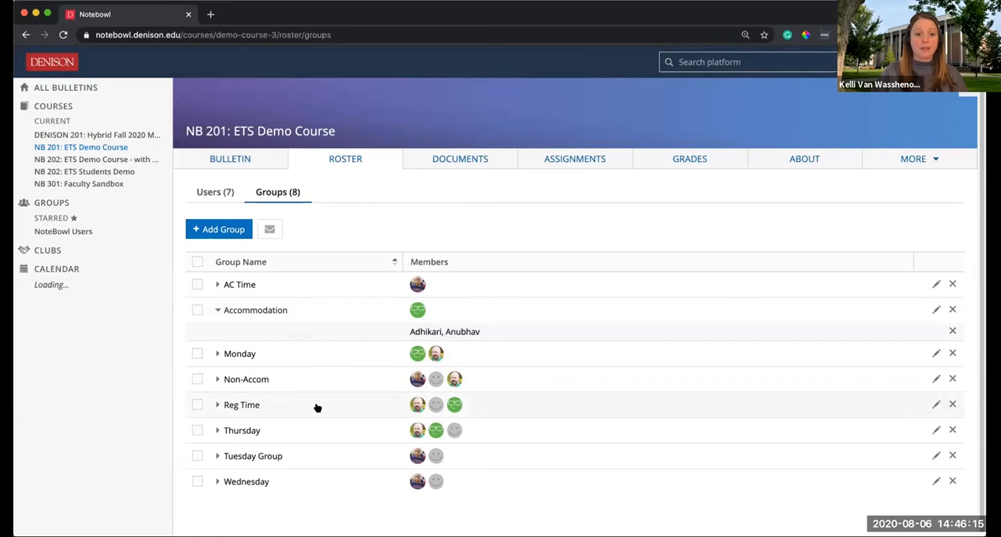
{"action": "left_click", "coordinate": [218, 378]}
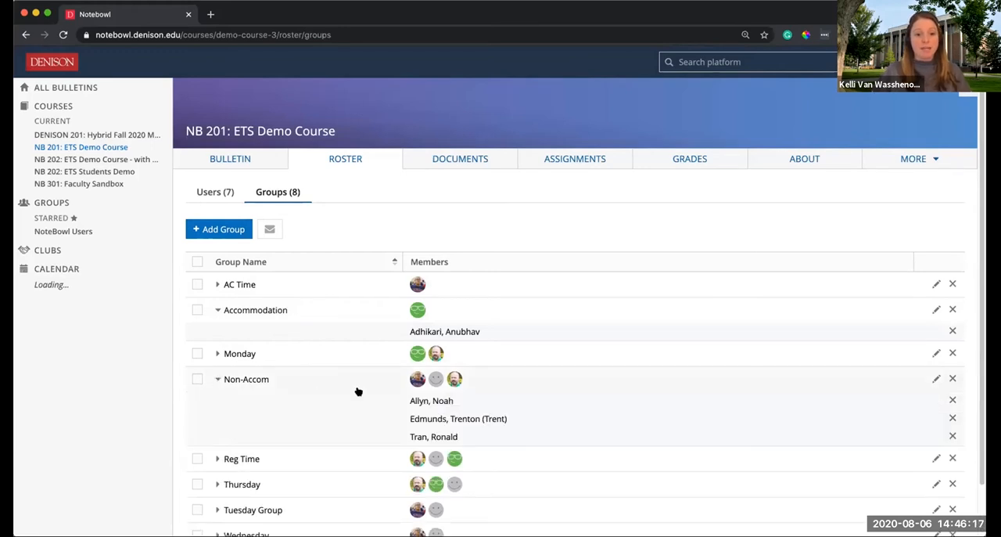
{"action": "mouse_move", "coordinate": [372, 382]}
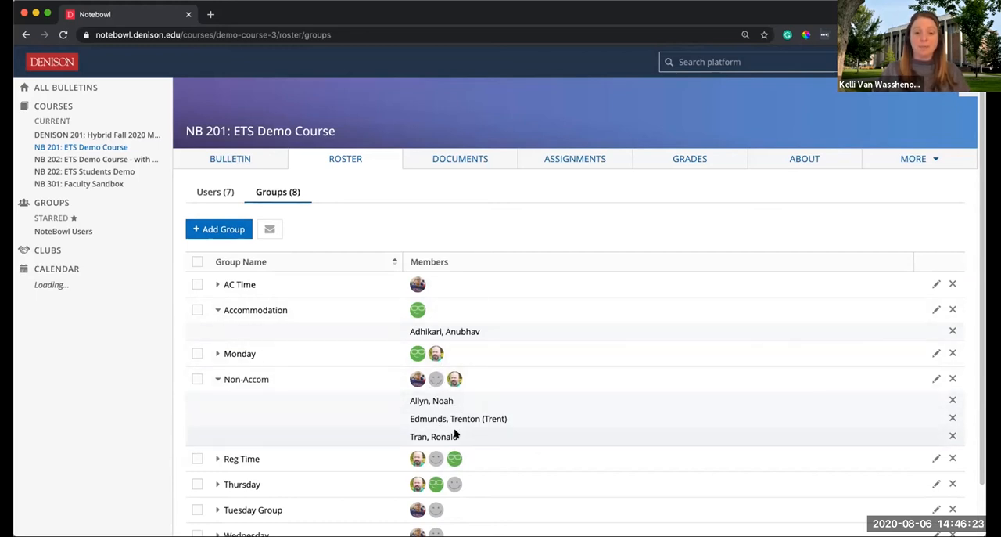
{"action": "mouse_move", "coordinate": [561, 159]}
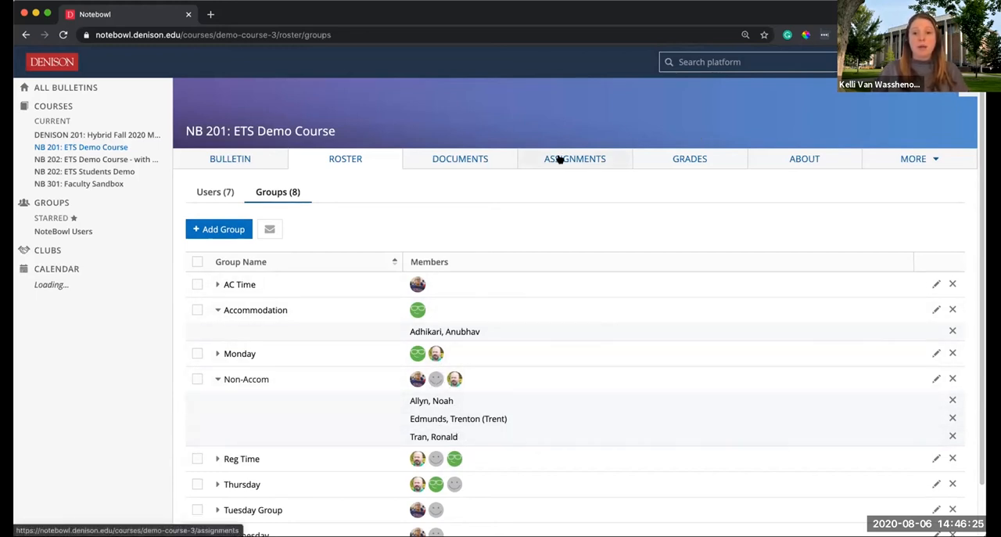
Create test 'Quiz 1' with a 10-minute limit and one 1-point question.
{"action": "left_click", "coordinate": [575, 158]}
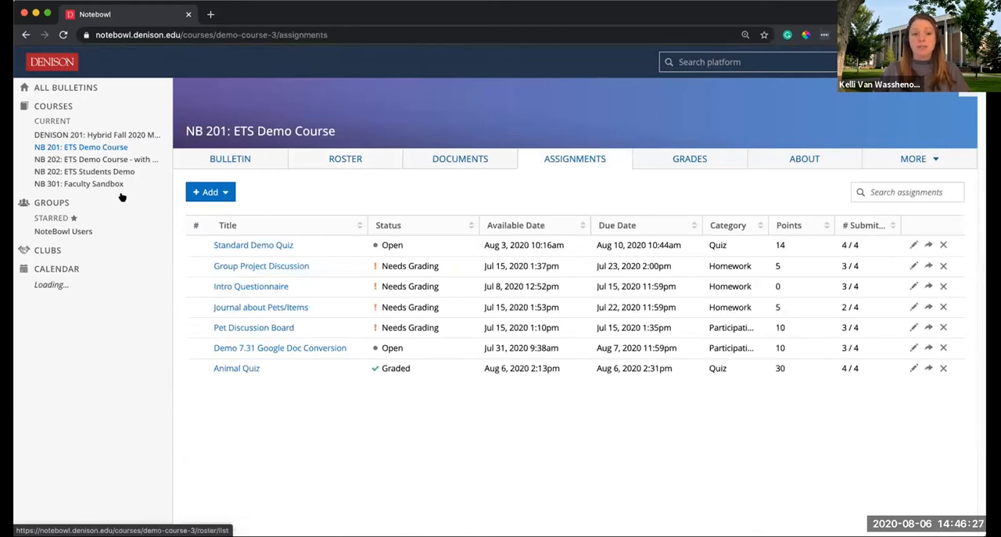
{"action": "left_click", "coordinate": [210, 192]}
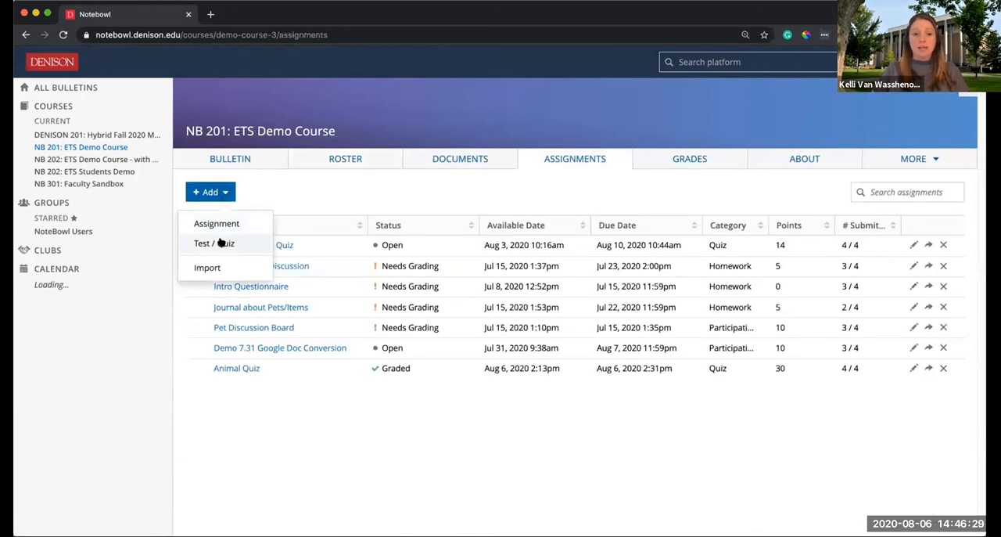
{"action": "left_click", "coordinate": [212, 243]}
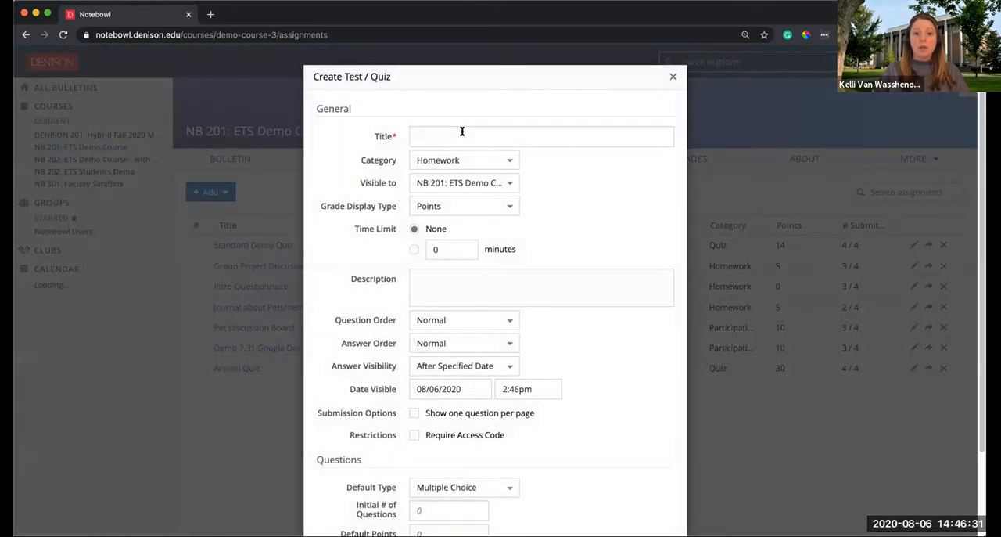
{"action": "type", "text": "Quiz 1"}
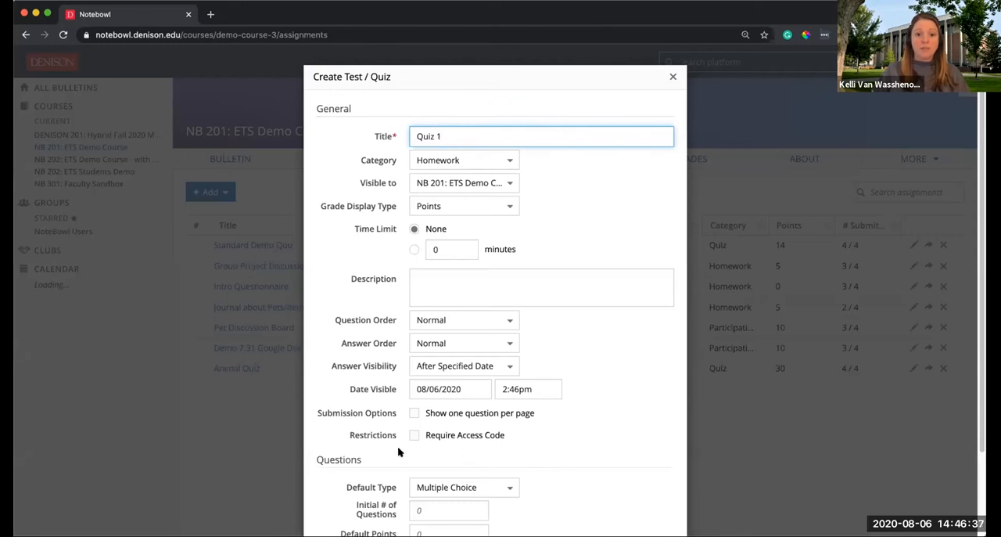
{"action": "mouse_move", "coordinate": [579, 424]}
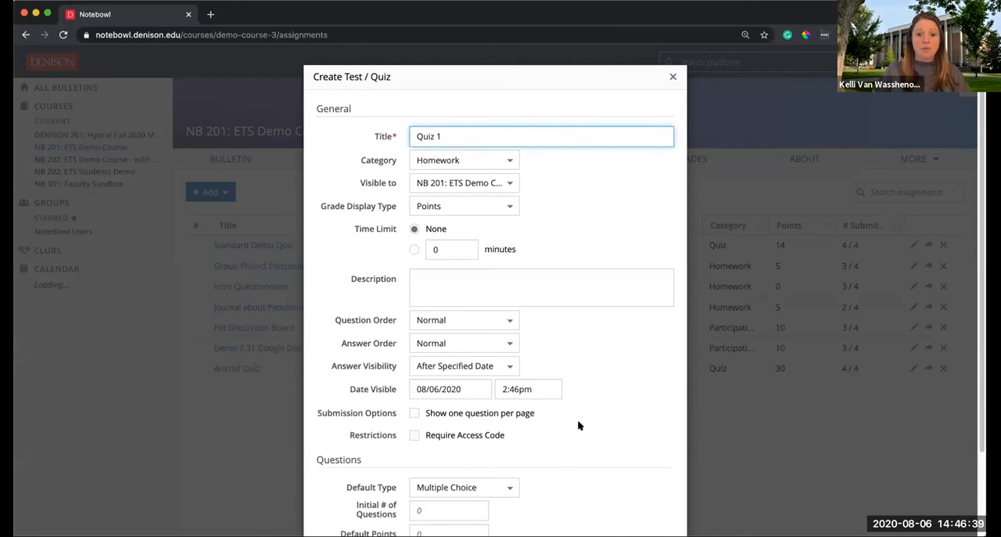
{"action": "scroll", "scroll_direction": "down", "scroll_amount": 3}
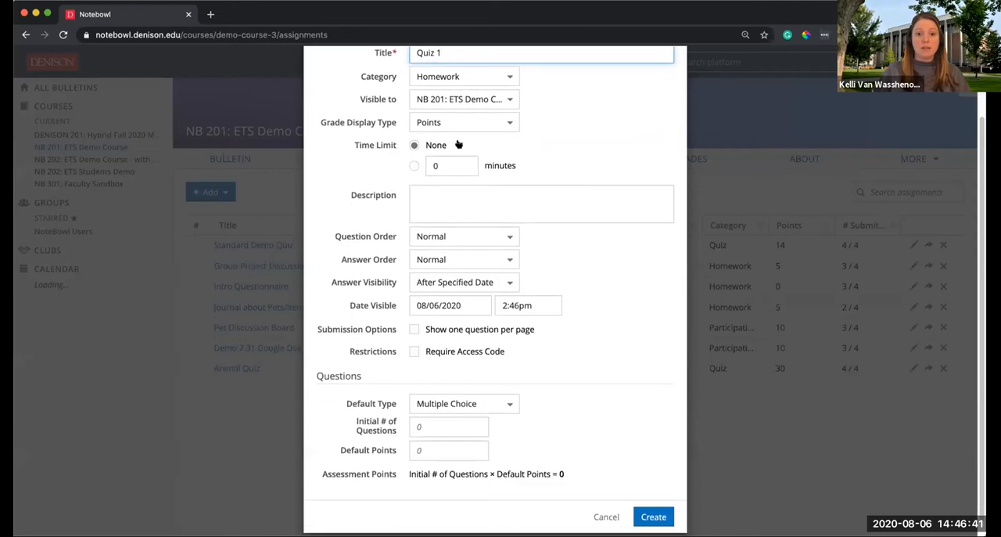
{"action": "type", "text": "10"}
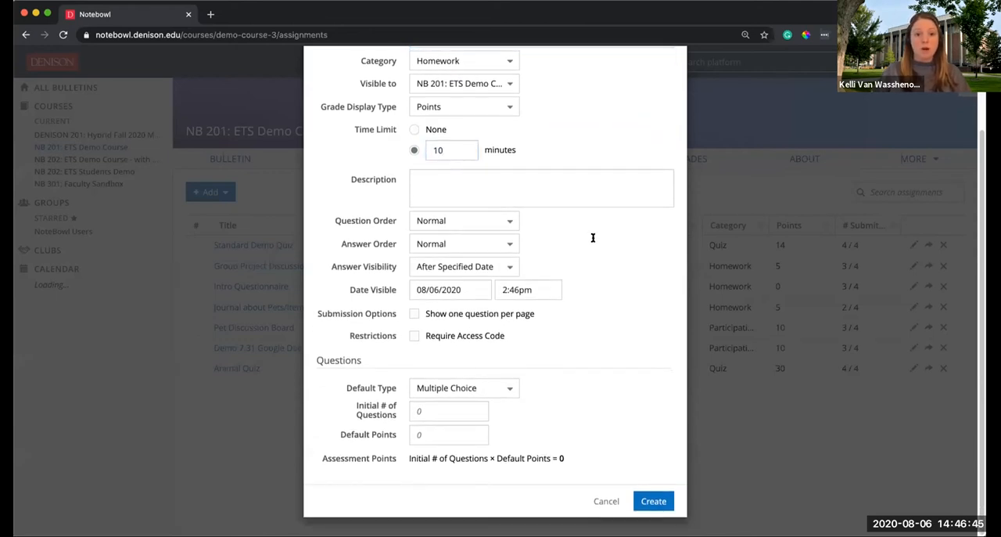
{"action": "left_click", "coordinate": [449, 410]}
{"action": "type", "text": "1"}
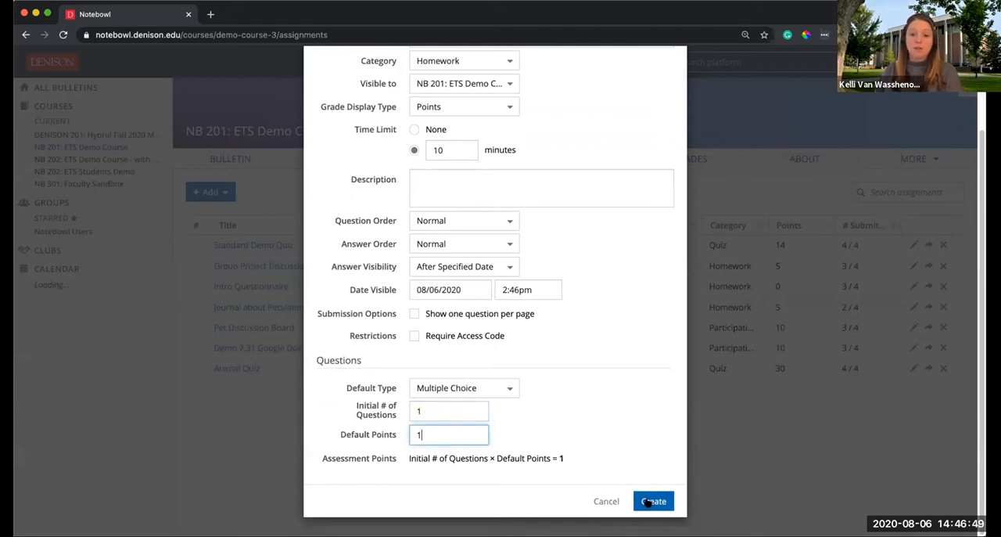
{"action": "left_click", "coordinate": [653, 500]}
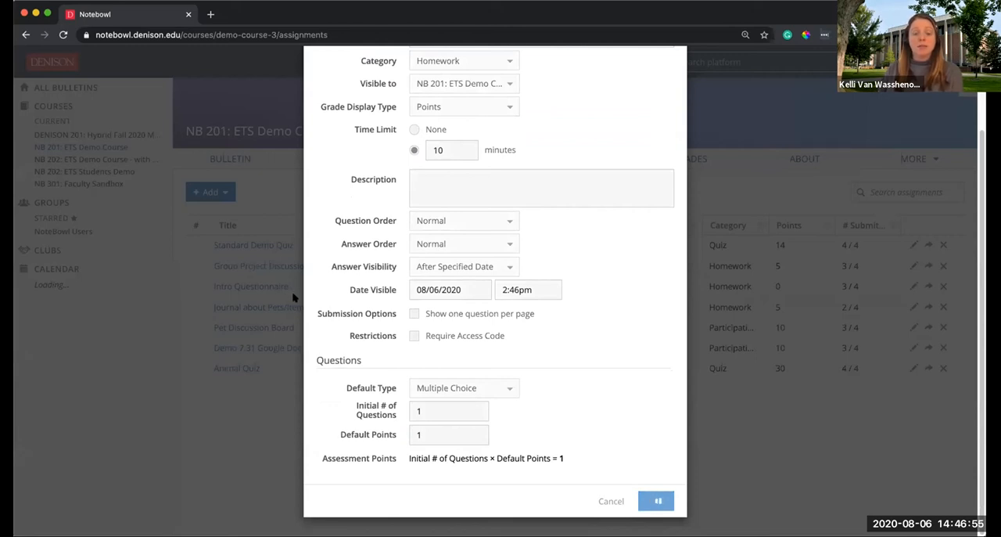
{"action": "left_click", "coordinate": [655, 500]}
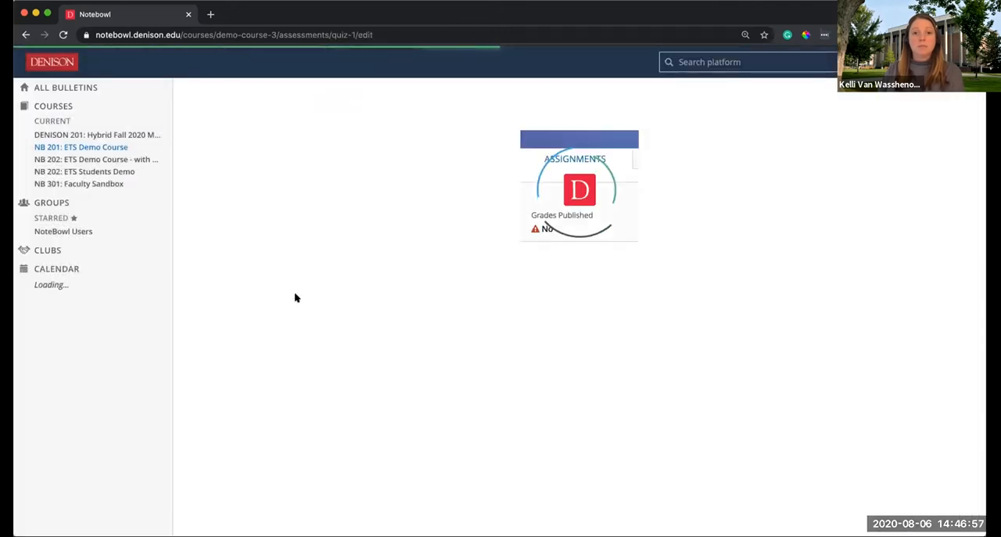
Write two 1-point questions: 'Pick one' with answers a and b, and 'Q2'.
{"action": "left_click", "coordinate": [225, 154]}
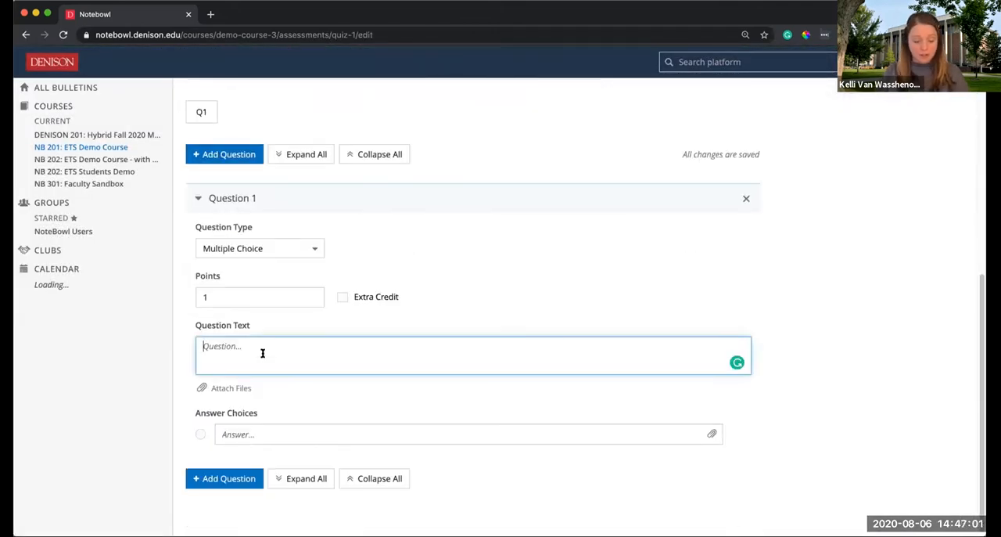
{"action": "type", "text": "P"}
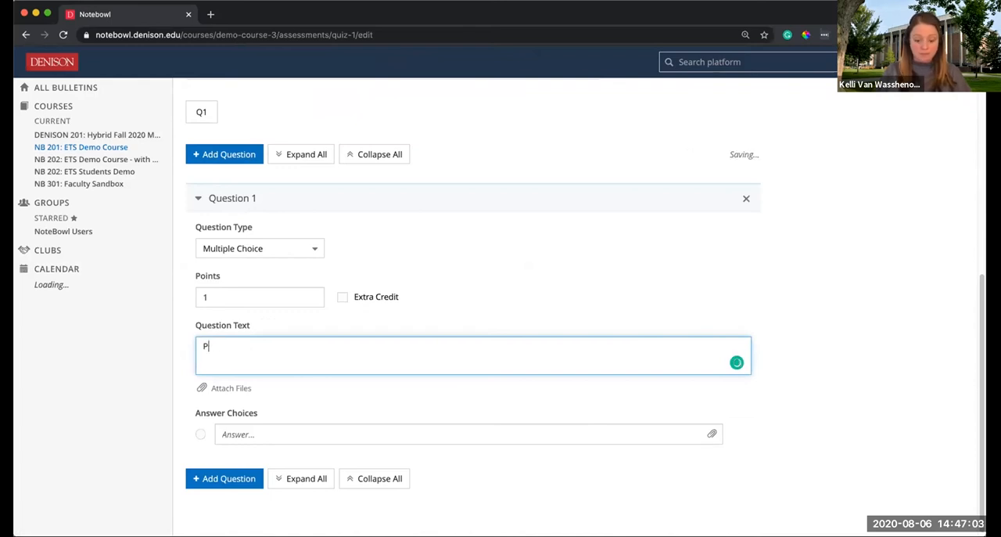
{"action": "type", "text": "ick one"}
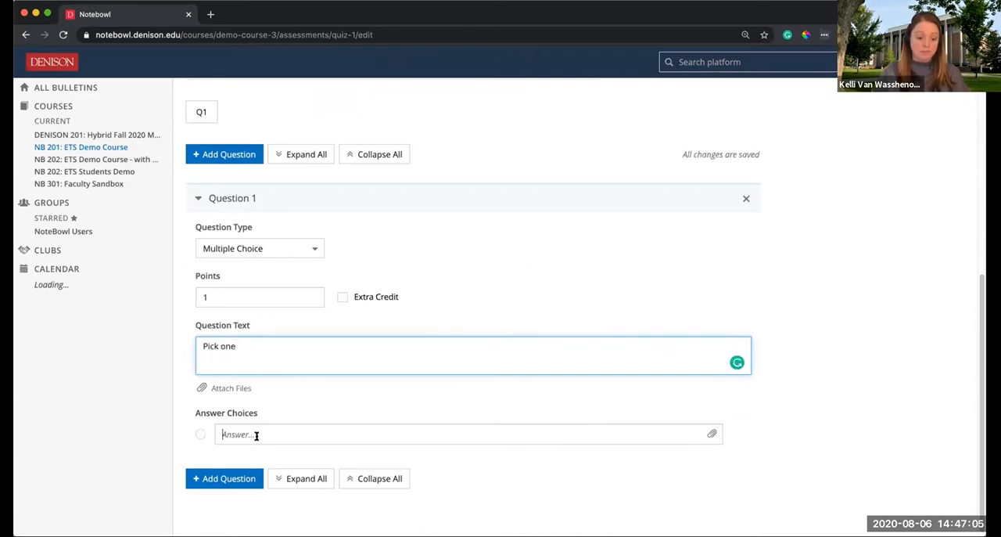
{"action": "type", "text": "b"}
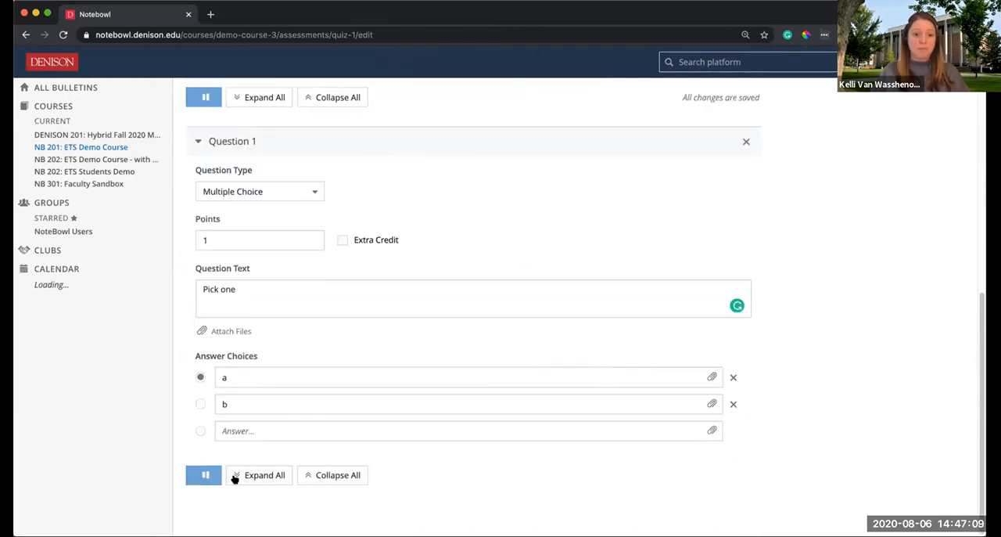
{"action": "scroll", "scroll_direction": "down", "scroll_amount": 3}
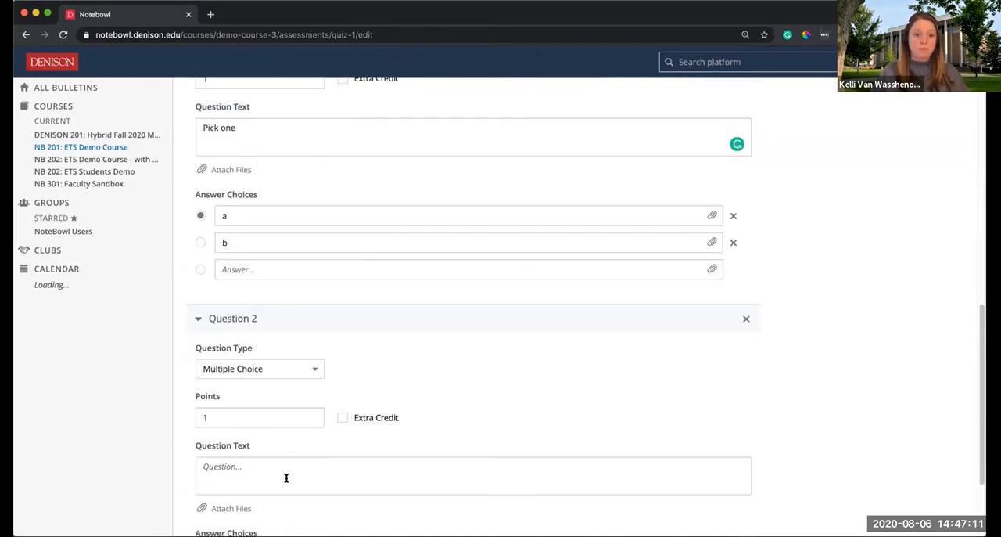
{"action": "type", "text": "Q2"}
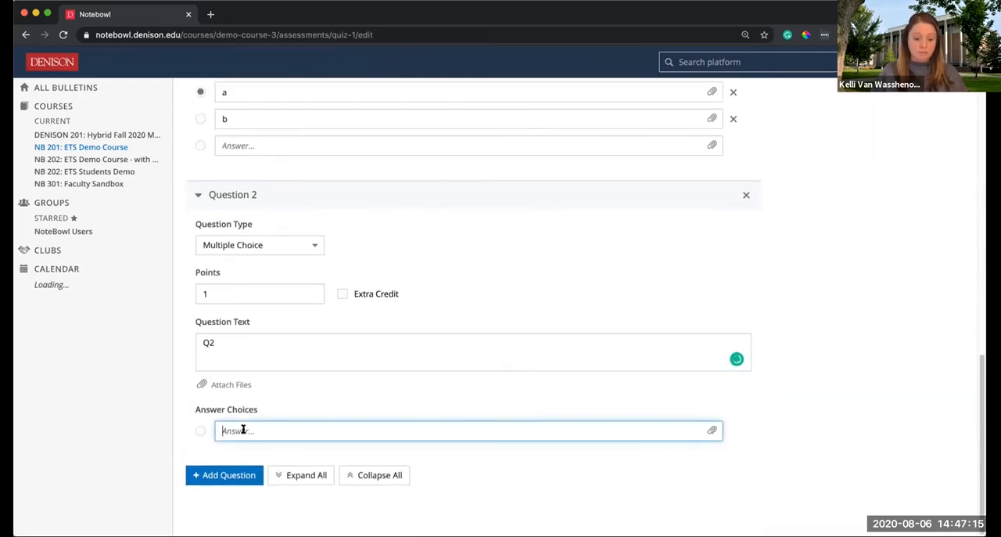
{"action": "type", "text": "w"}
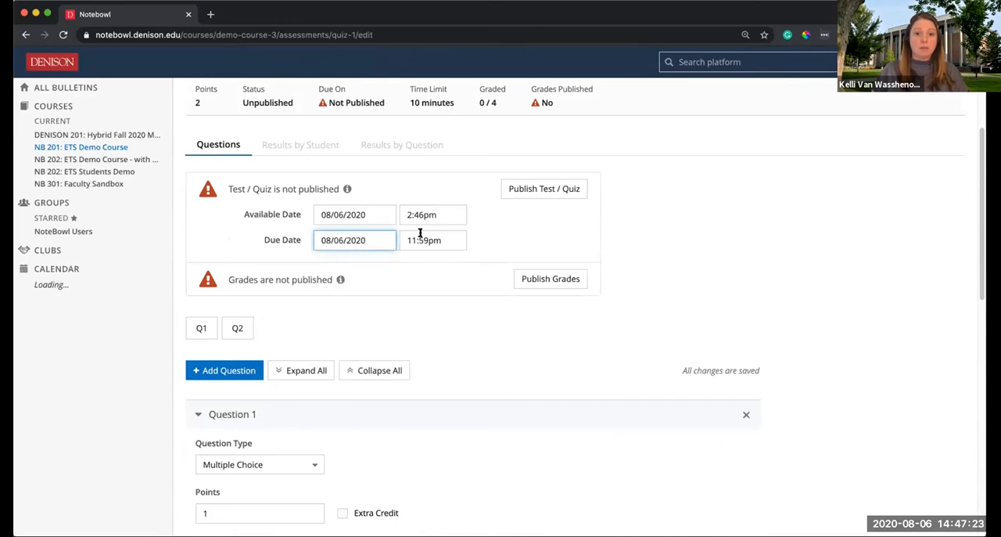
{"action": "left_click", "coordinate": [543, 188]}
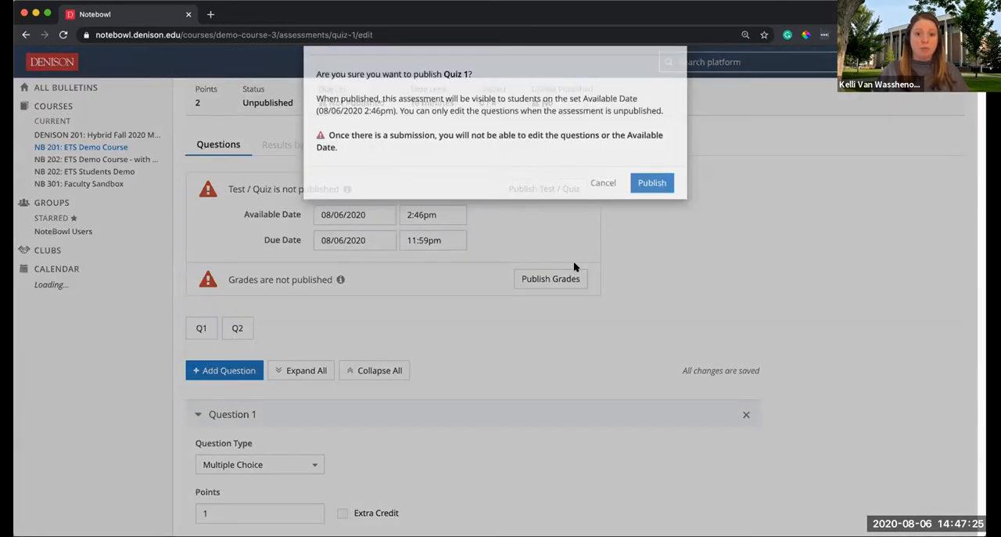
{"action": "left_click", "coordinate": [603, 183]}
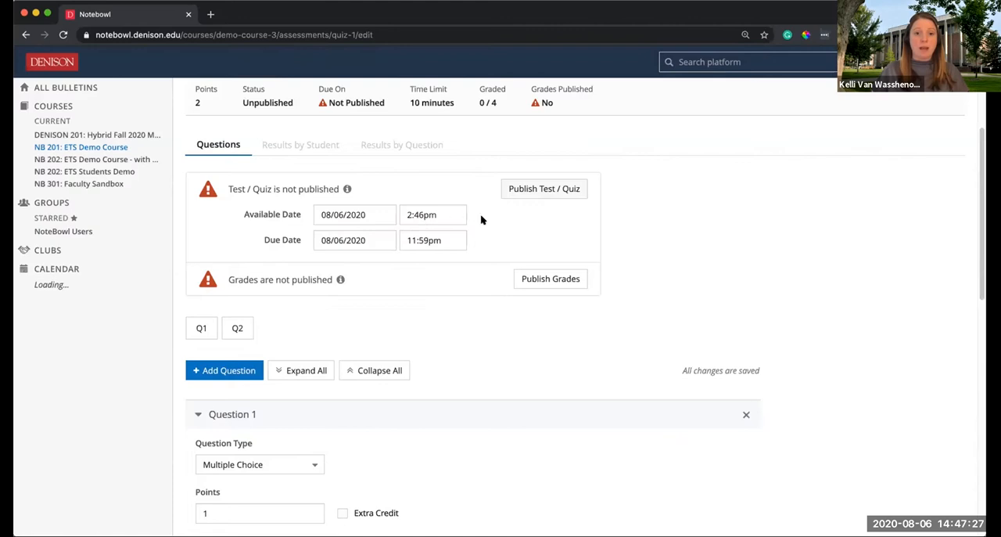
{"action": "mouse_move", "coordinate": [467, 249]}
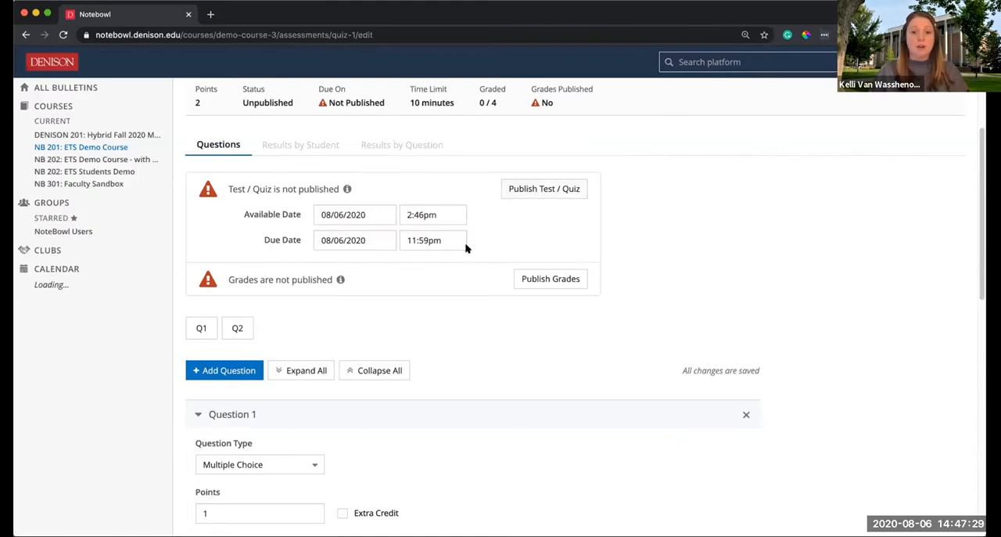
{"action": "mouse_move", "coordinate": [275, 265]}
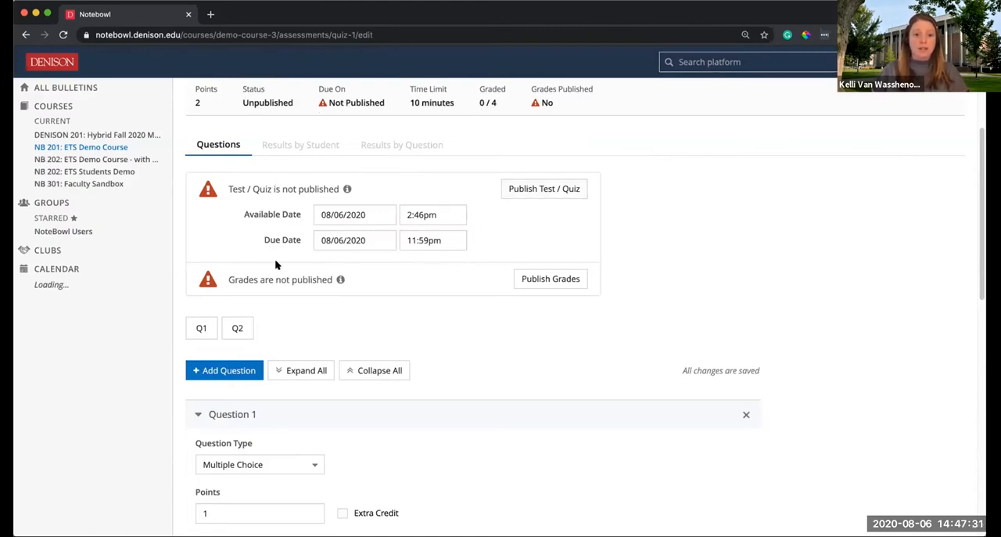
{"action": "mouse_move", "coordinate": [468, 208]}
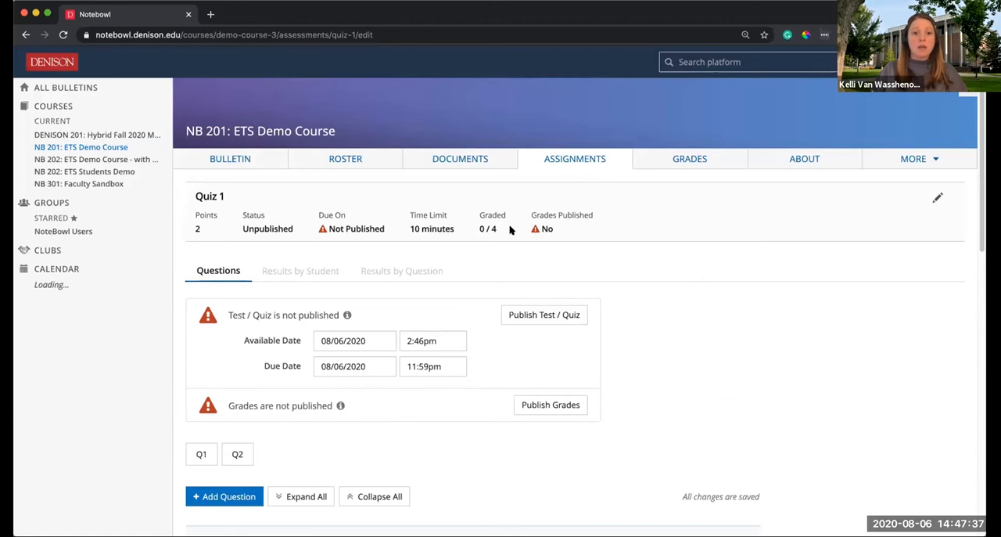
Return to the assignments list, where Quiz 1 appears as an unpublished 2-point item.
{"action": "left_click", "coordinate": [575, 158]}
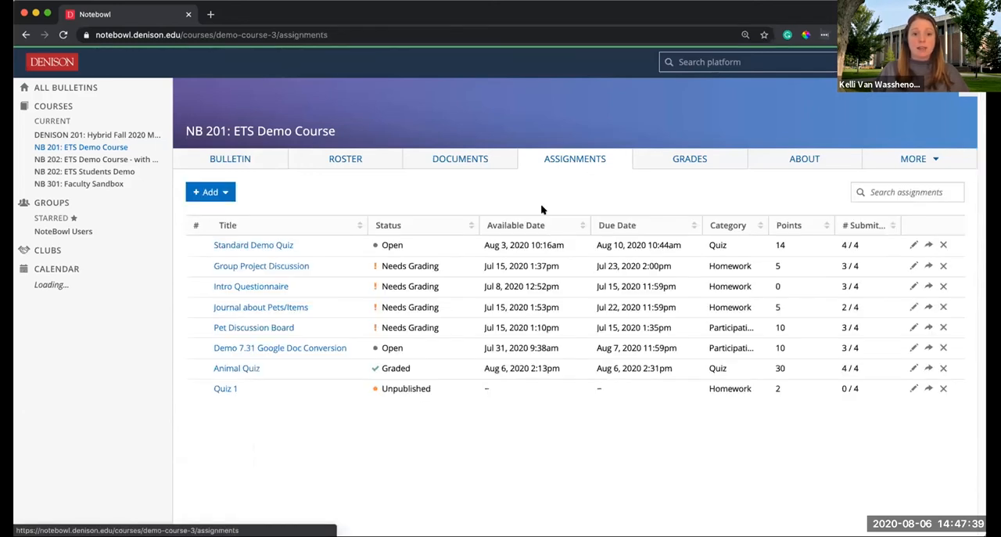
{"action": "mouse_move", "coordinate": [309, 391]}
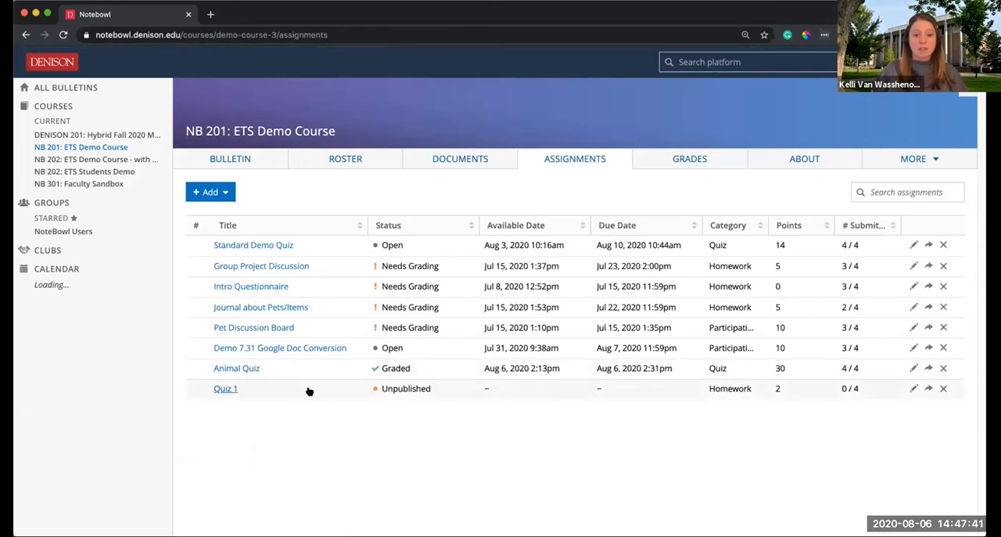
{"action": "mouse_move", "coordinate": [520, 401]}
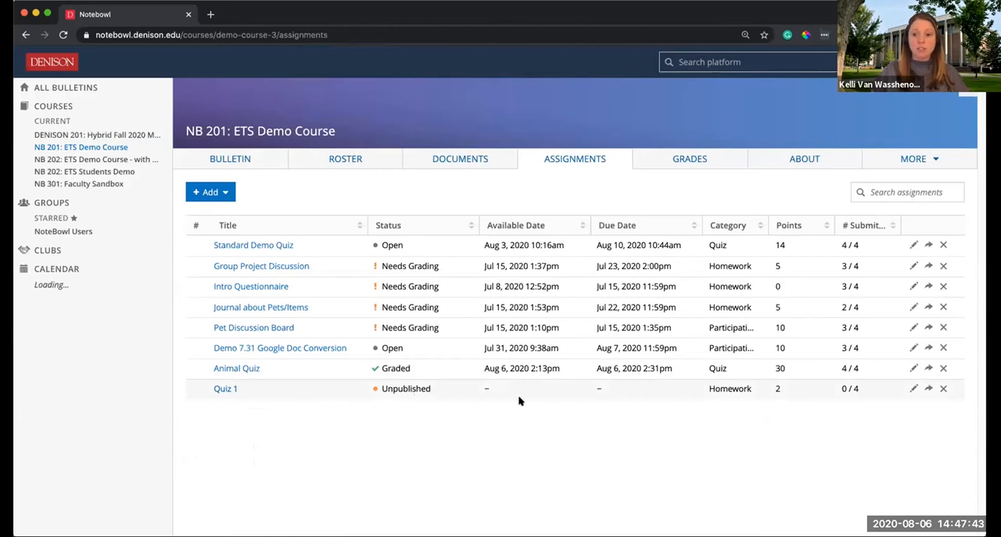
{"action": "mouse_move", "coordinate": [937, 380]}
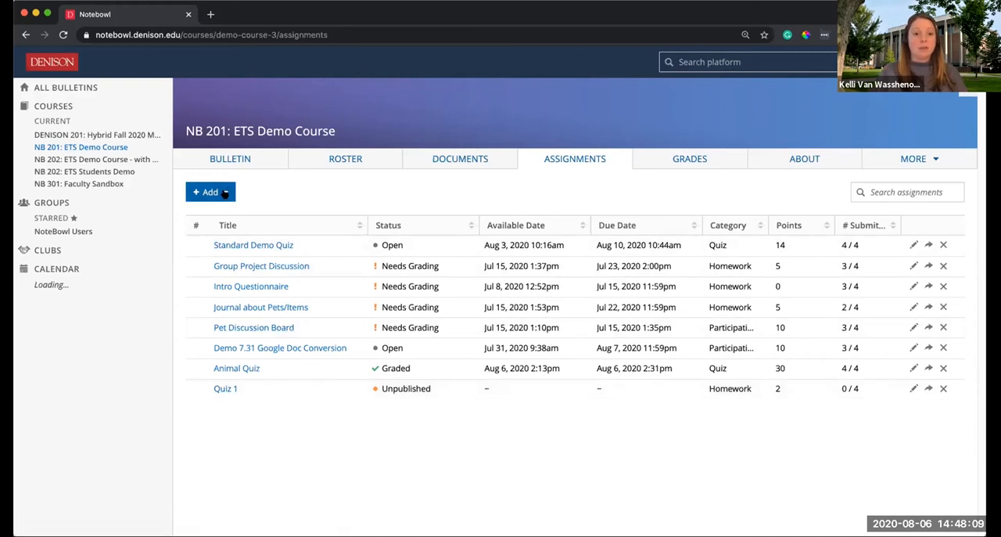
Import Quiz 1 from the Non-Credit Summer 2020 NB 201 course.
{"action": "left_click", "coordinate": [210, 191]}
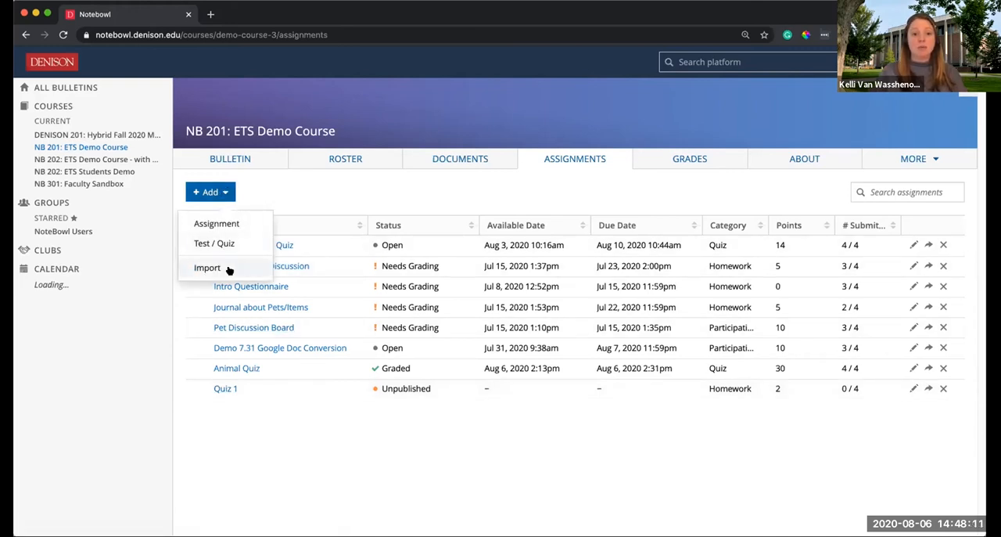
{"action": "mouse_move", "coordinate": [200, 268]}
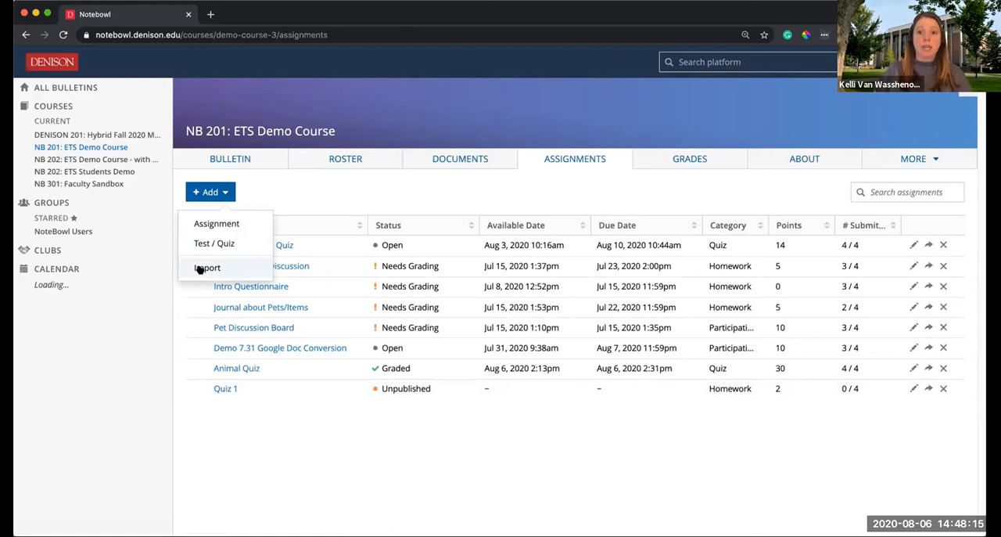
{"action": "left_click", "coordinate": [206, 268]}
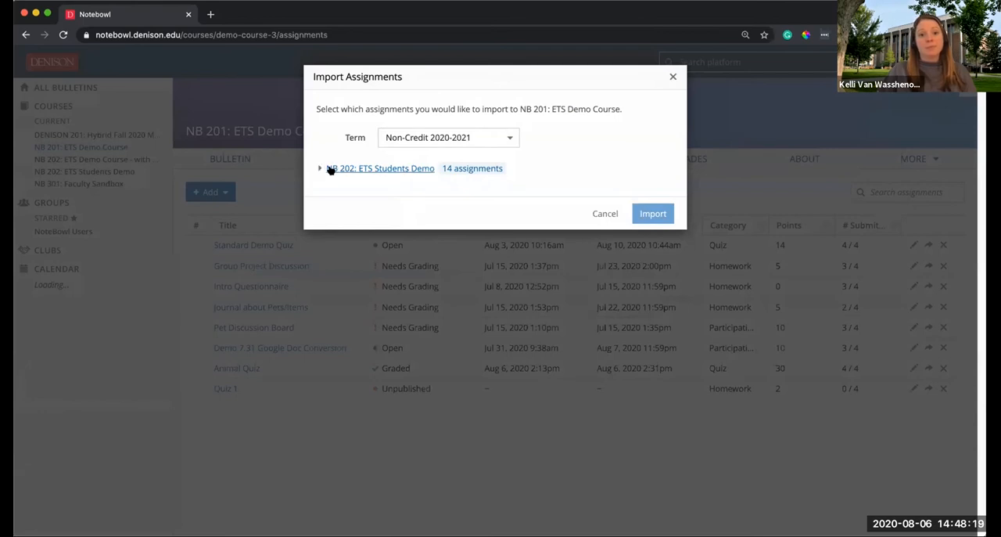
{"action": "left_click", "coordinate": [446, 137]}
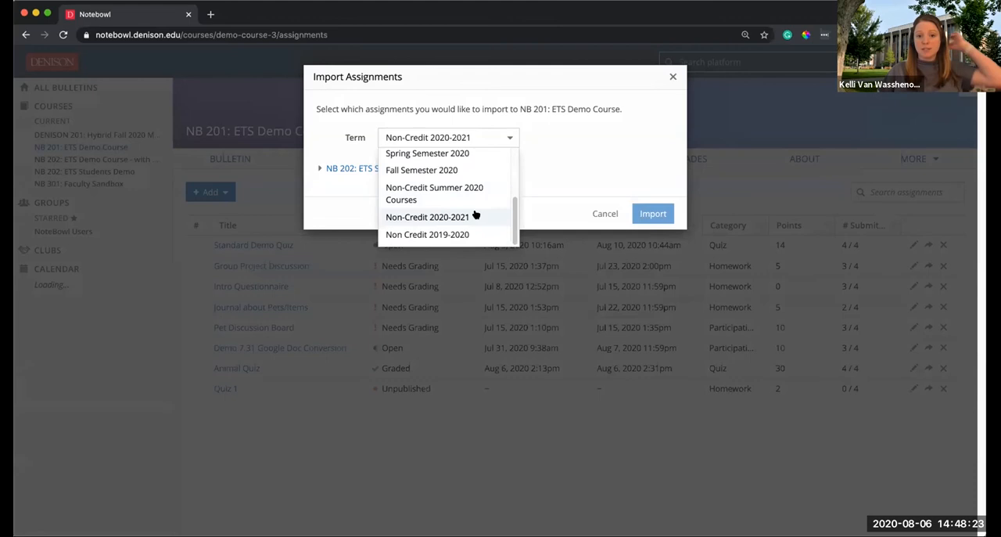
{"action": "left_click", "coordinate": [428, 217]}
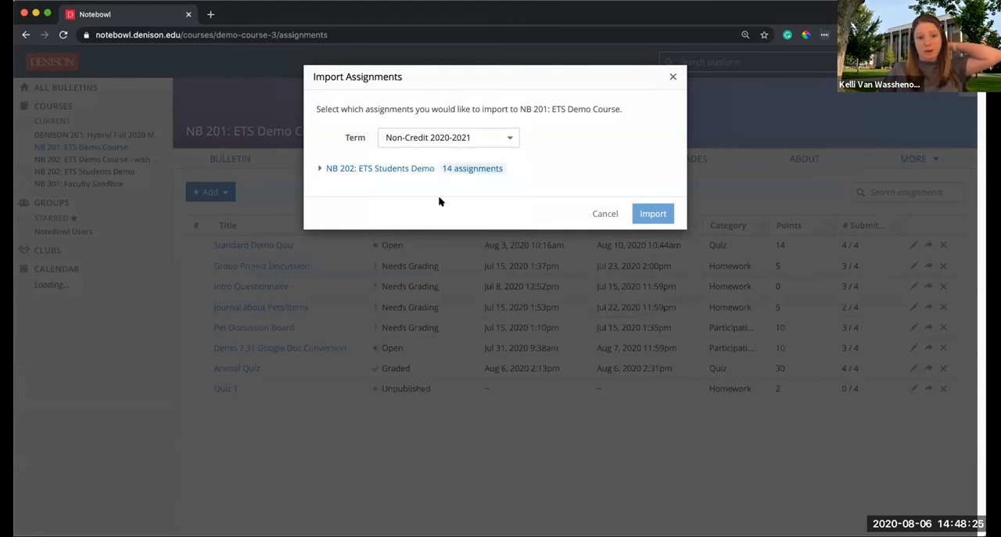
{"action": "left_click", "coordinate": [449, 137]}
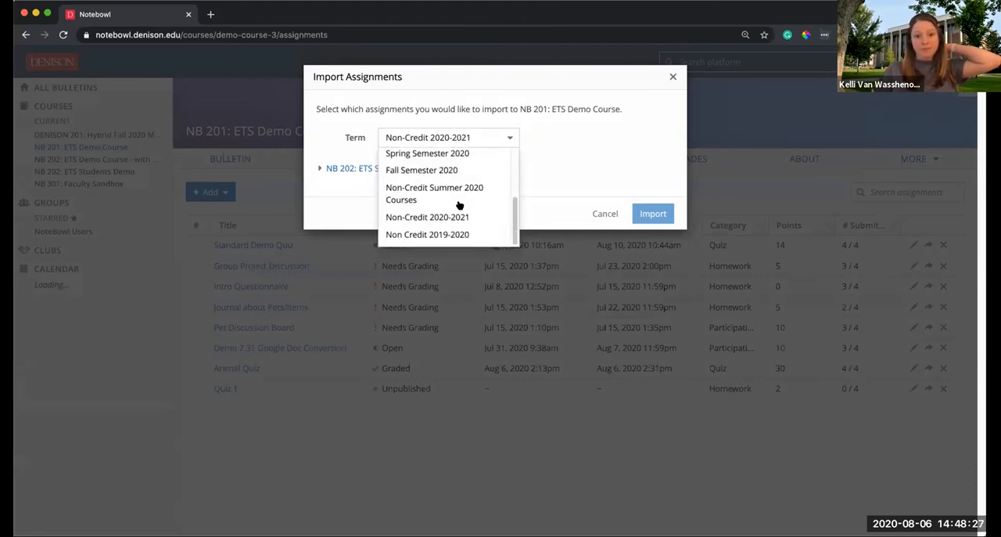
{"action": "left_click", "coordinate": [435, 192]}
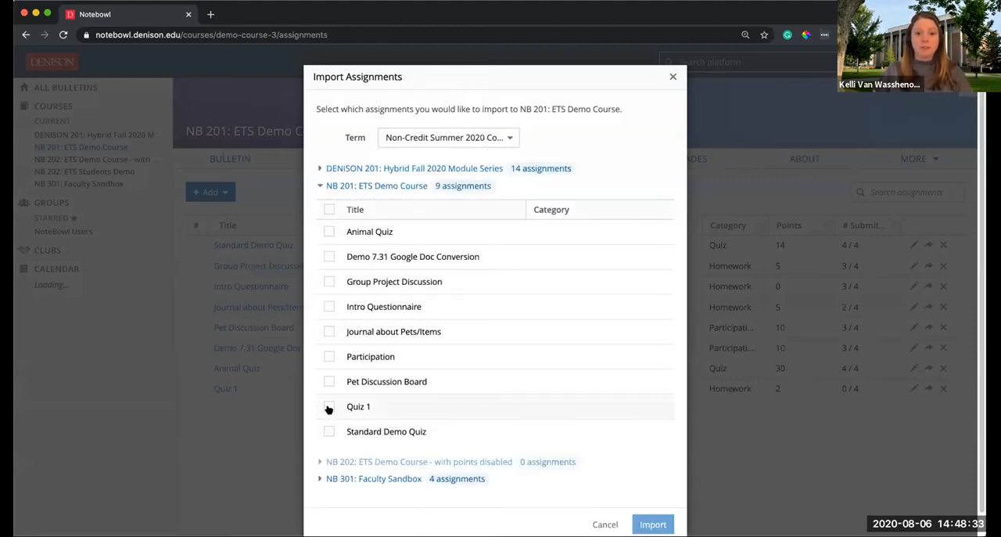
{"action": "left_click", "coordinate": [328, 406]}
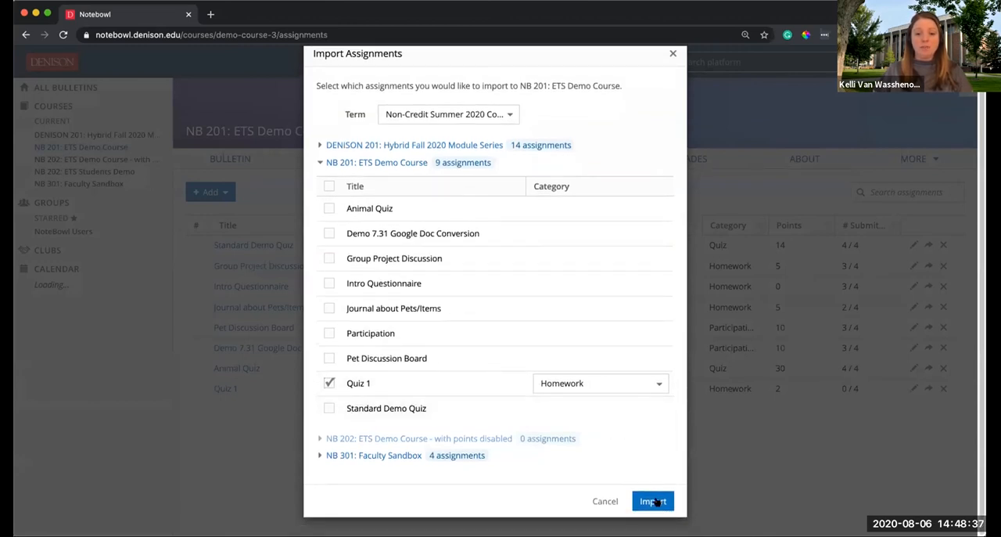
{"action": "left_click", "coordinate": [653, 500]}
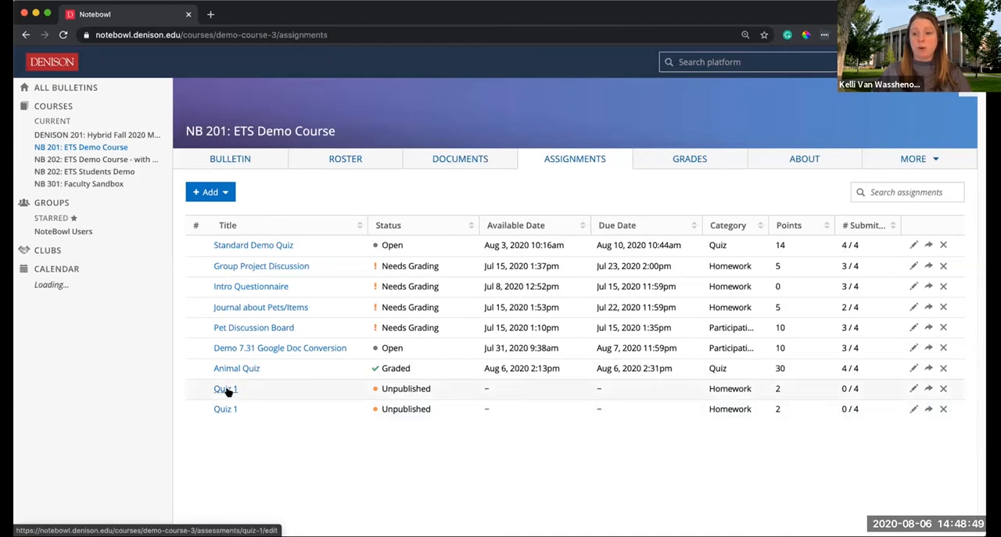
{"action": "mouse_move", "coordinate": [225, 399]}
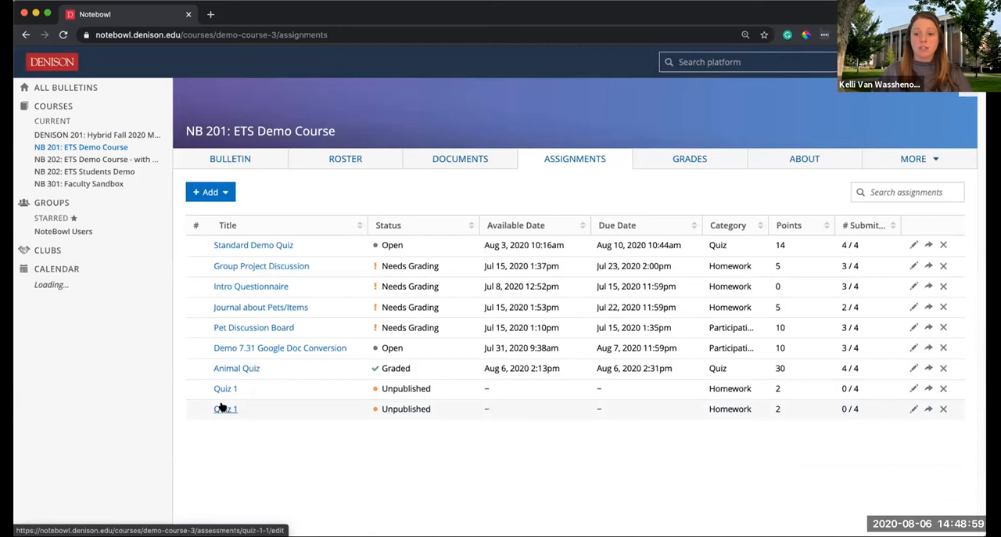
{"action": "mouse_move", "coordinate": [912, 388]}
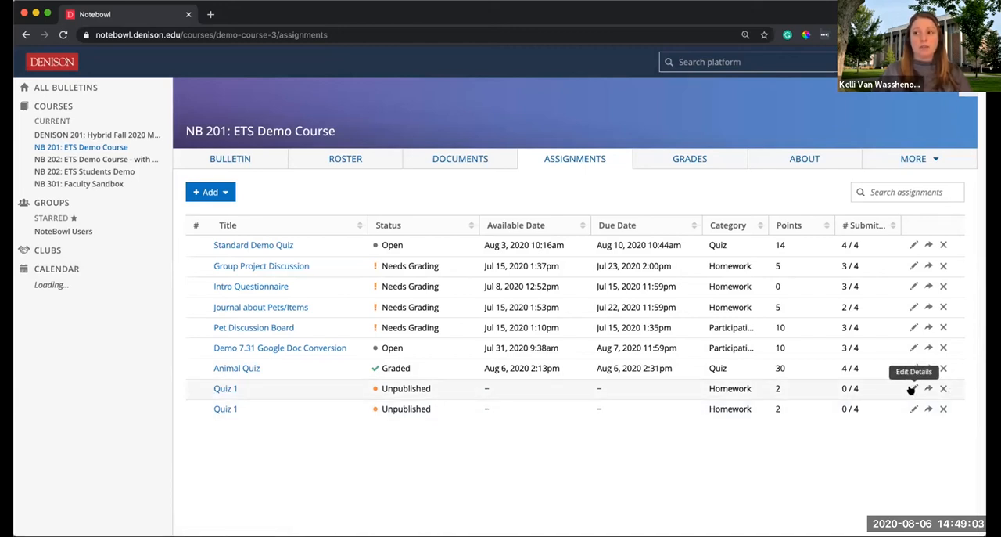
Save the first Quiz 1 as 'Quiz 1 - A', visible to Non-Accom, 10-minute limit.
{"action": "left_click", "coordinate": [910, 388]}
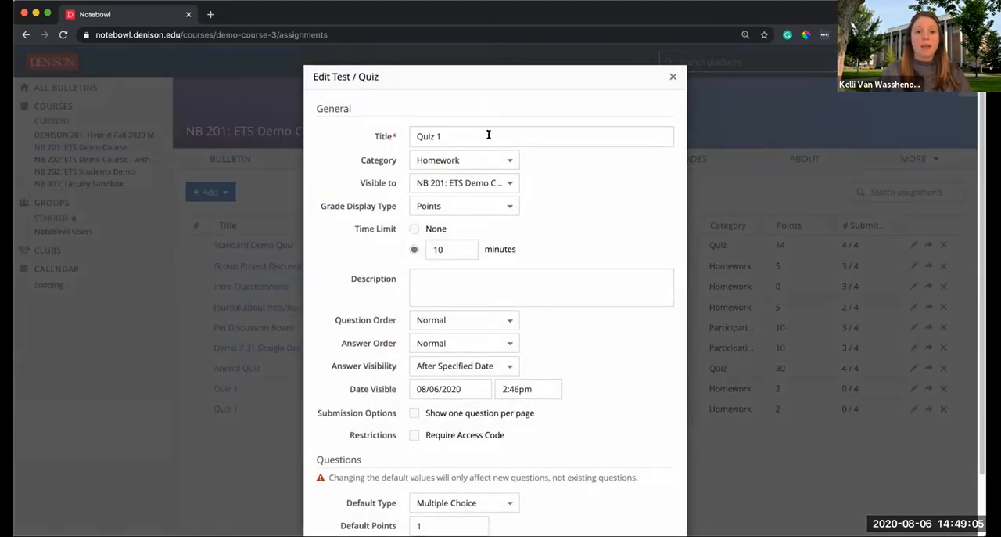
{"action": "left_click", "coordinate": [488, 136]}
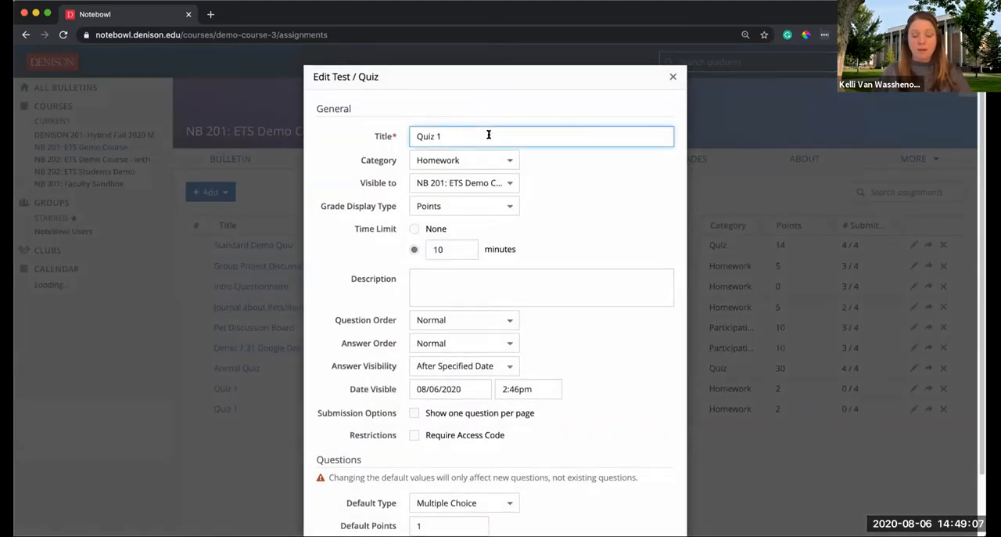
{"action": "type", "text": "- A"}
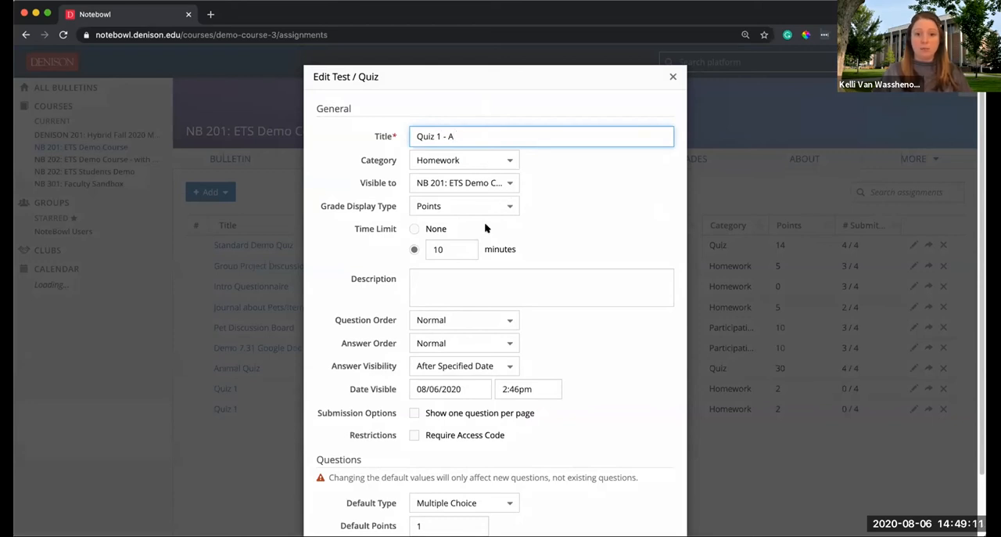
{"action": "left_click", "coordinate": [450, 249]}
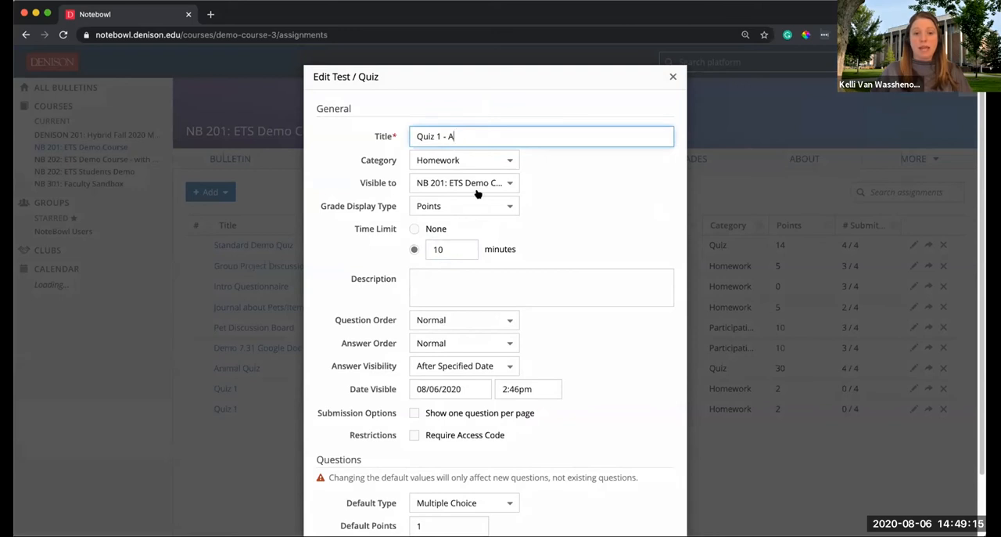
{"action": "left_click", "coordinate": [463, 183]}
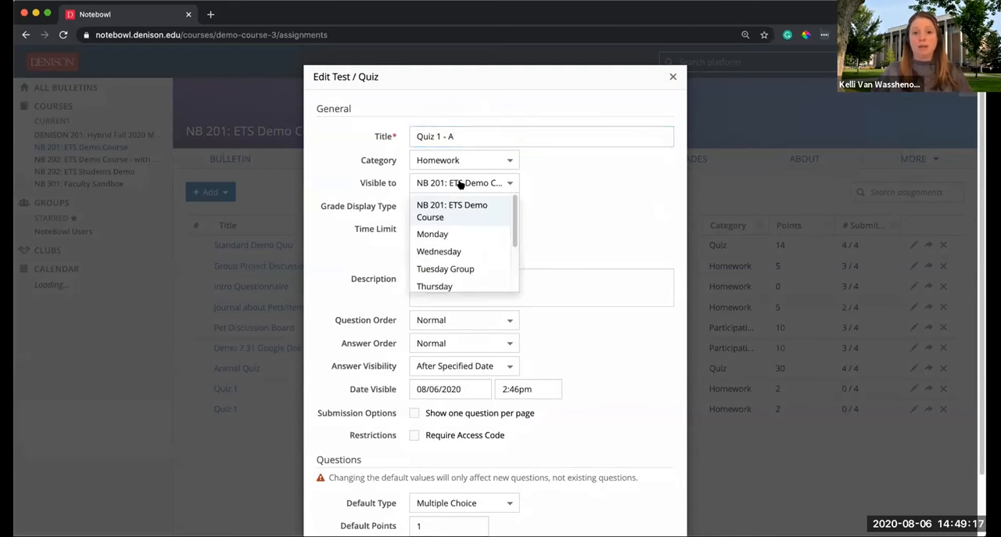
{"action": "mouse_move", "coordinate": [458, 231]}
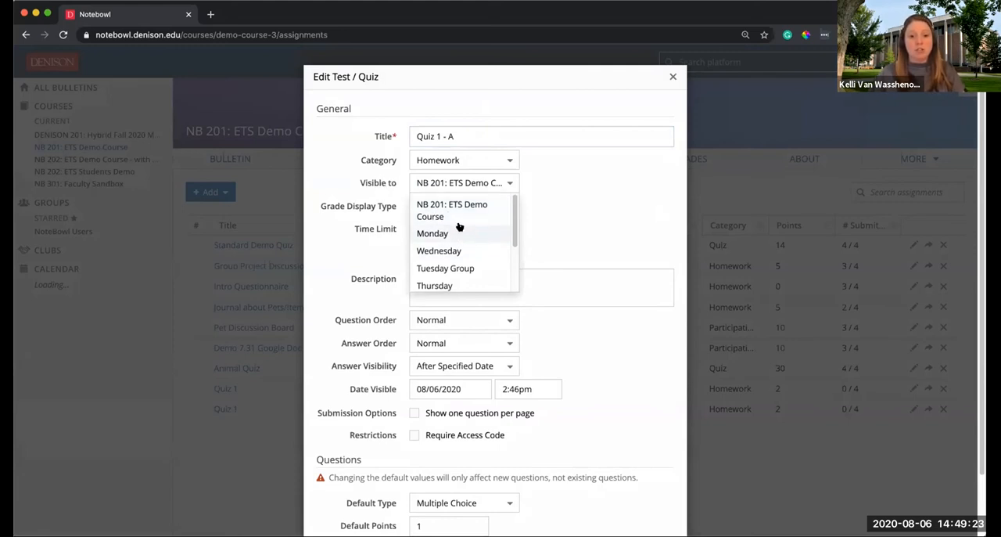
{"action": "scroll", "scroll_direction": "down", "scroll_amount": 3}
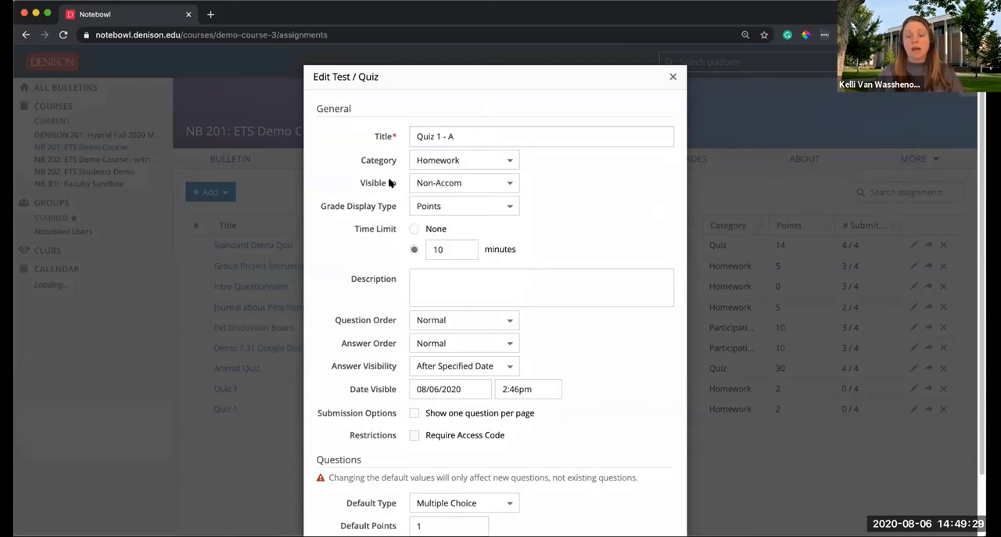
{"action": "mouse_move", "coordinate": [476, 181]}
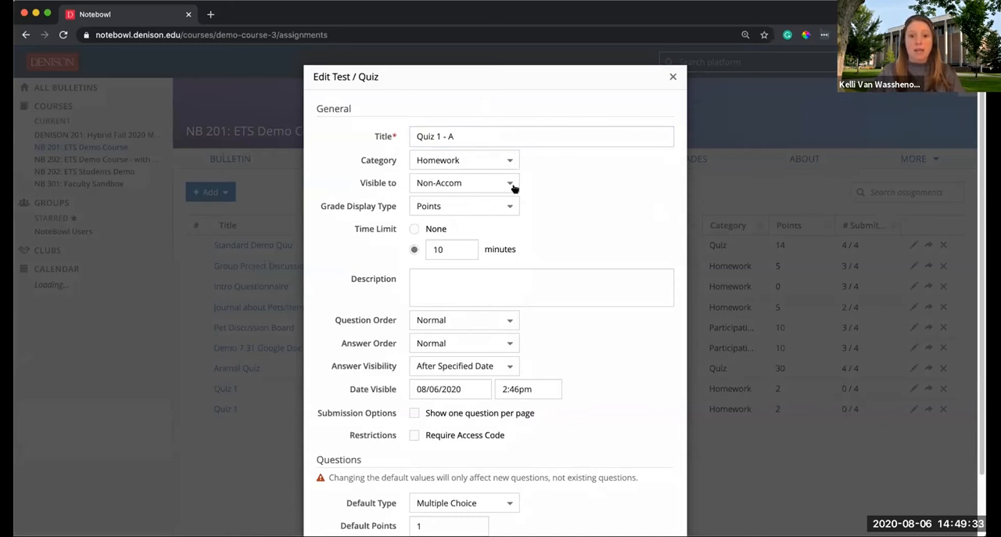
{"action": "mouse_move", "coordinate": [478, 255]}
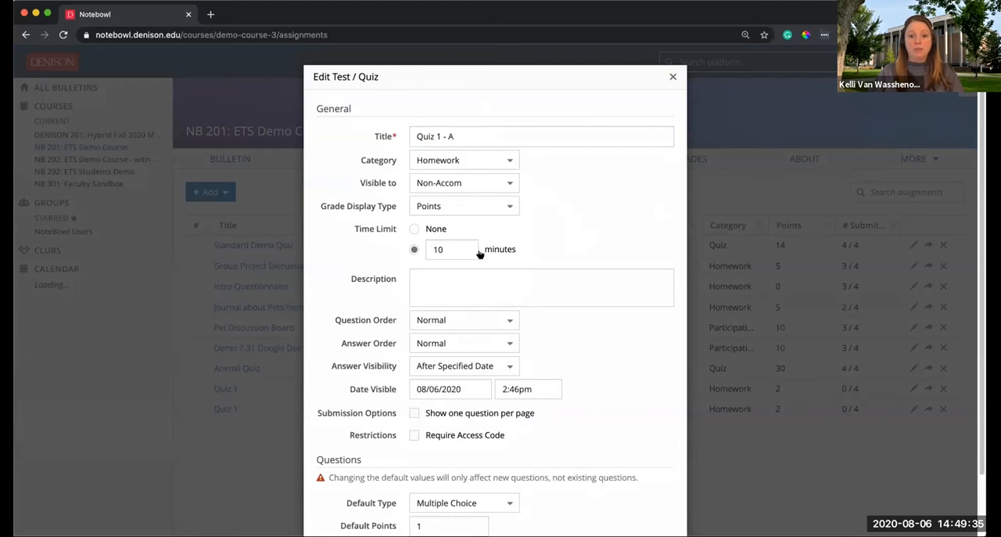
{"action": "scroll", "scroll_direction": "down", "scroll_amount": 3}
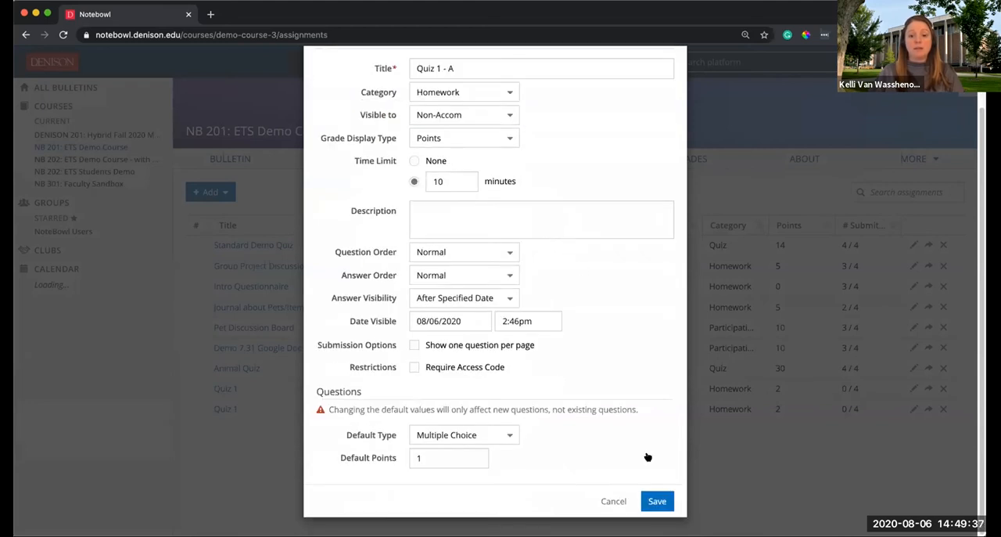
{"action": "left_click", "coordinate": [656, 500]}
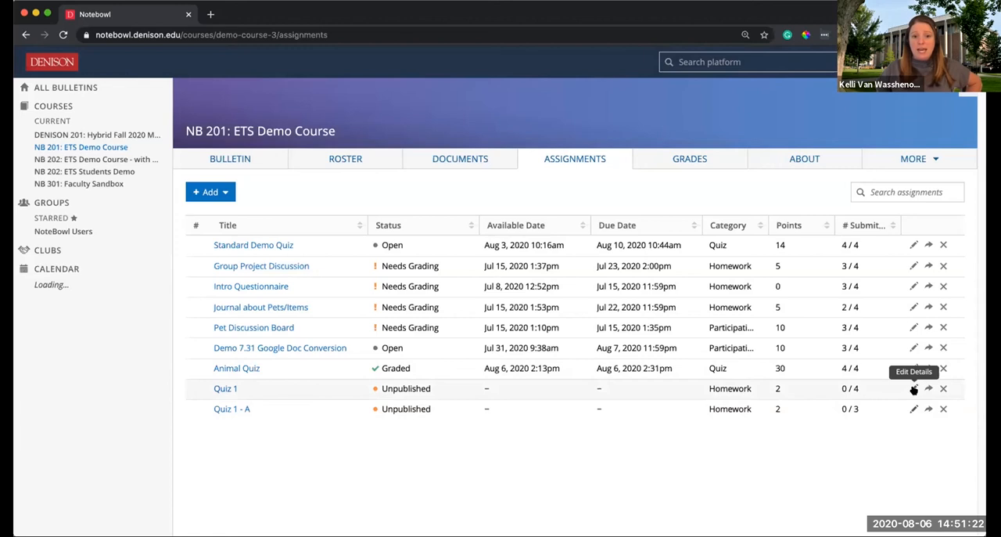
Retitle the remaining copy 'Quiz 1 - B', visible to Accommodation, with a 15-minute limit.
{"action": "left_click", "coordinate": [913, 389]}
{"action": "type", "text": "Quiz 1 - B"}
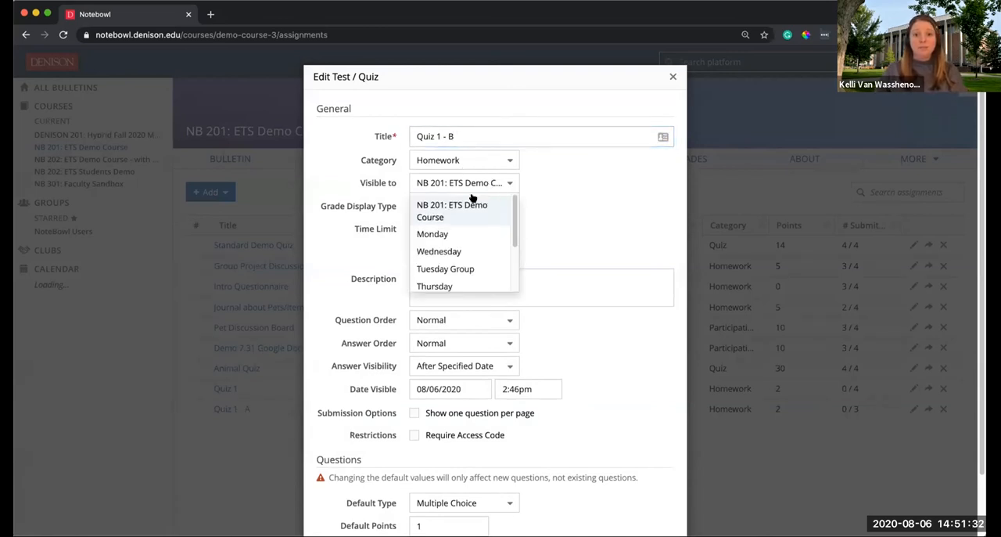
{"action": "scroll", "scroll_direction": "down", "scroll_amount": 3}
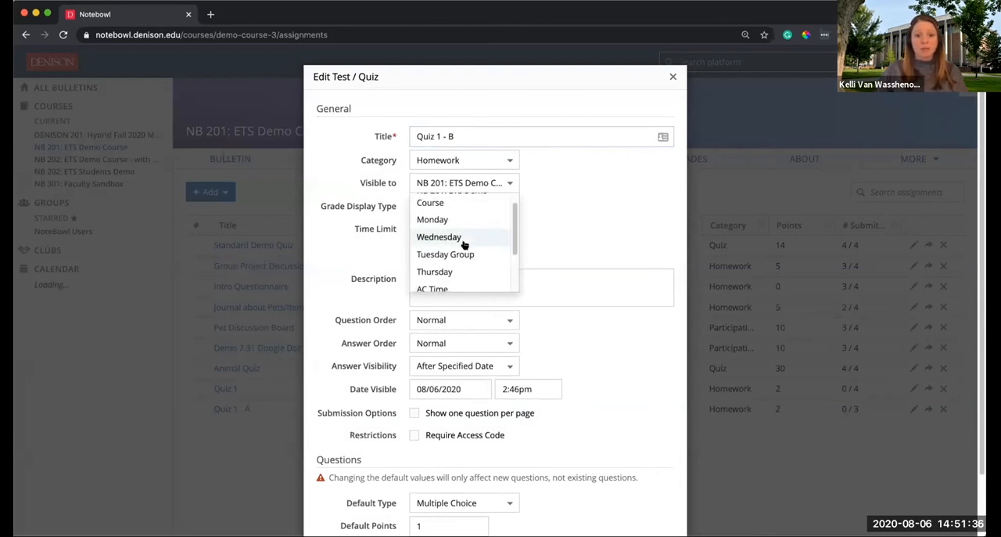
{"action": "left_click", "coordinate": [462, 237]}
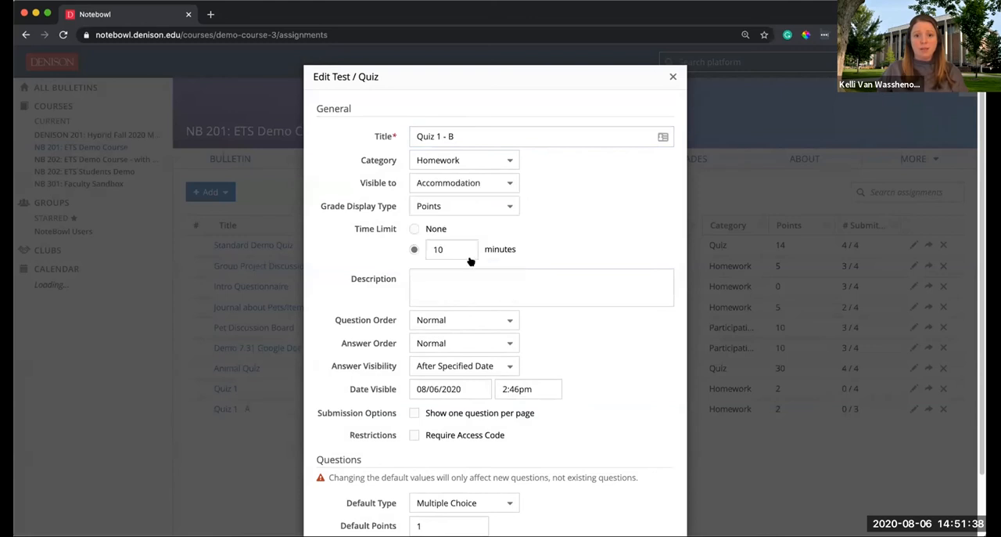
{"action": "mouse_move", "coordinate": [470, 183]}
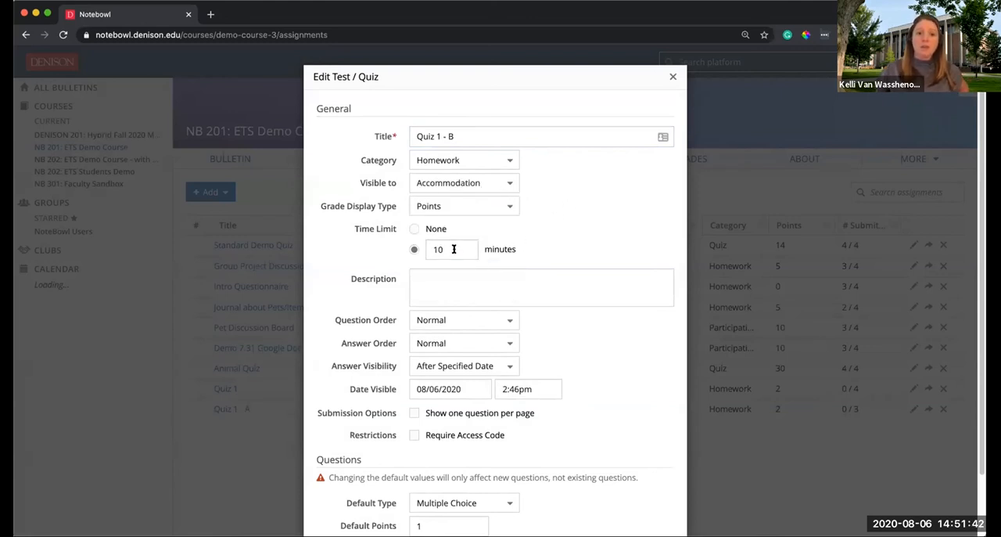
{"action": "type", "text": "15"}
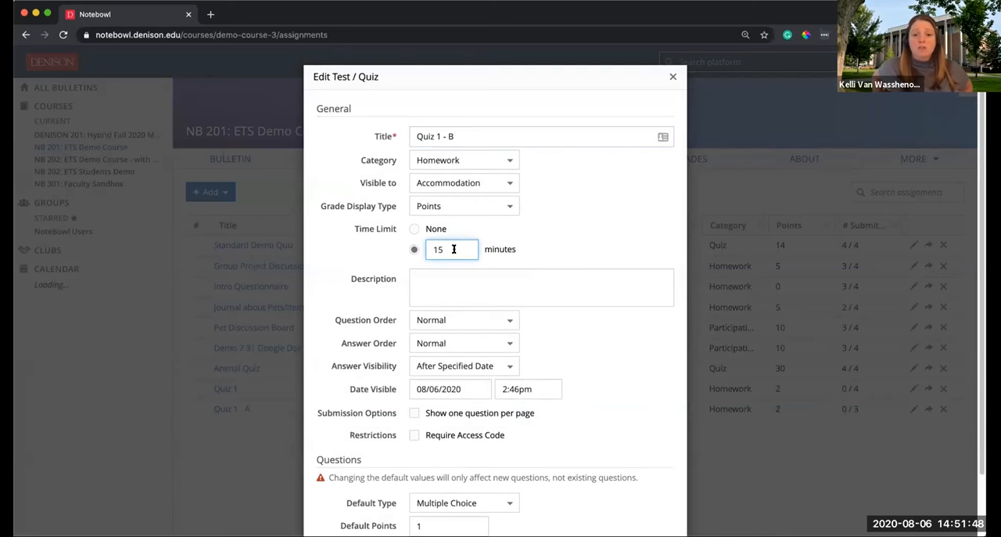
{"action": "mouse_move", "coordinate": [463, 261]}
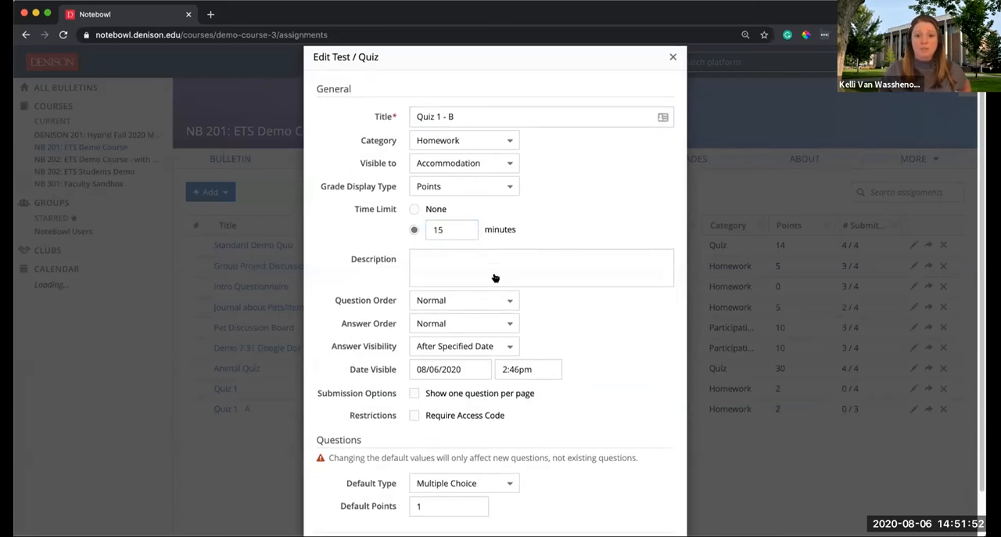
{"action": "scroll", "scroll_direction": "down", "scroll_amount": 3}
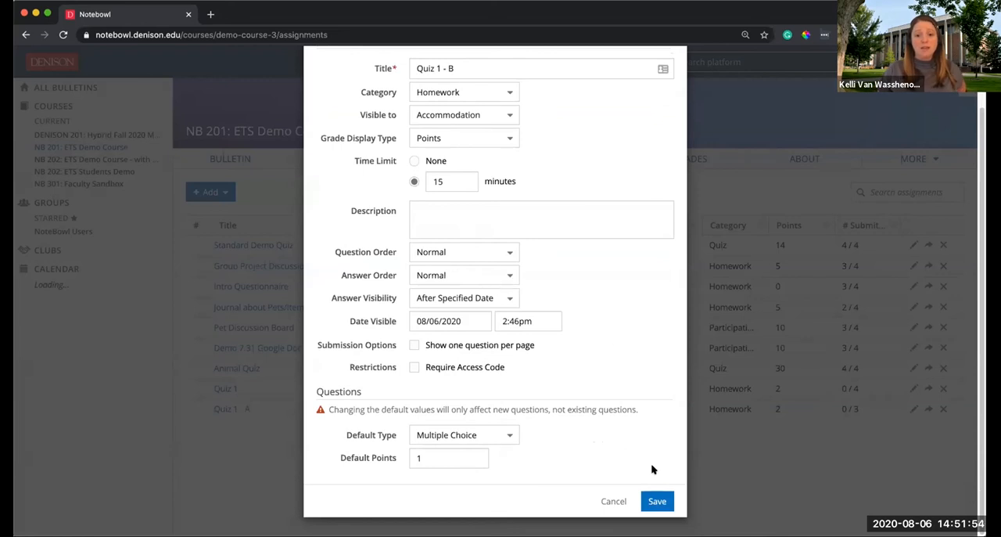
{"action": "left_click", "coordinate": [657, 501]}
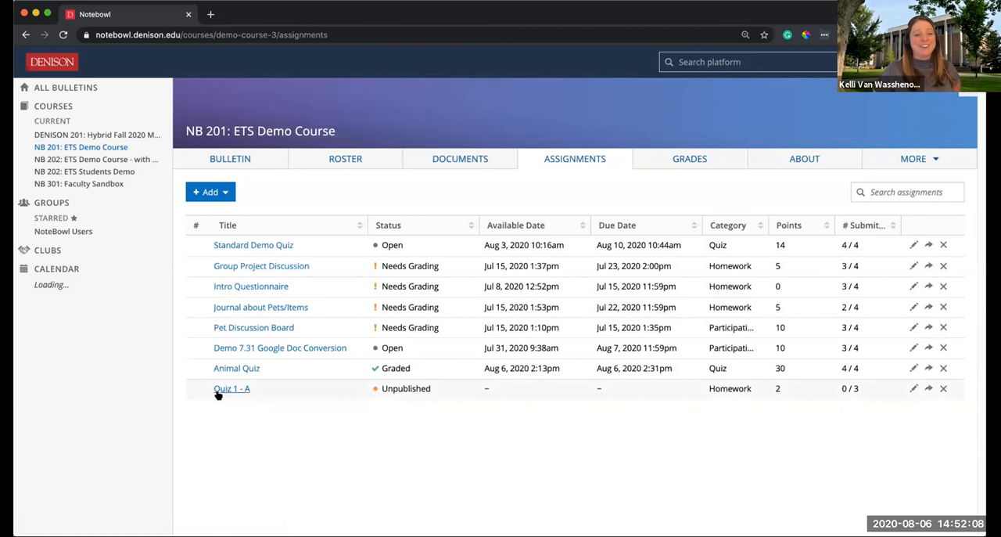
{"action": "mouse_move", "coordinate": [250, 413]}
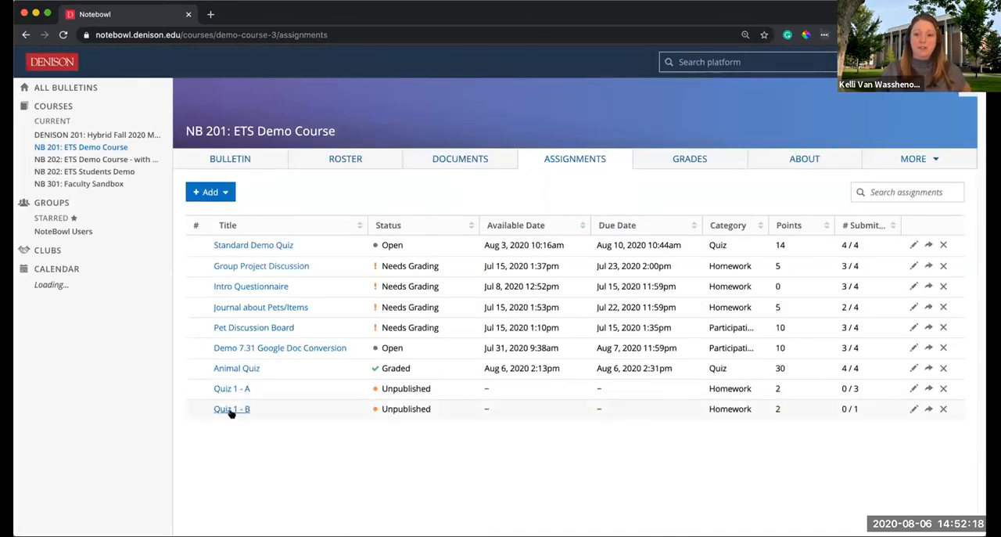
{"action": "mouse_move", "coordinate": [232, 388]}
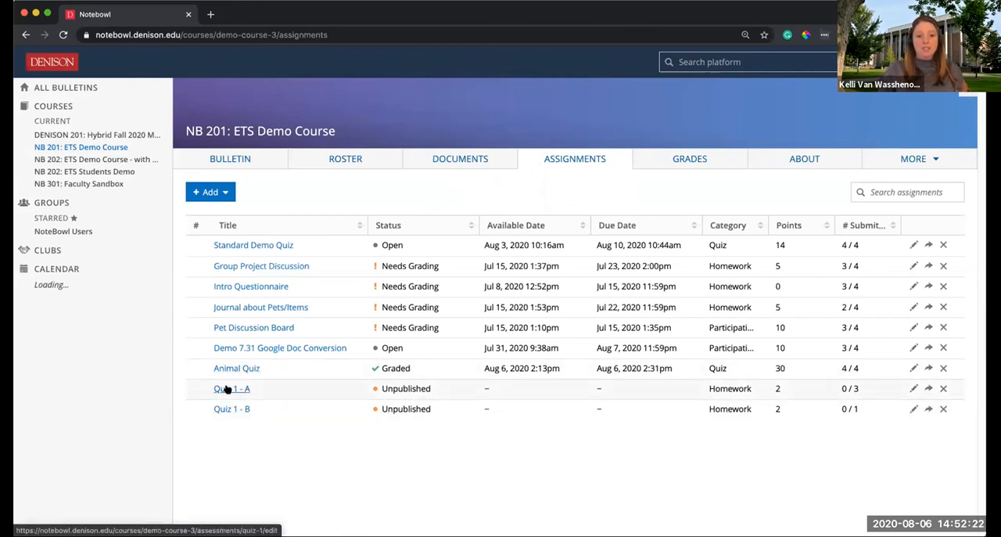
Open Quiz 1 - A and publish it, confirming in the dialog.
{"action": "left_click", "coordinate": [228, 388]}
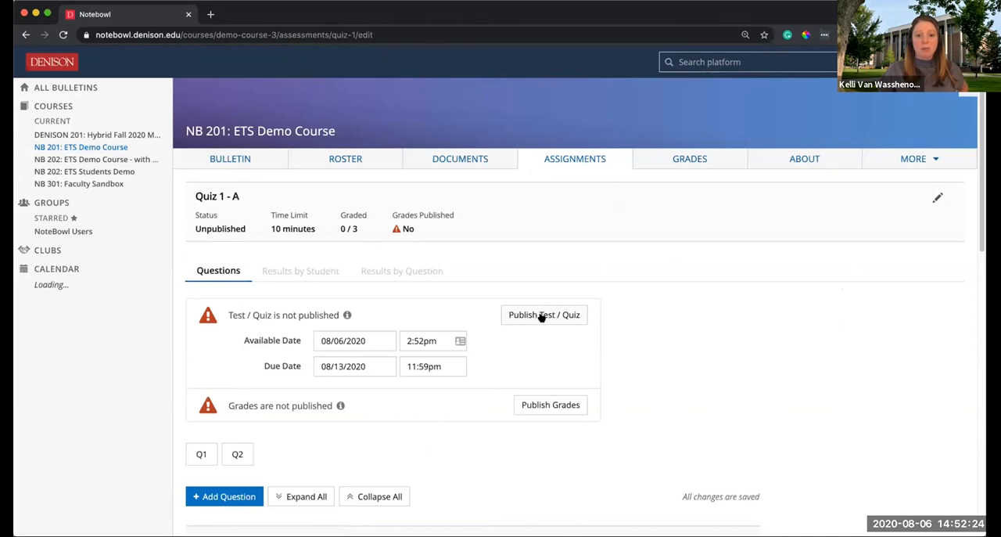
{"action": "mouse_move", "coordinate": [327, 379]}
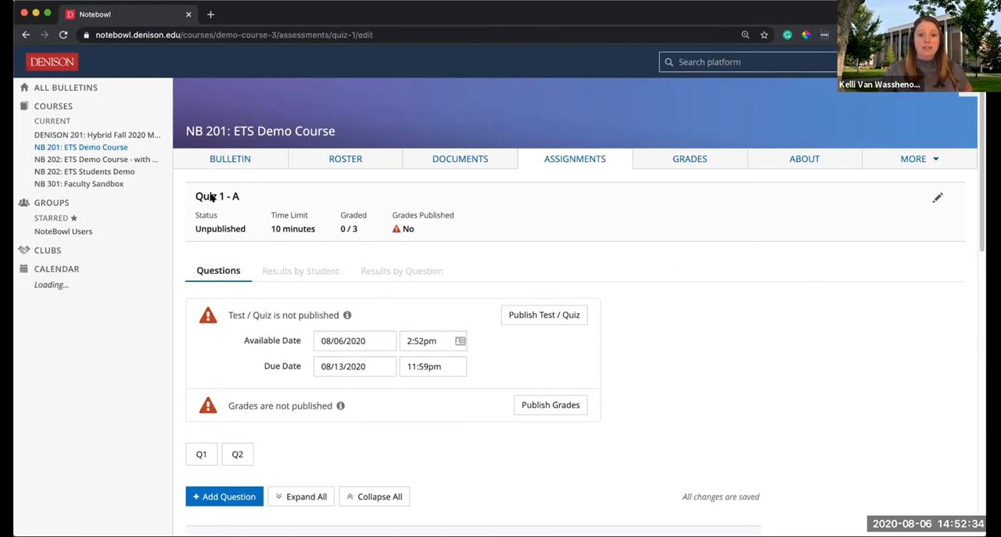
{"action": "mouse_move", "coordinate": [300, 270]}
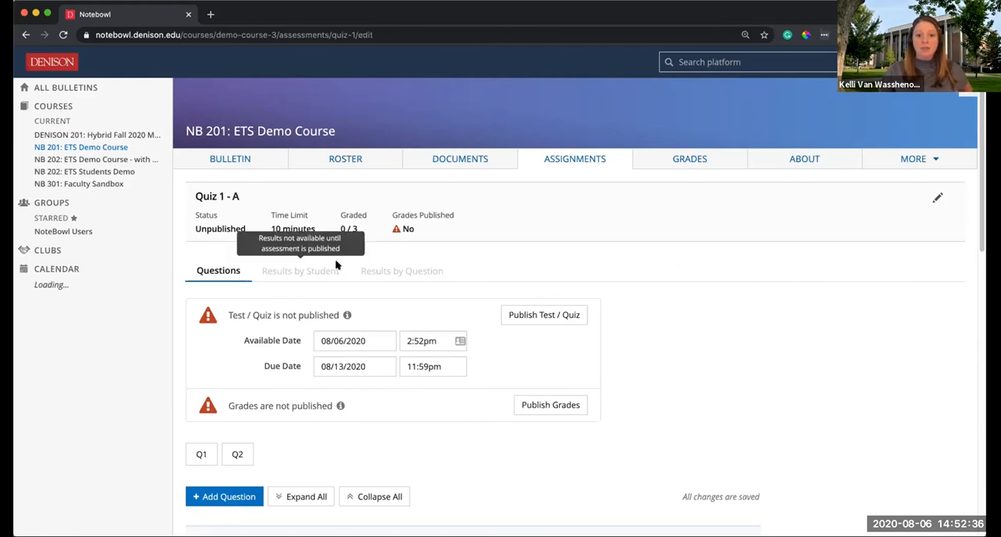
{"action": "mouse_move", "coordinate": [936, 197]}
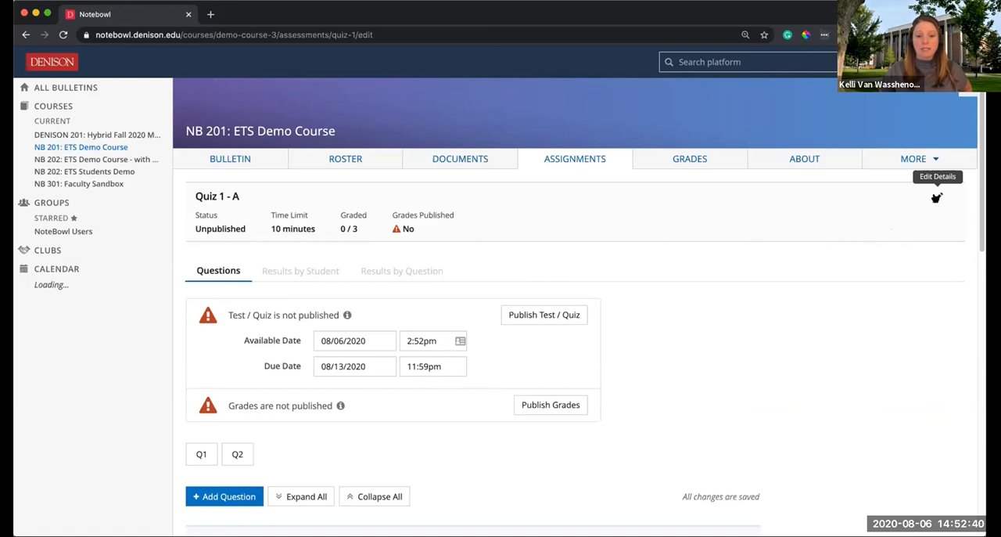
{"action": "mouse_move", "coordinate": [561, 317]}
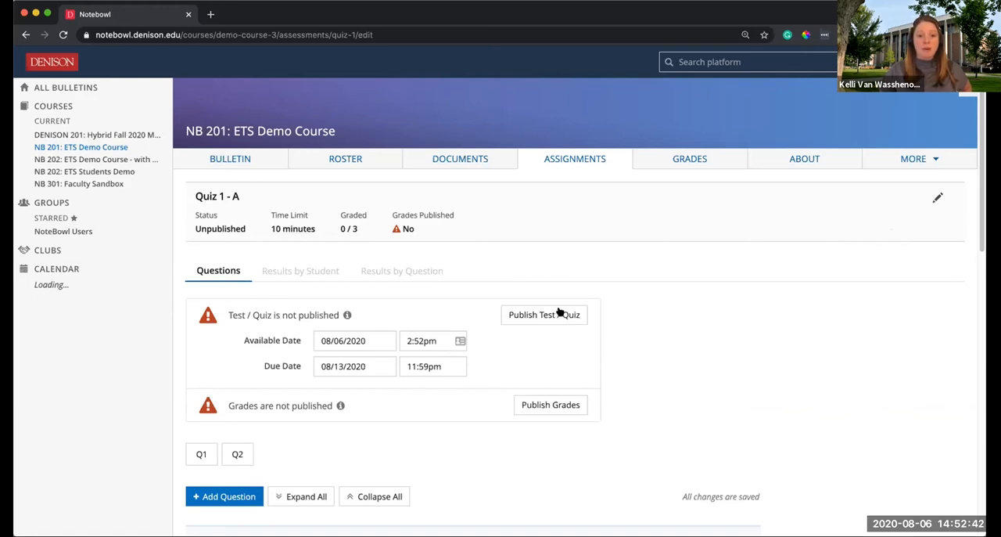
{"action": "left_click", "coordinate": [544, 314]}
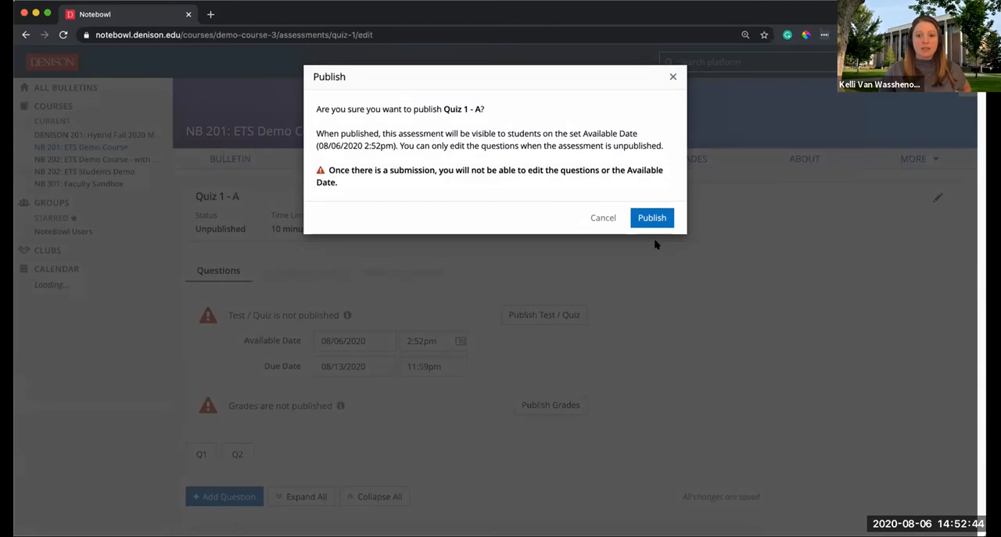
{"action": "left_click", "coordinate": [652, 217]}
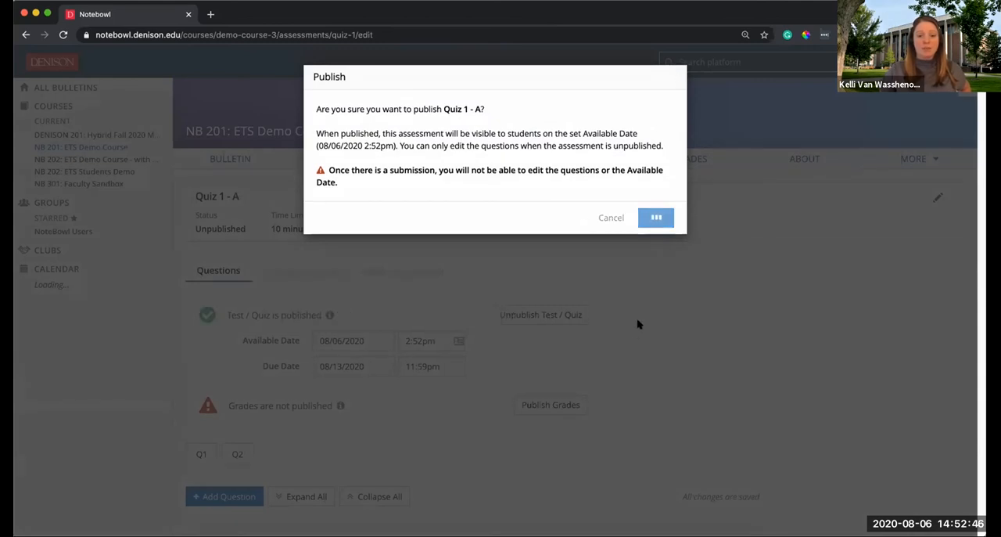
{"action": "left_click", "coordinate": [656, 217]}
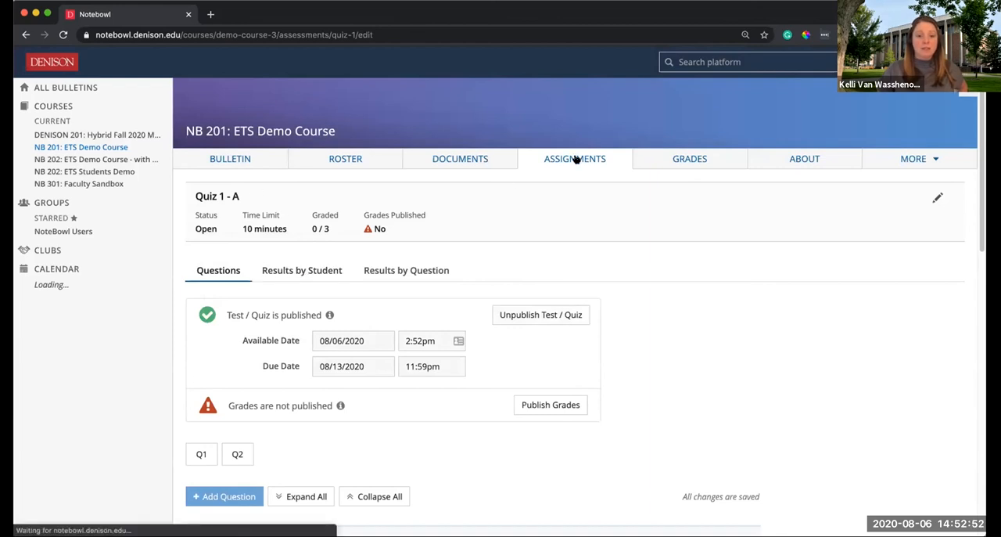
Set Quiz 1 - B's due date to August 14, 2020 and publish it.
{"action": "left_click", "coordinate": [579, 164]}
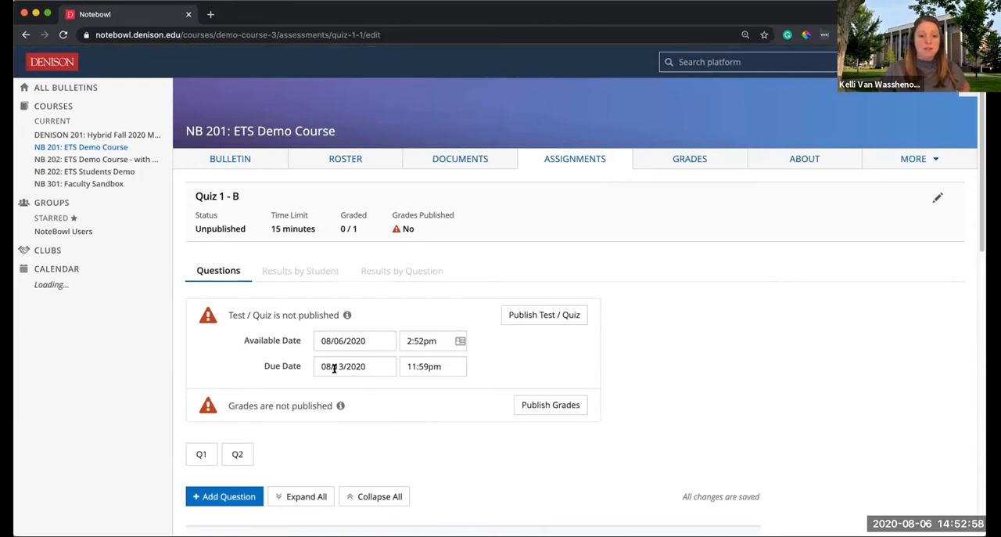
{"action": "left_click", "coordinate": [355, 365]}
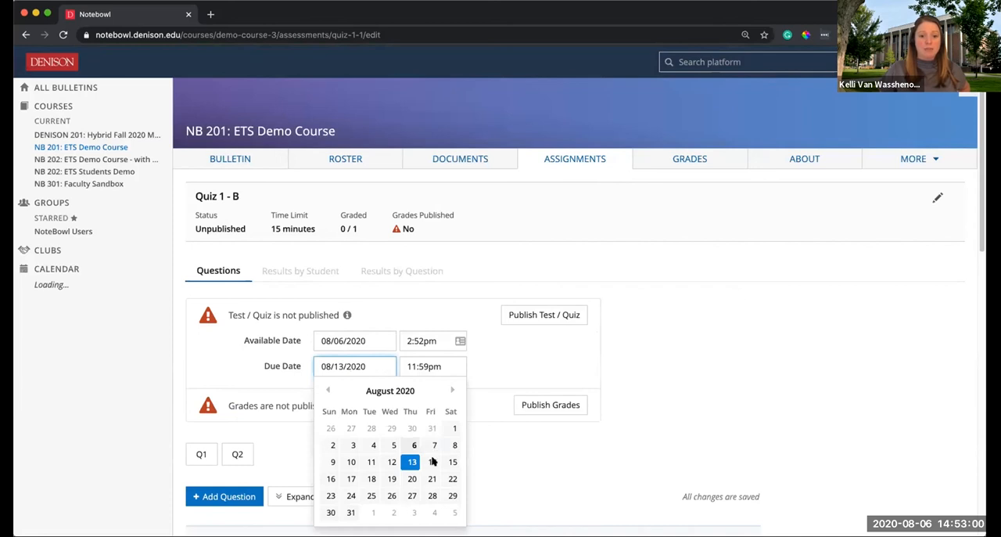
{"action": "left_click", "coordinate": [431, 462]}
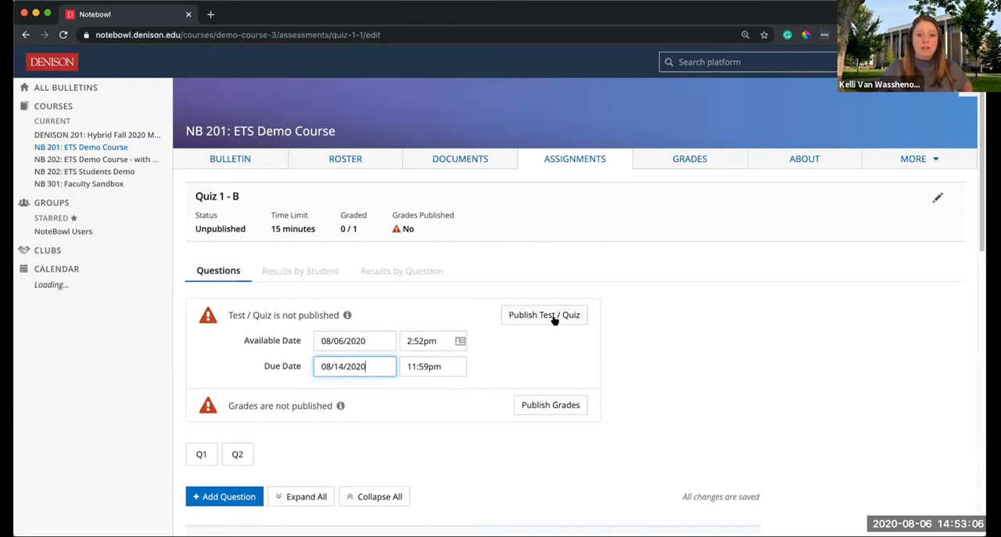
{"action": "left_click", "coordinate": [543, 314]}
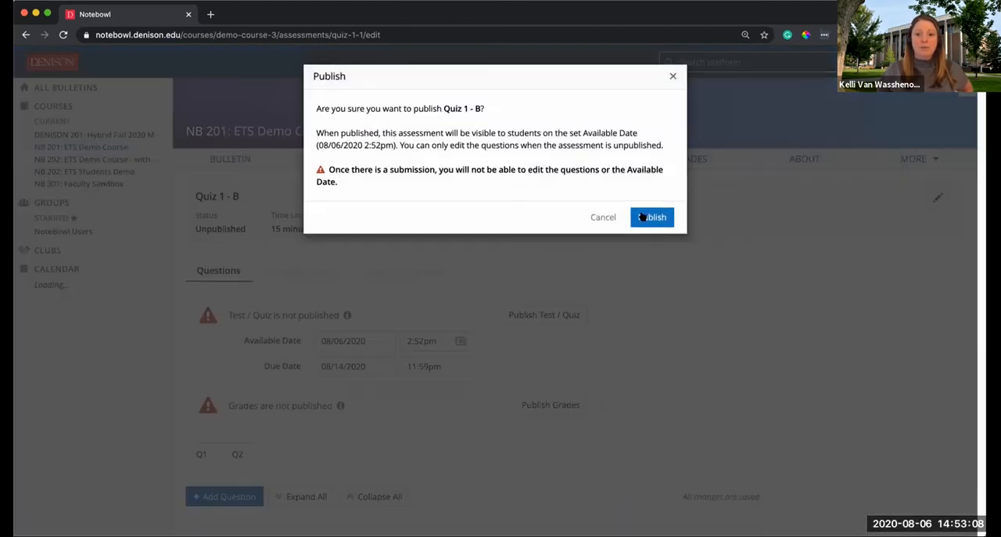
{"action": "left_click", "coordinate": [652, 216]}
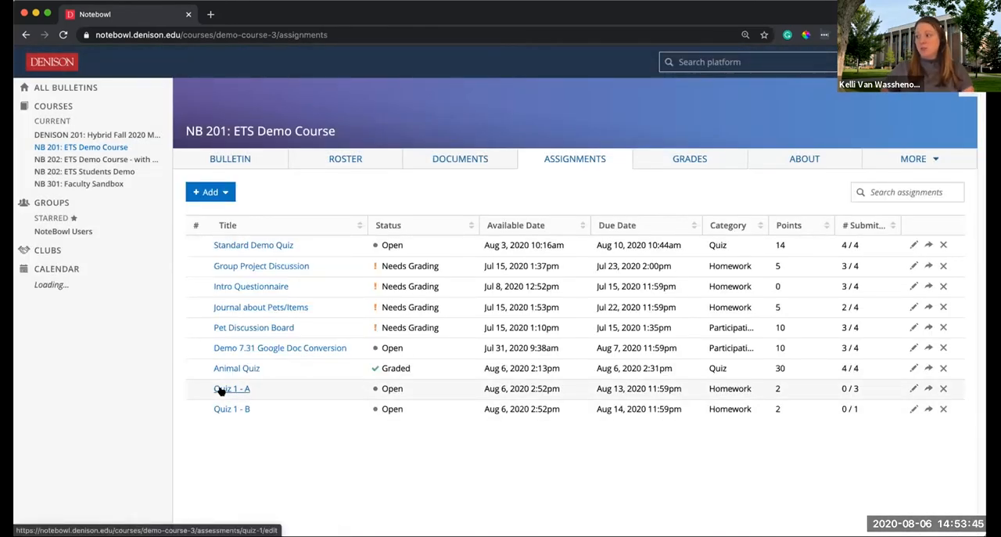
{"action": "mouse_move", "coordinate": [239, 391]}
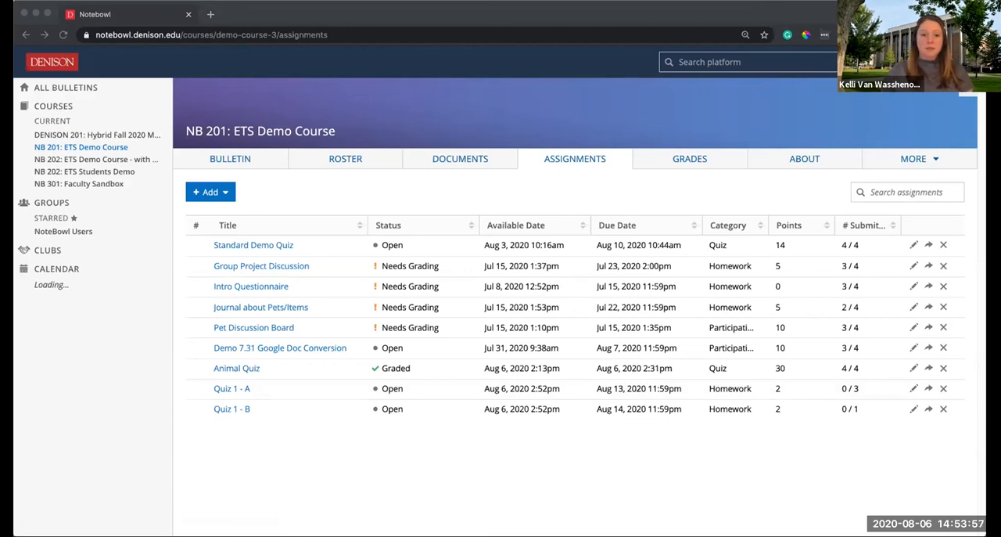
{"action": "mouse_move", "coordinate": [844, 389]}
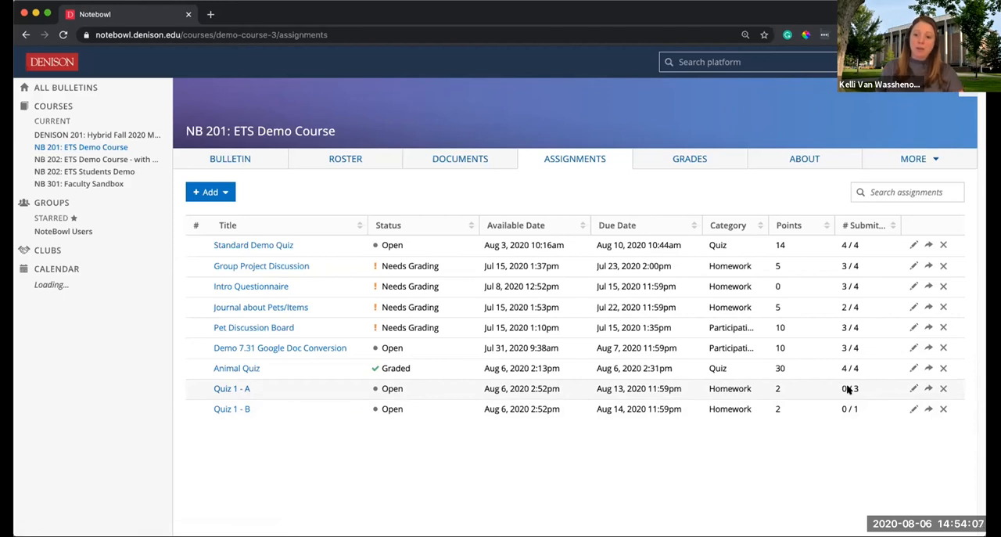
{"action": "mouse_move", "coordinate": [830, 396]}
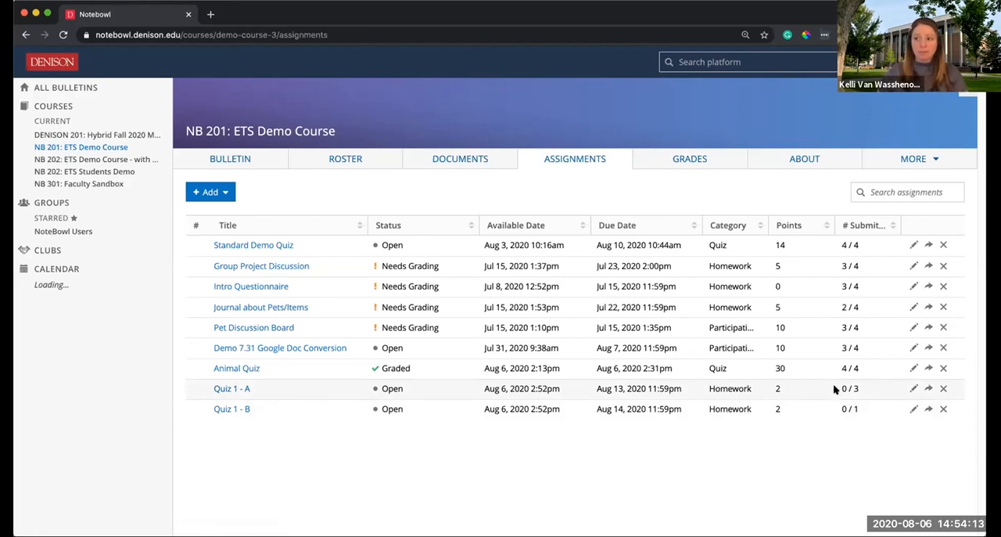
{"action": "mouse_move", "coordinate": [852, 405]}
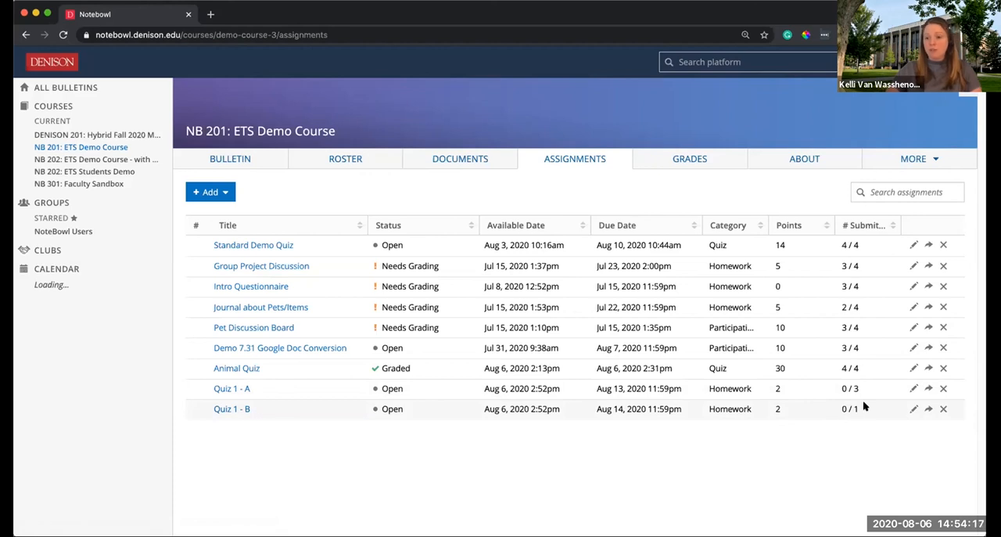
{"action": "mouse_move", "coordinate": [766, 382]}
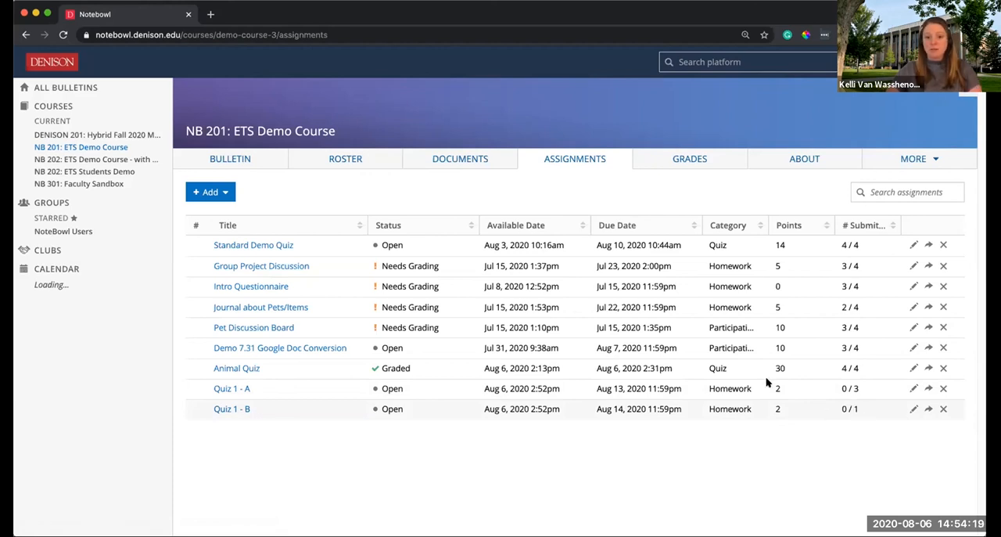
Open Quiz 1 - A from the assignments list.
{"action": "left_click", "coordinate": [232, 388]}
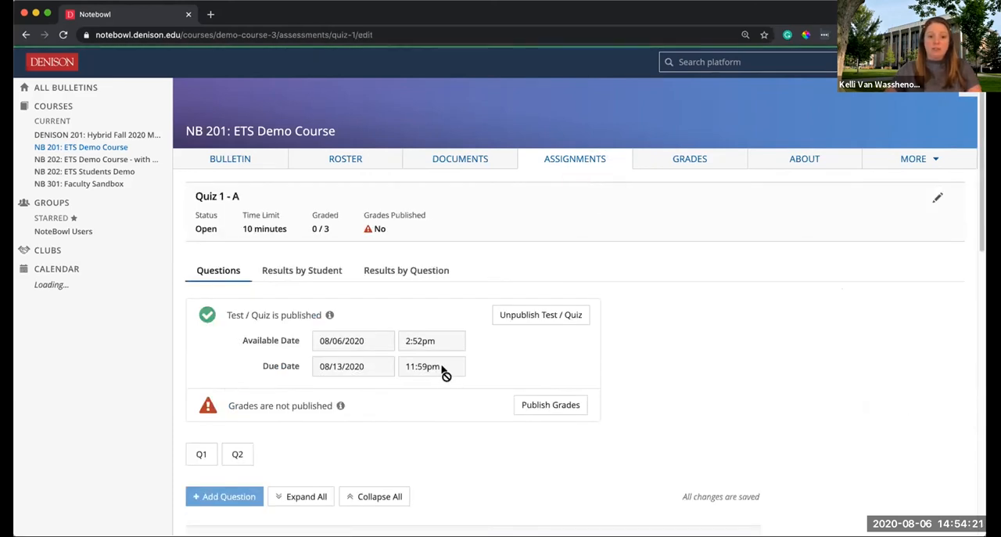
View Quiz 1 - A's Results by Student list, then return to the assignments list.
{"action": "left_click", "coordinate": [301, 270]}
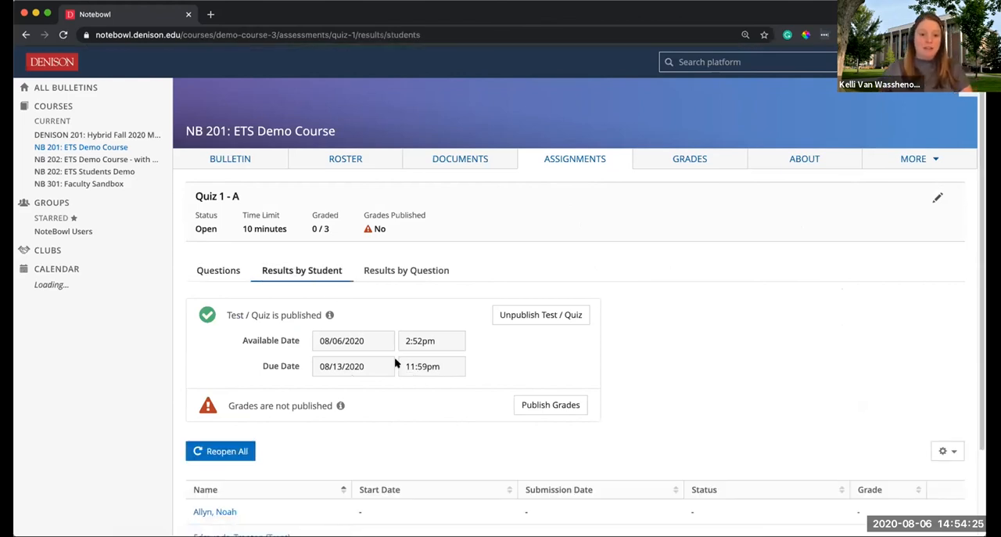
{"action": "scroll", "scroll_direction": "down", "scroll_amount": 3}
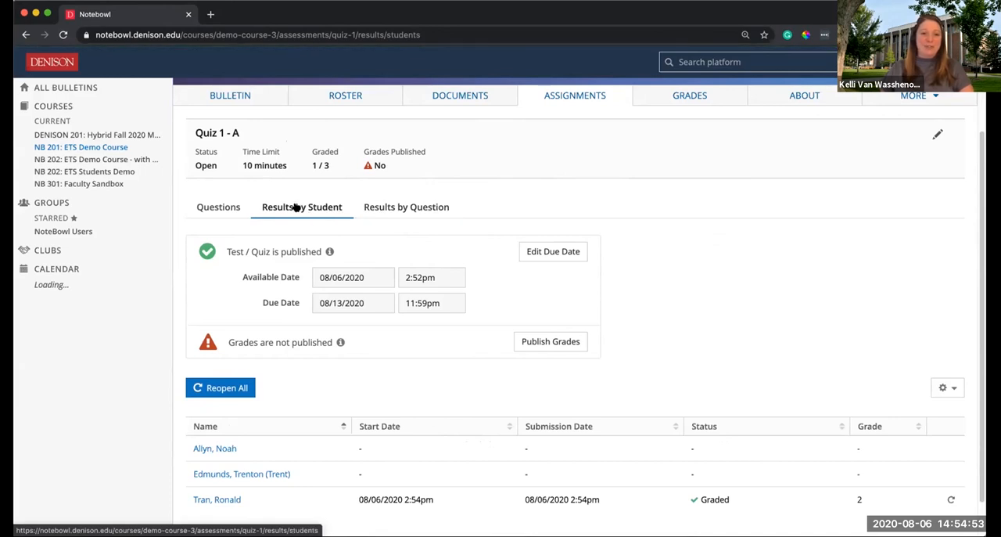
{"action": "scroll", "scroll_direction": "down", "scroll_amount": 3}
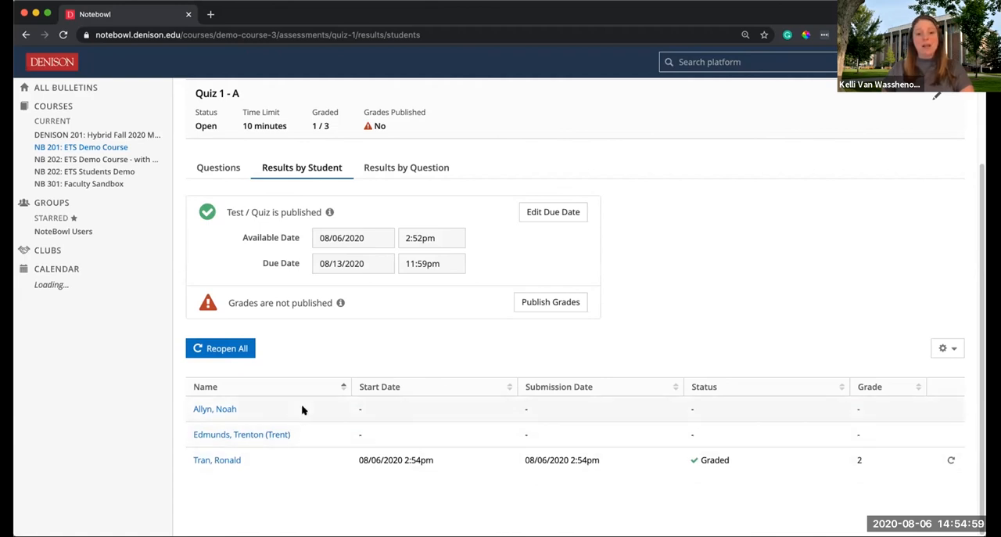
{"action": "mouse_move", "coordinate": [307, 464]}
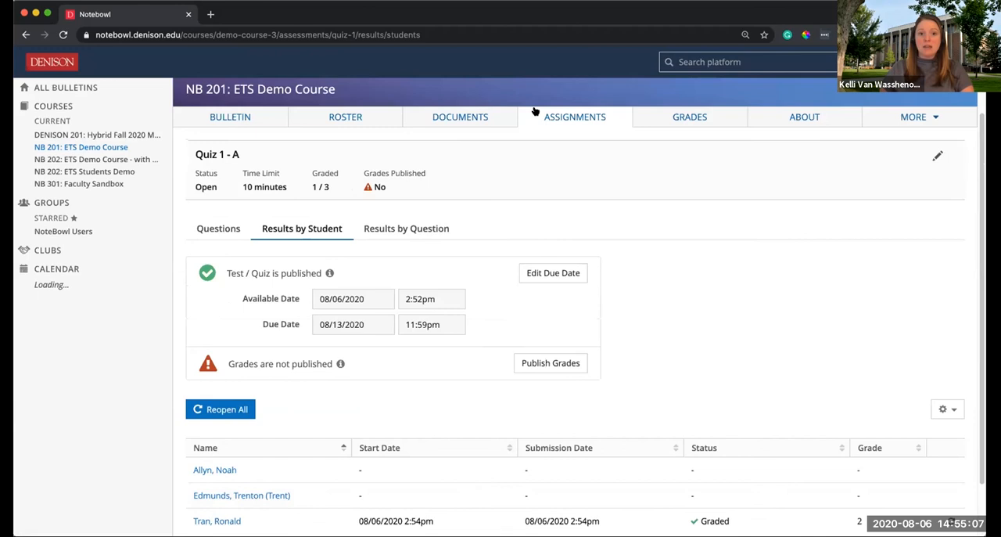
{"action": "left_click", "coordinate": [576, 116]}
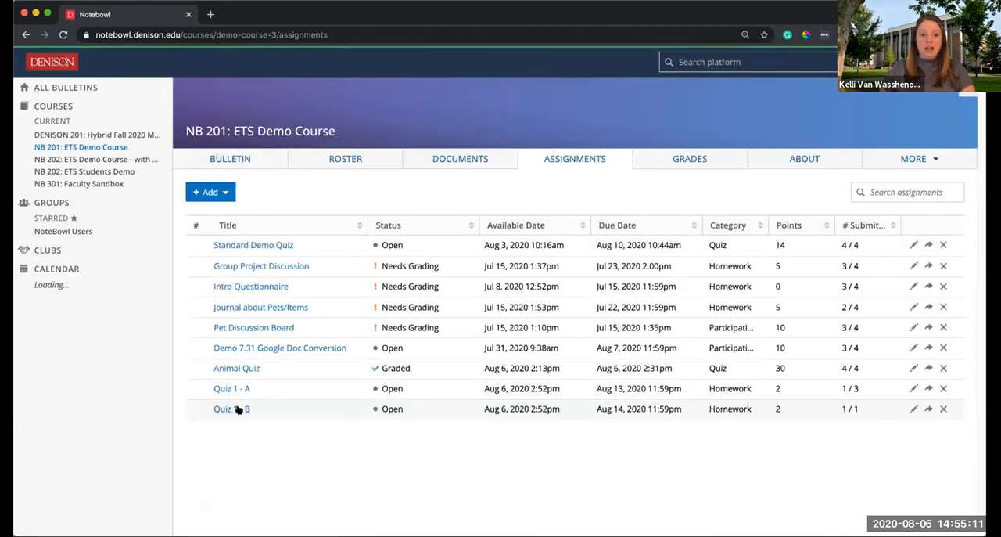
{"action": "left_click", "coordinate": [224, 409]}
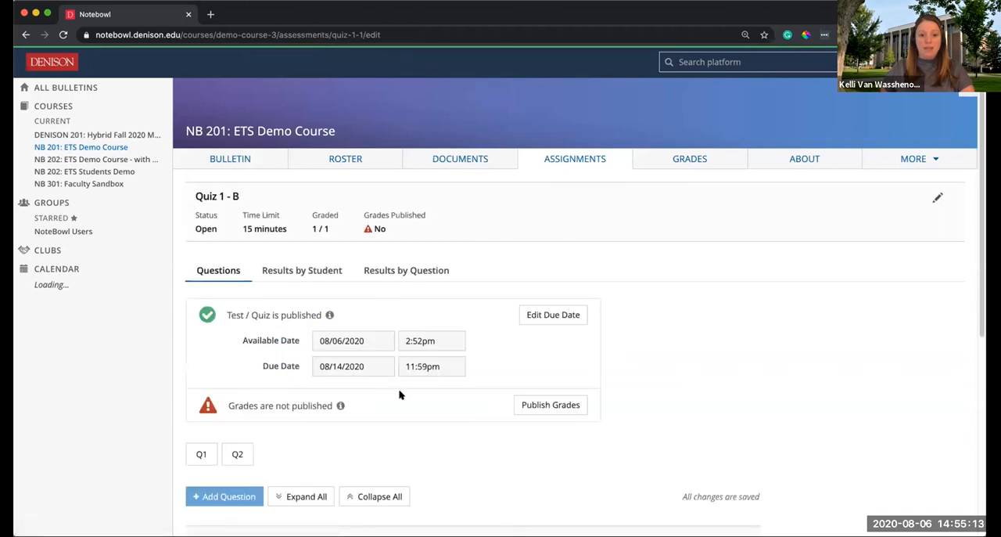
{"action": "scroll", "scroll_direction": "down", "scroll_amount": 3}
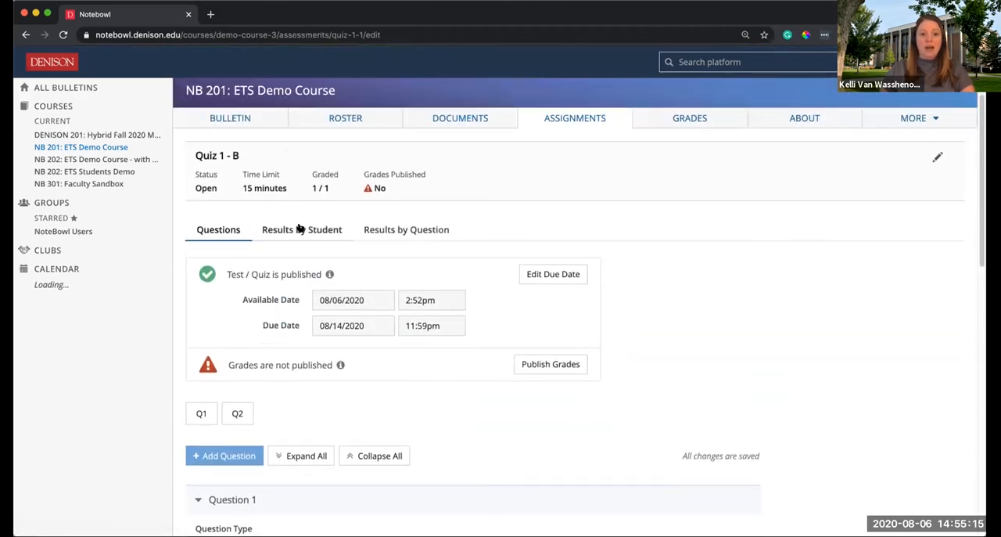
{"action": "left_click", "coordinate": [301, 229]}
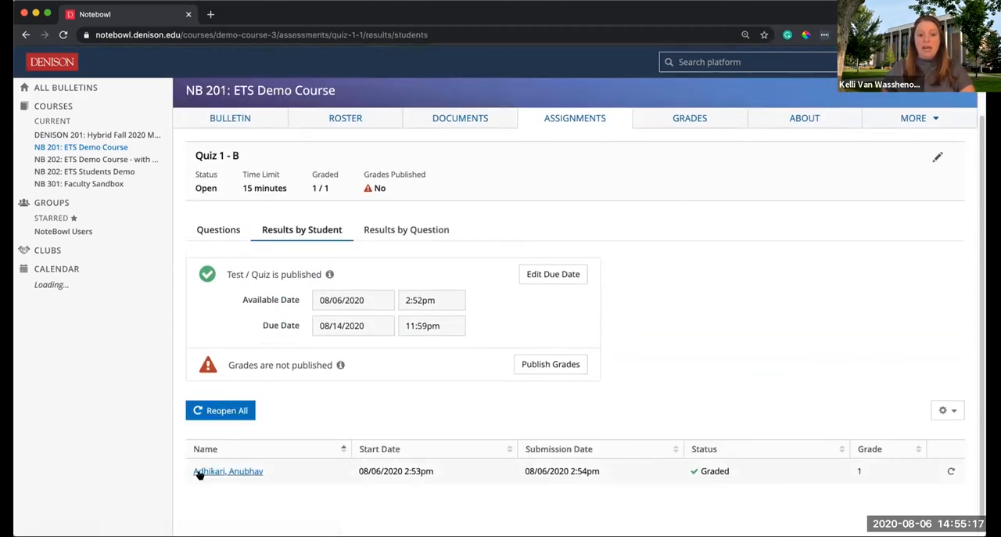
{"action": "mouse_move", "coordinate": [639, 442]}
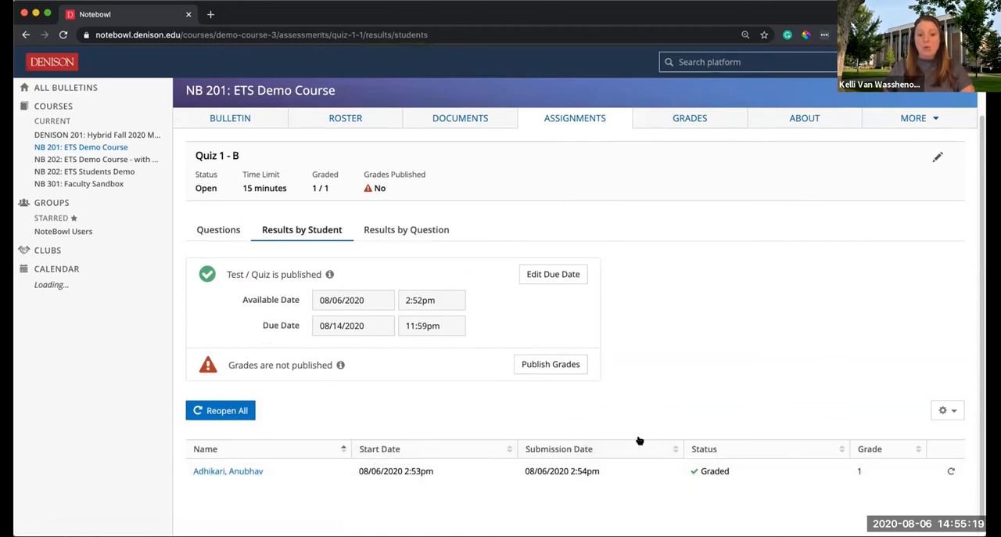
{"action": "scroll", "scroll_direction": "down", "scroll_amount": 3}
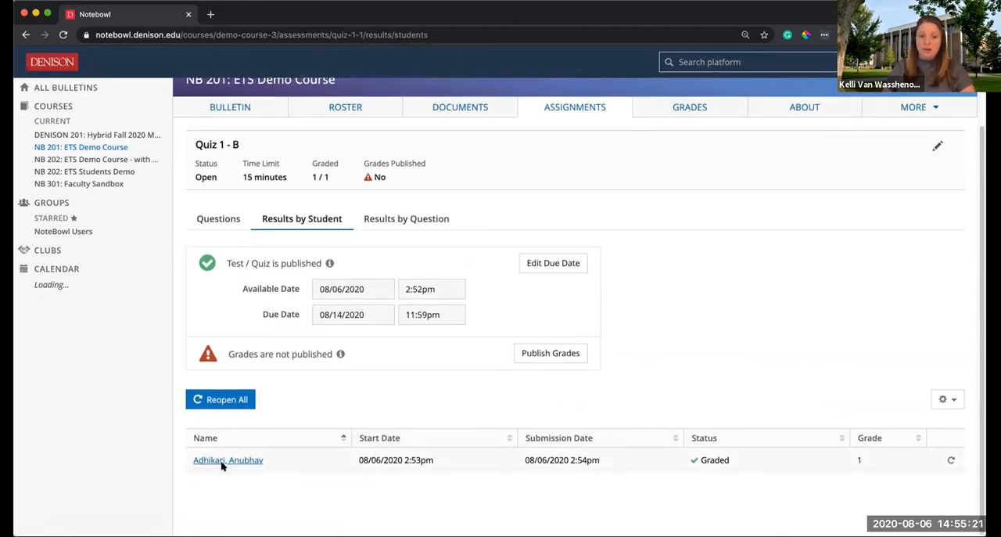
{"action": "mouse_move", "coordinate": [323, 439]}
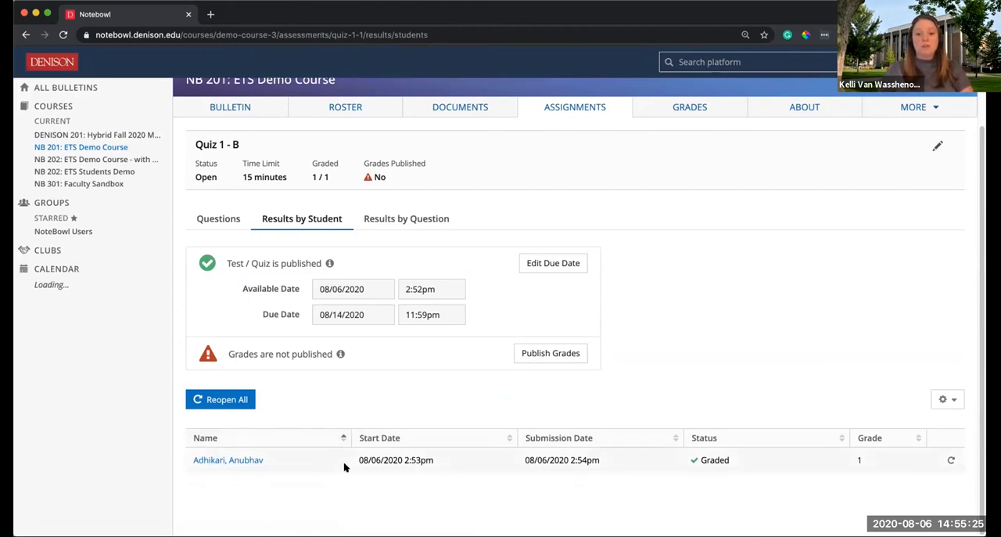
{"action": "mouse_move", "coordinate": [331, 454]}
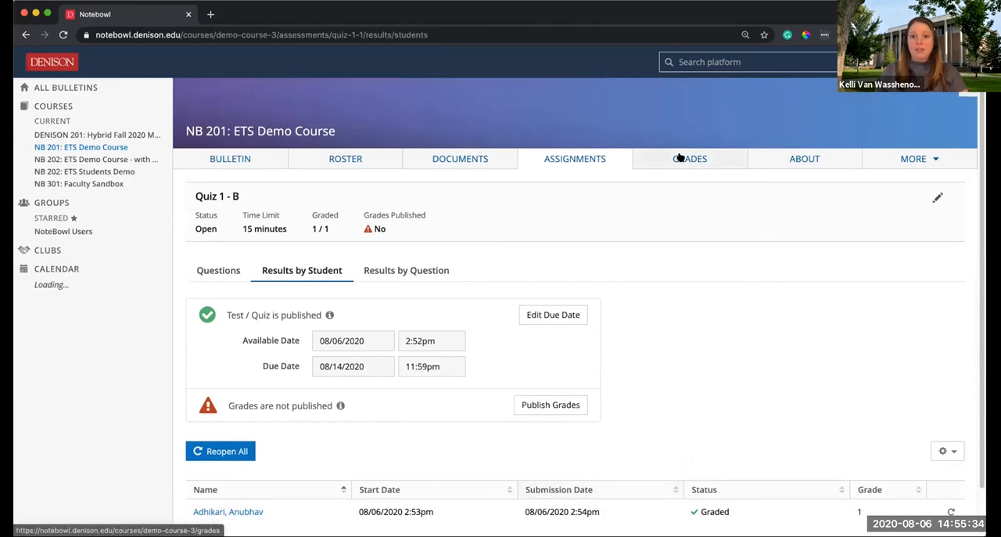
Open Grades and scroll right to the Quiz 1 - A and Quiz 1 - B columns.
{"action": "left_click", "coordinate": [695, 158]}
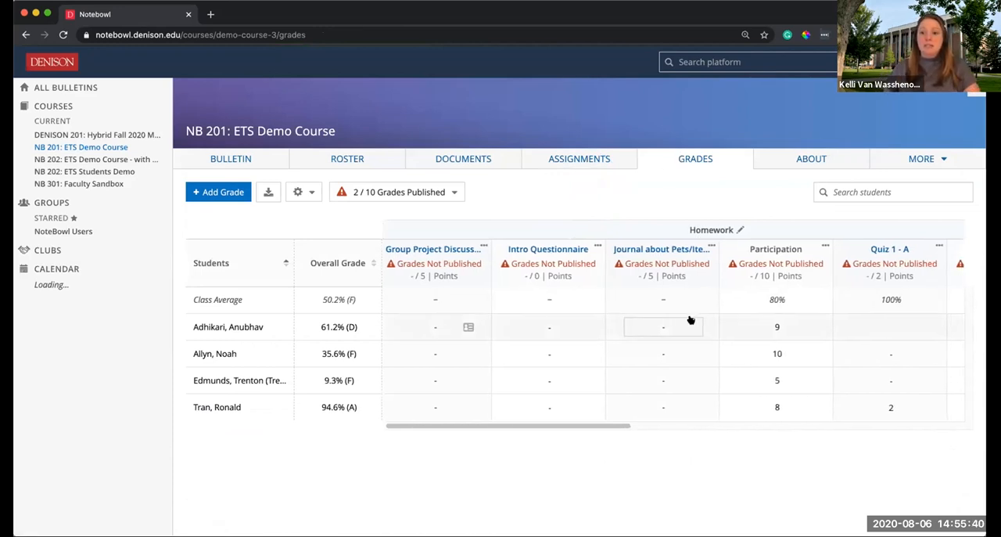
{"action": "scroll", "scroll_direction": "right", "scroll_amount": 3}
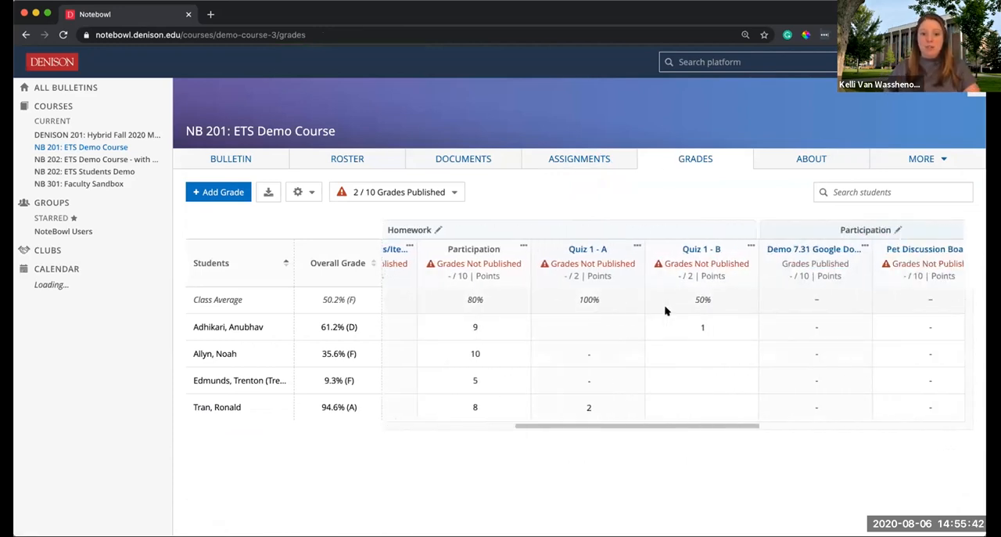
{"action": "scroll", "scroll_direction": "right", "scroll_amount": 3}
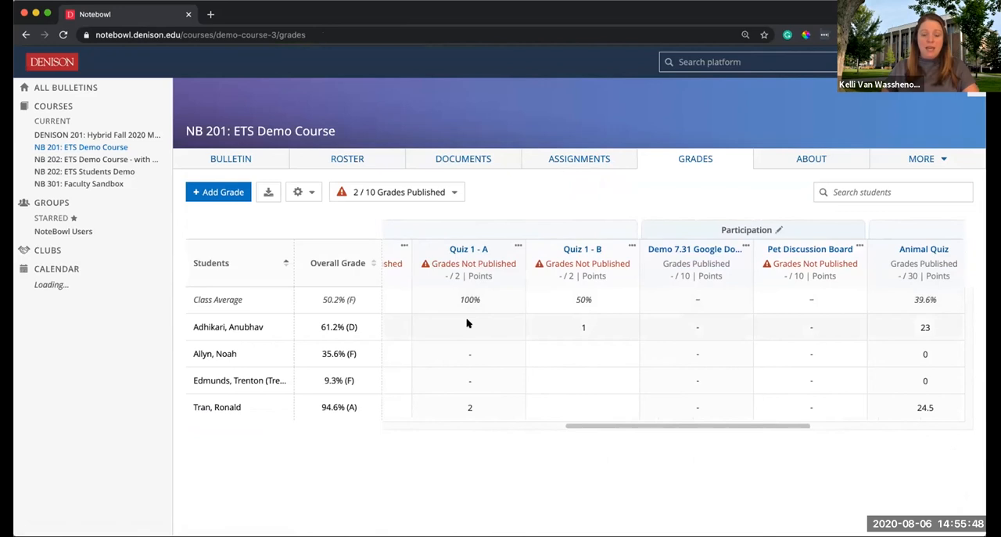
{"action": "mouse_move", "coordinate": [263, 330]}
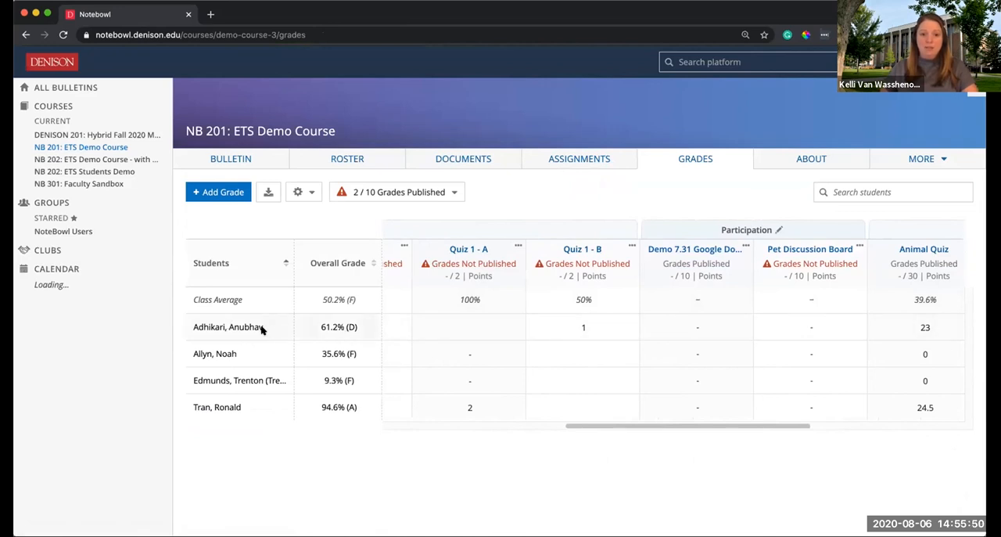
{"action": "mouse_move", "coordinate": [459, 323]}
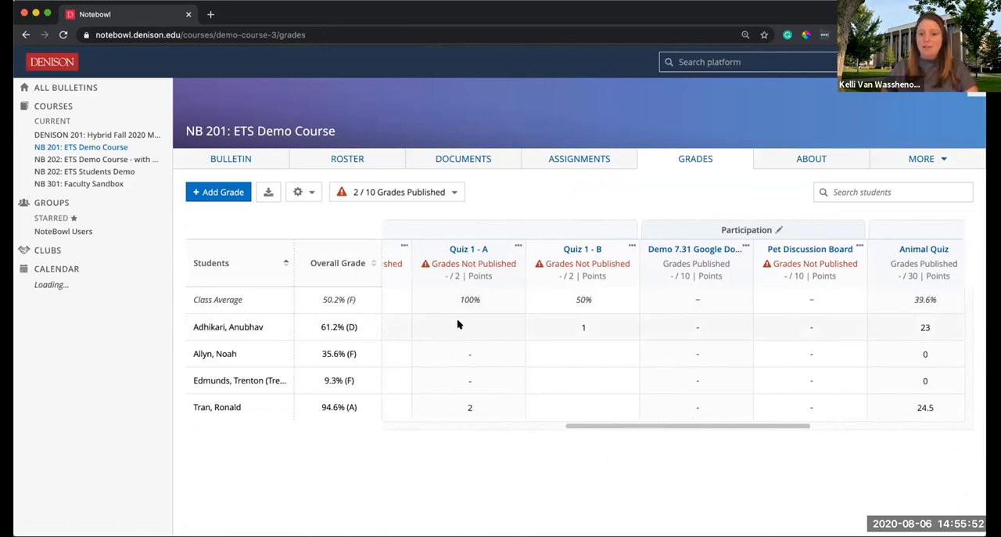
{"action": "mouse_move", "coordinate": [464, 332]}
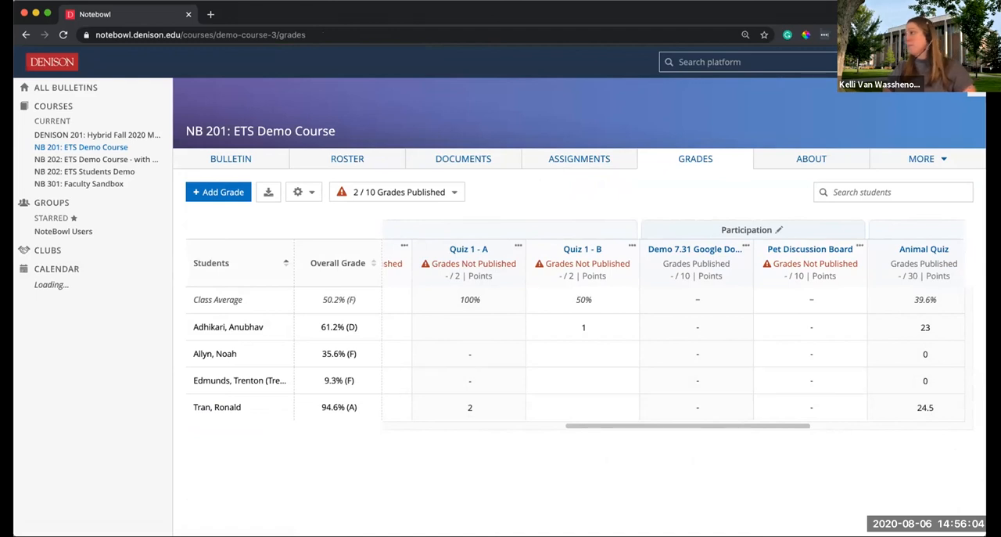
{"action": "mouse_move", "coordinate": [727, 9]}
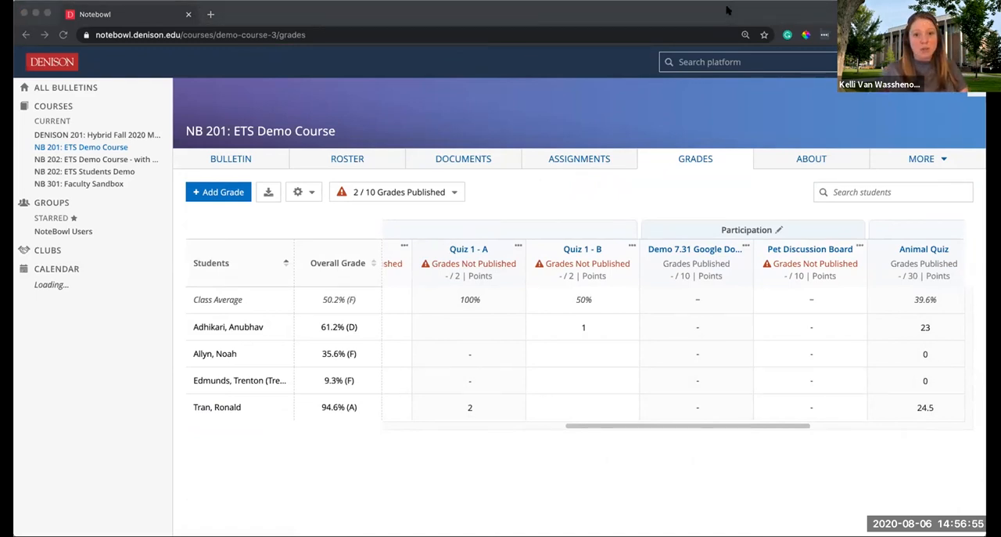